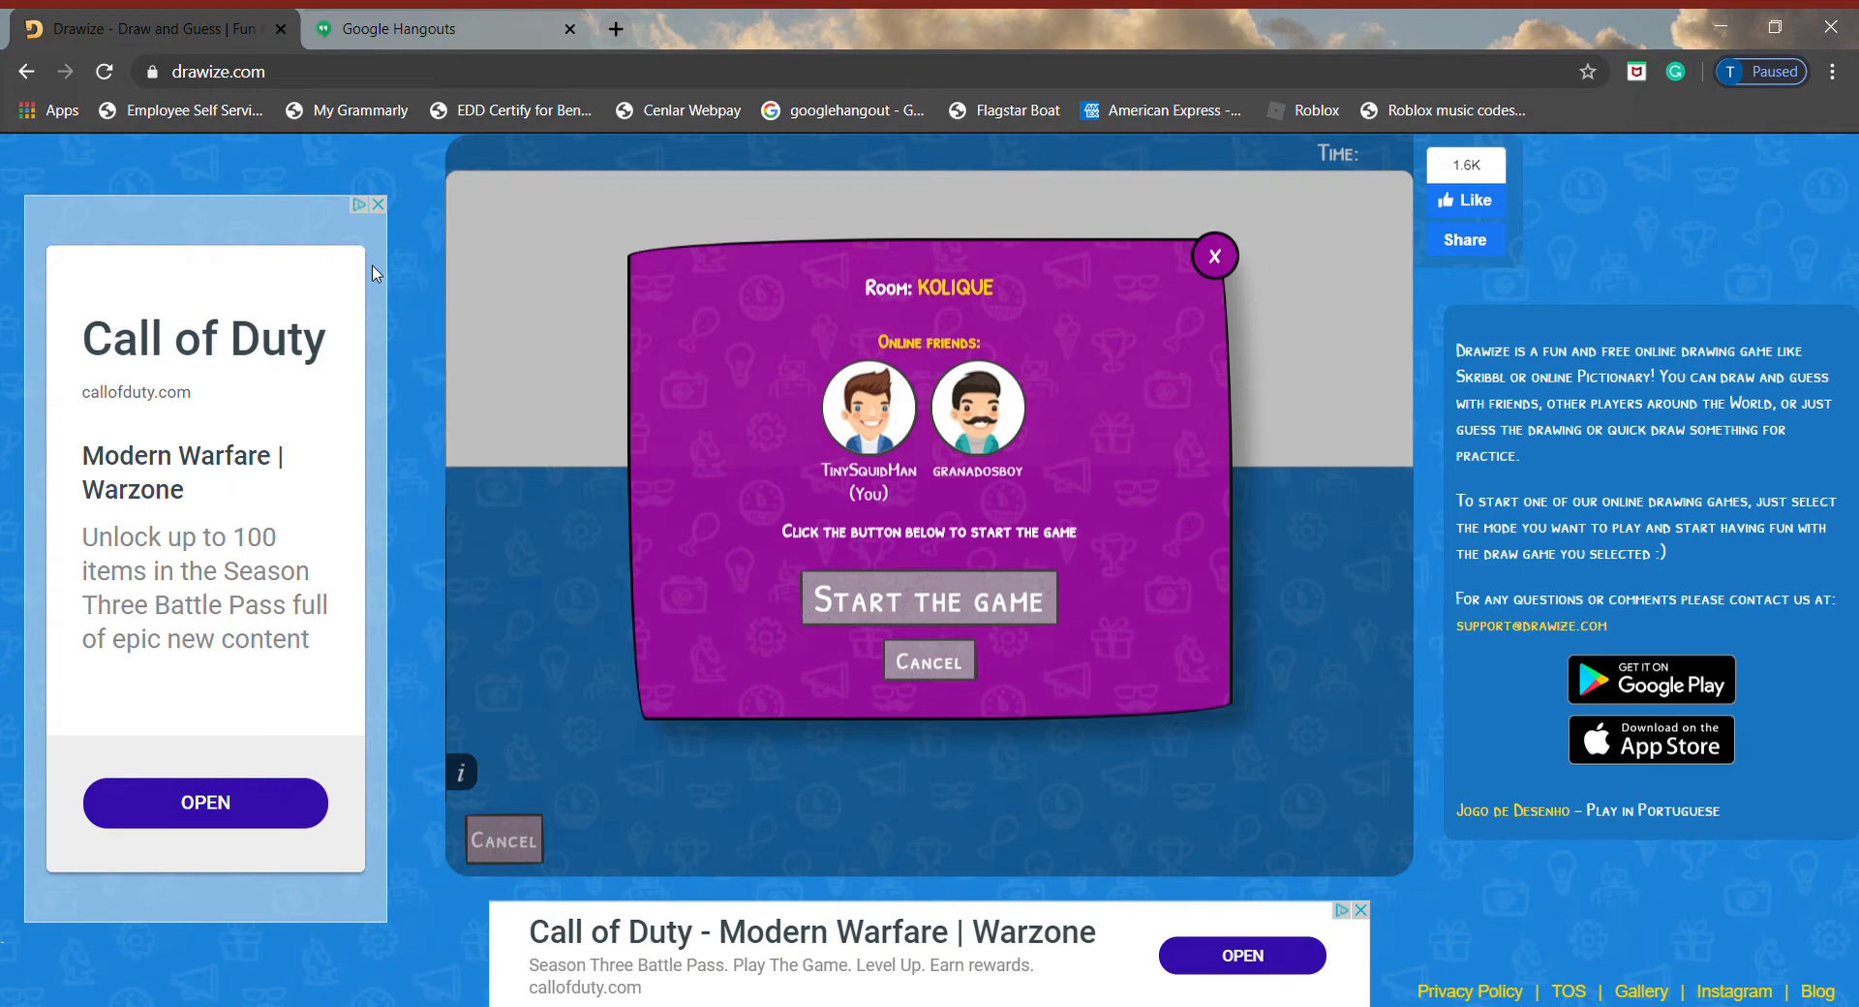
mouse_move(415, 17)
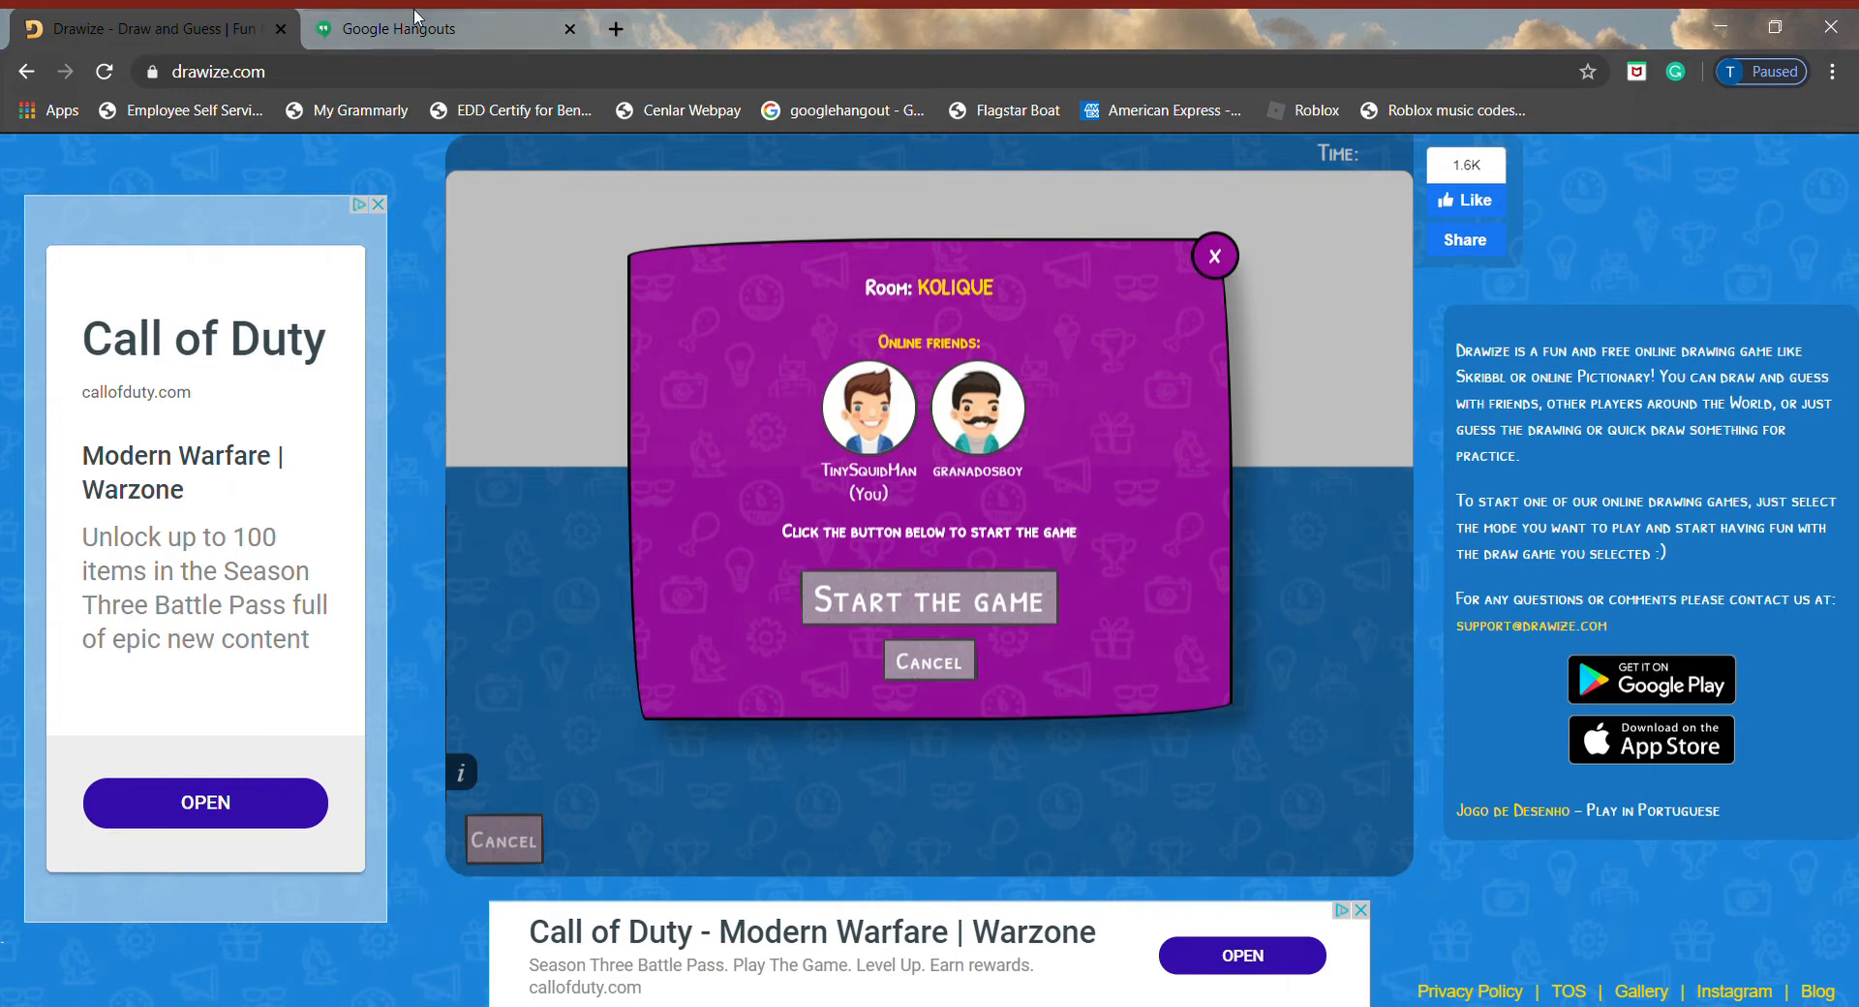
- Check the friend chat tab, return to room KOLIQUE, and start the game
left_click(409, 28)
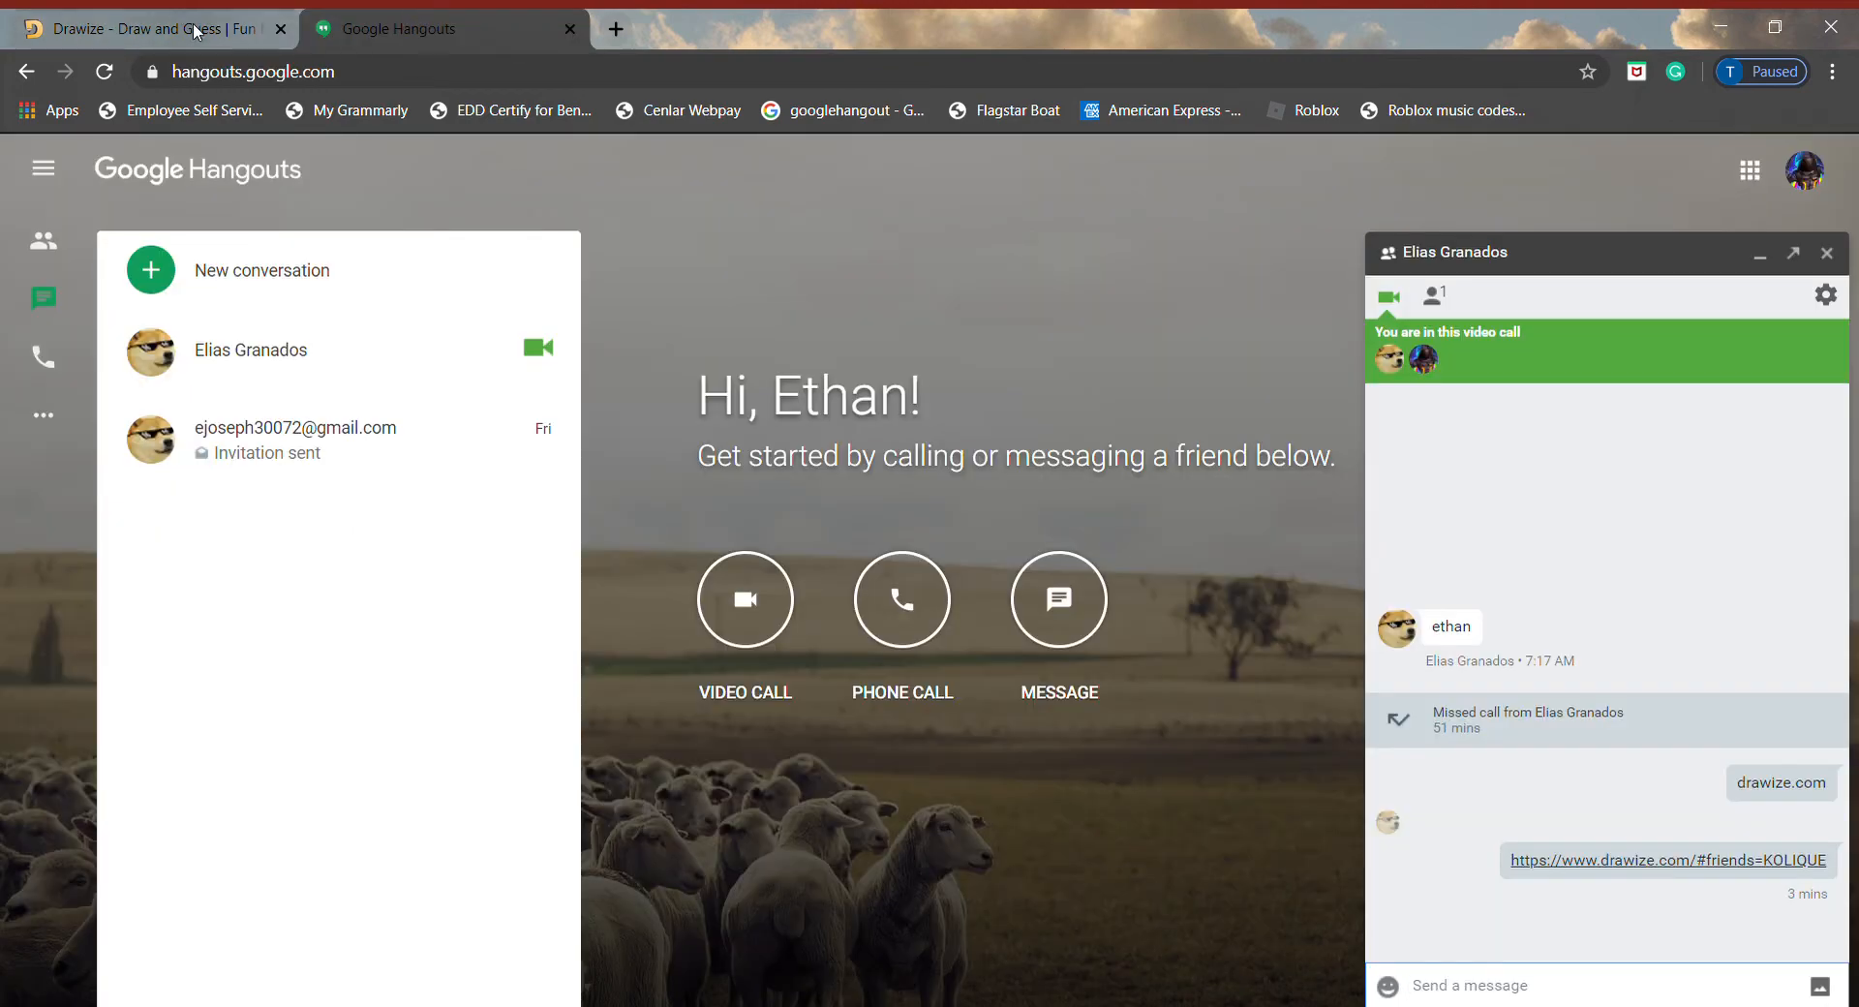
left_click(131, 28)
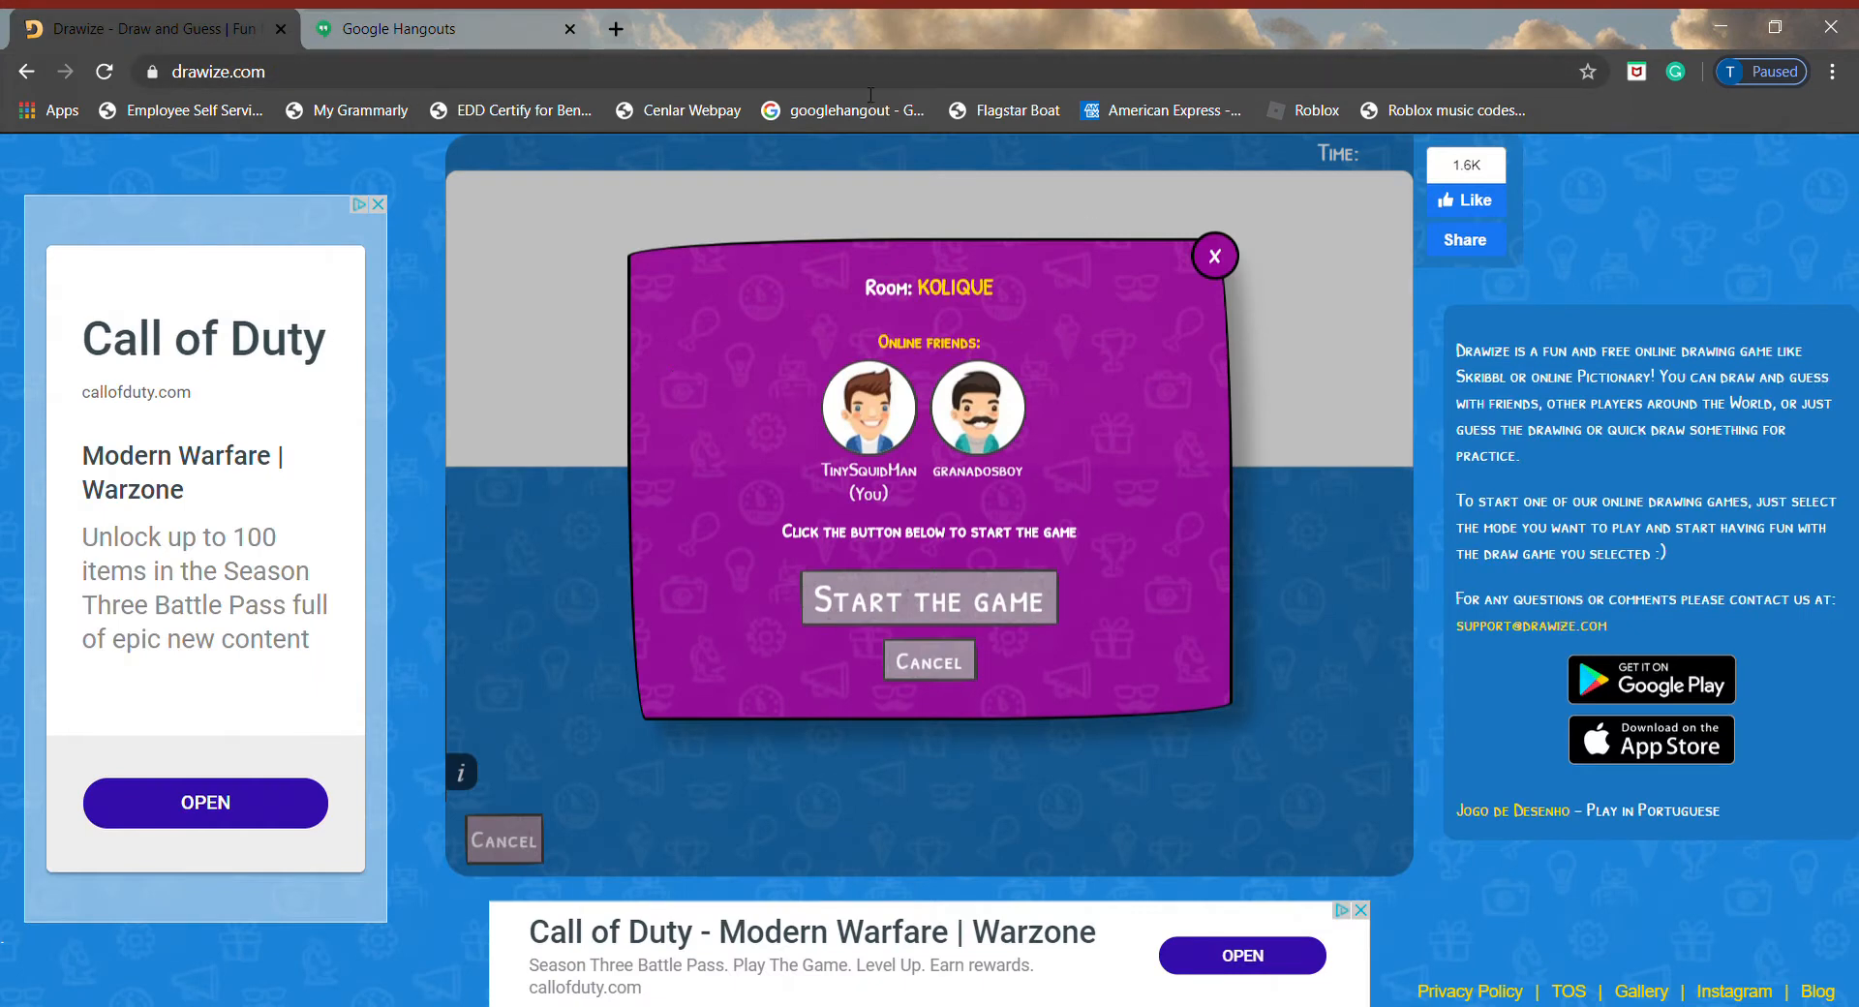
mouse_move(629, 338)
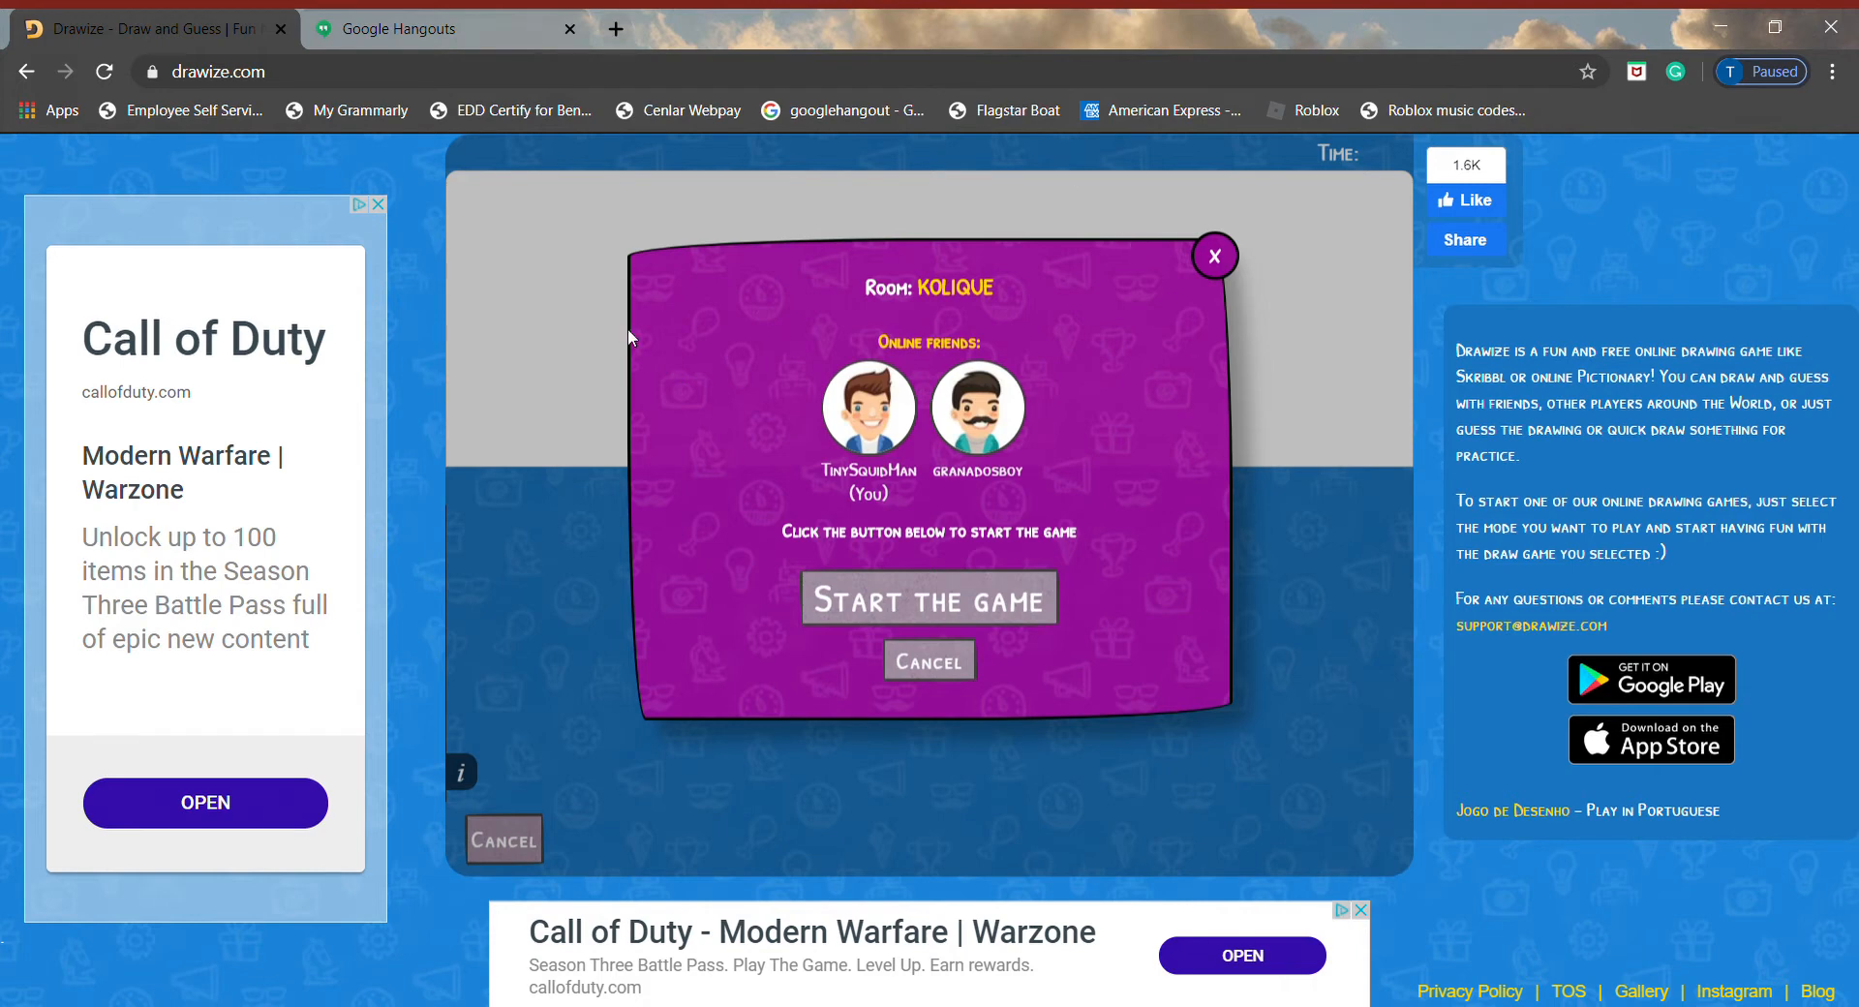
mouse_move(759, 773)
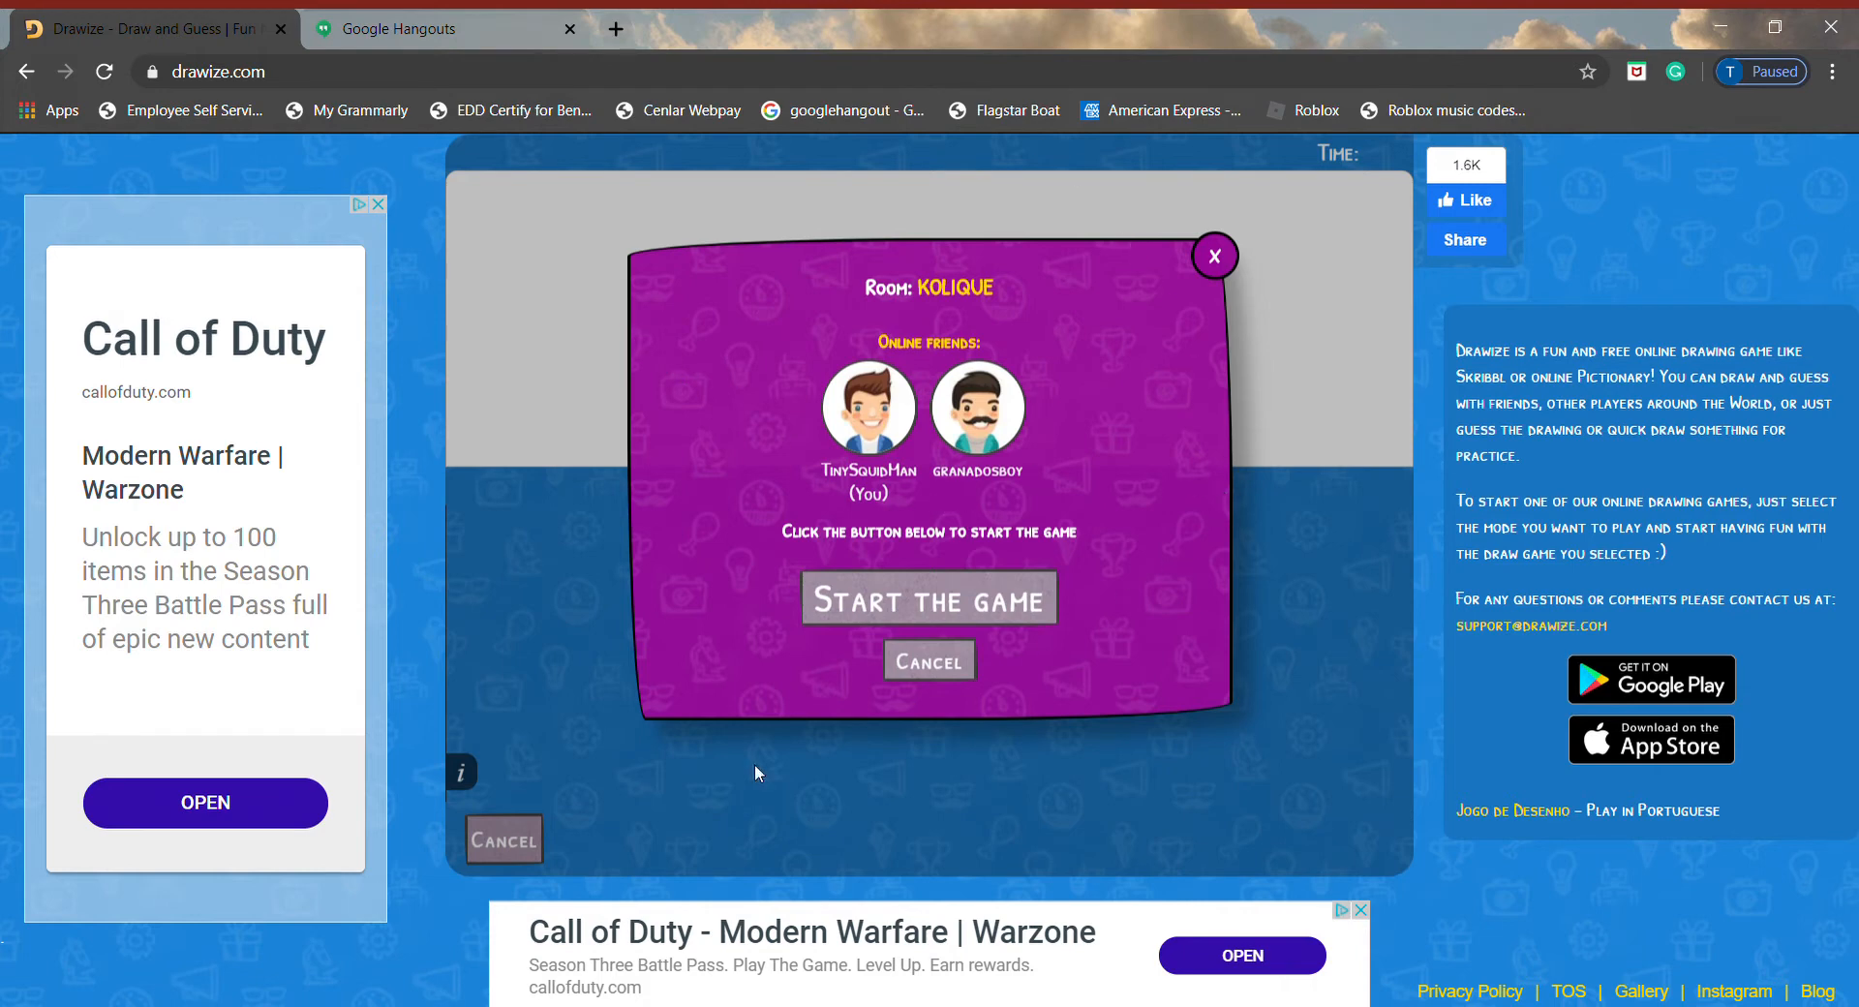
mouse_move(968, 637)
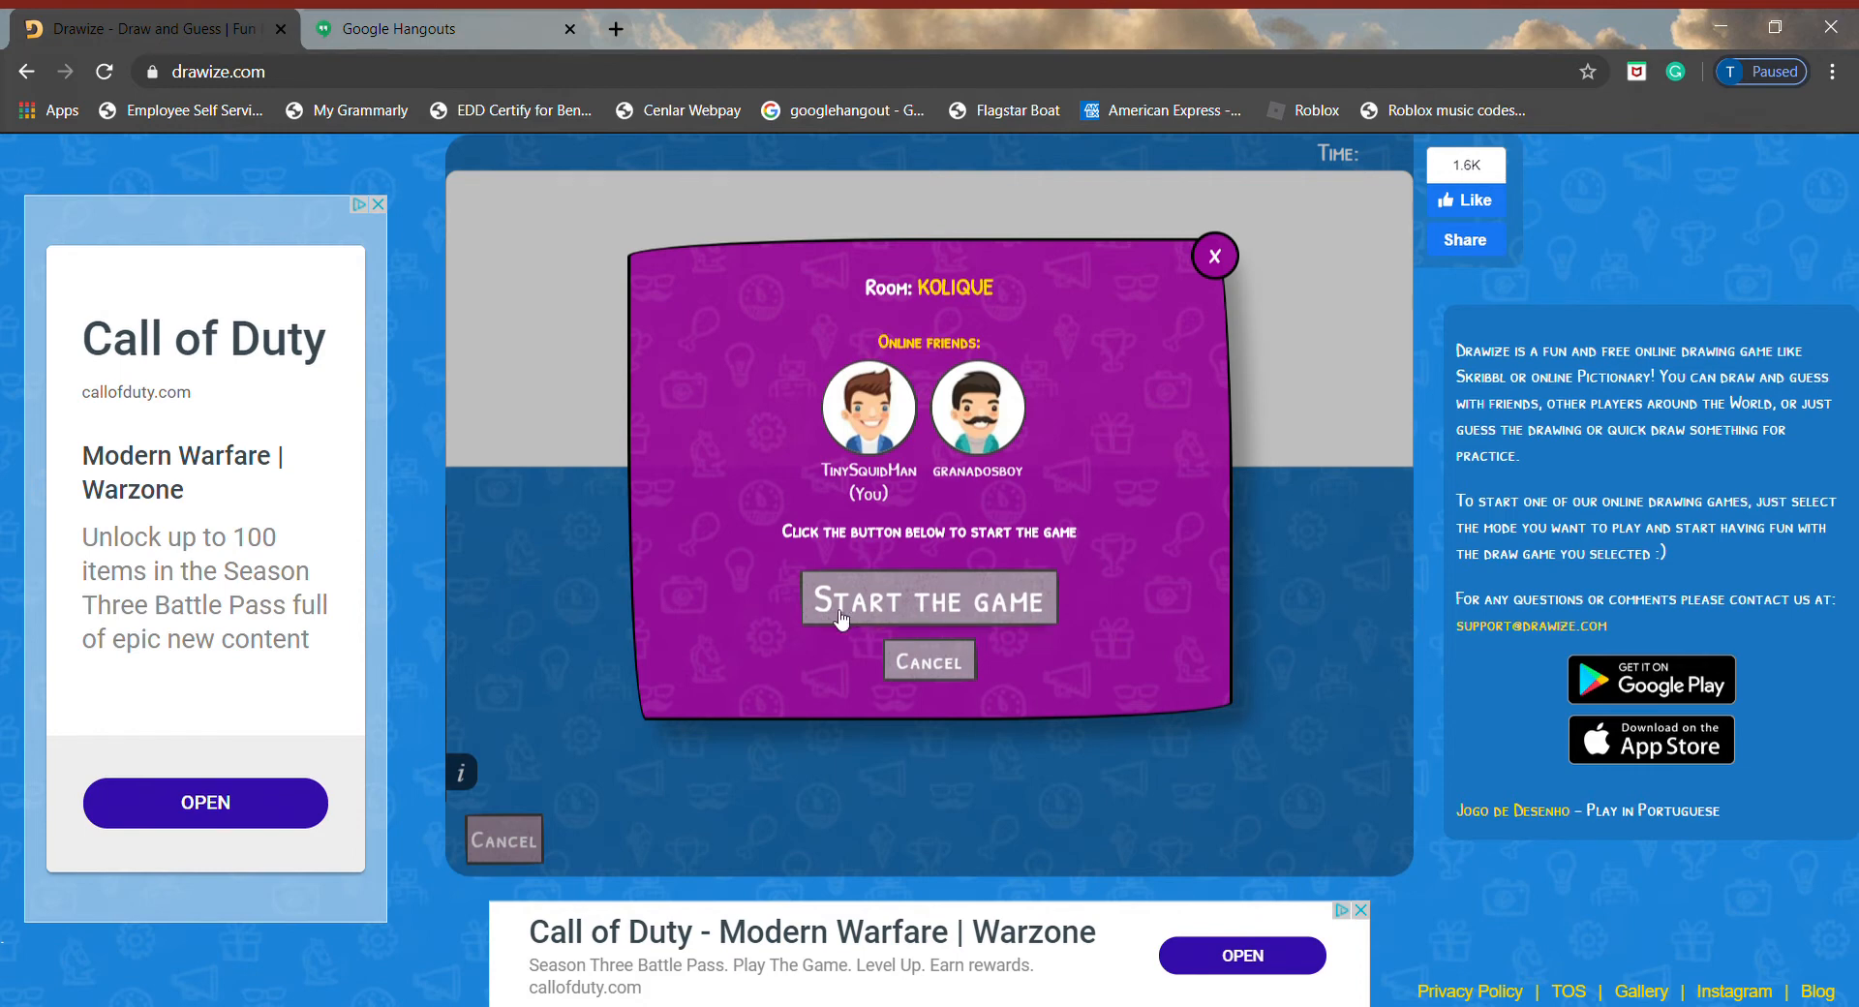
left_click(929, 598)
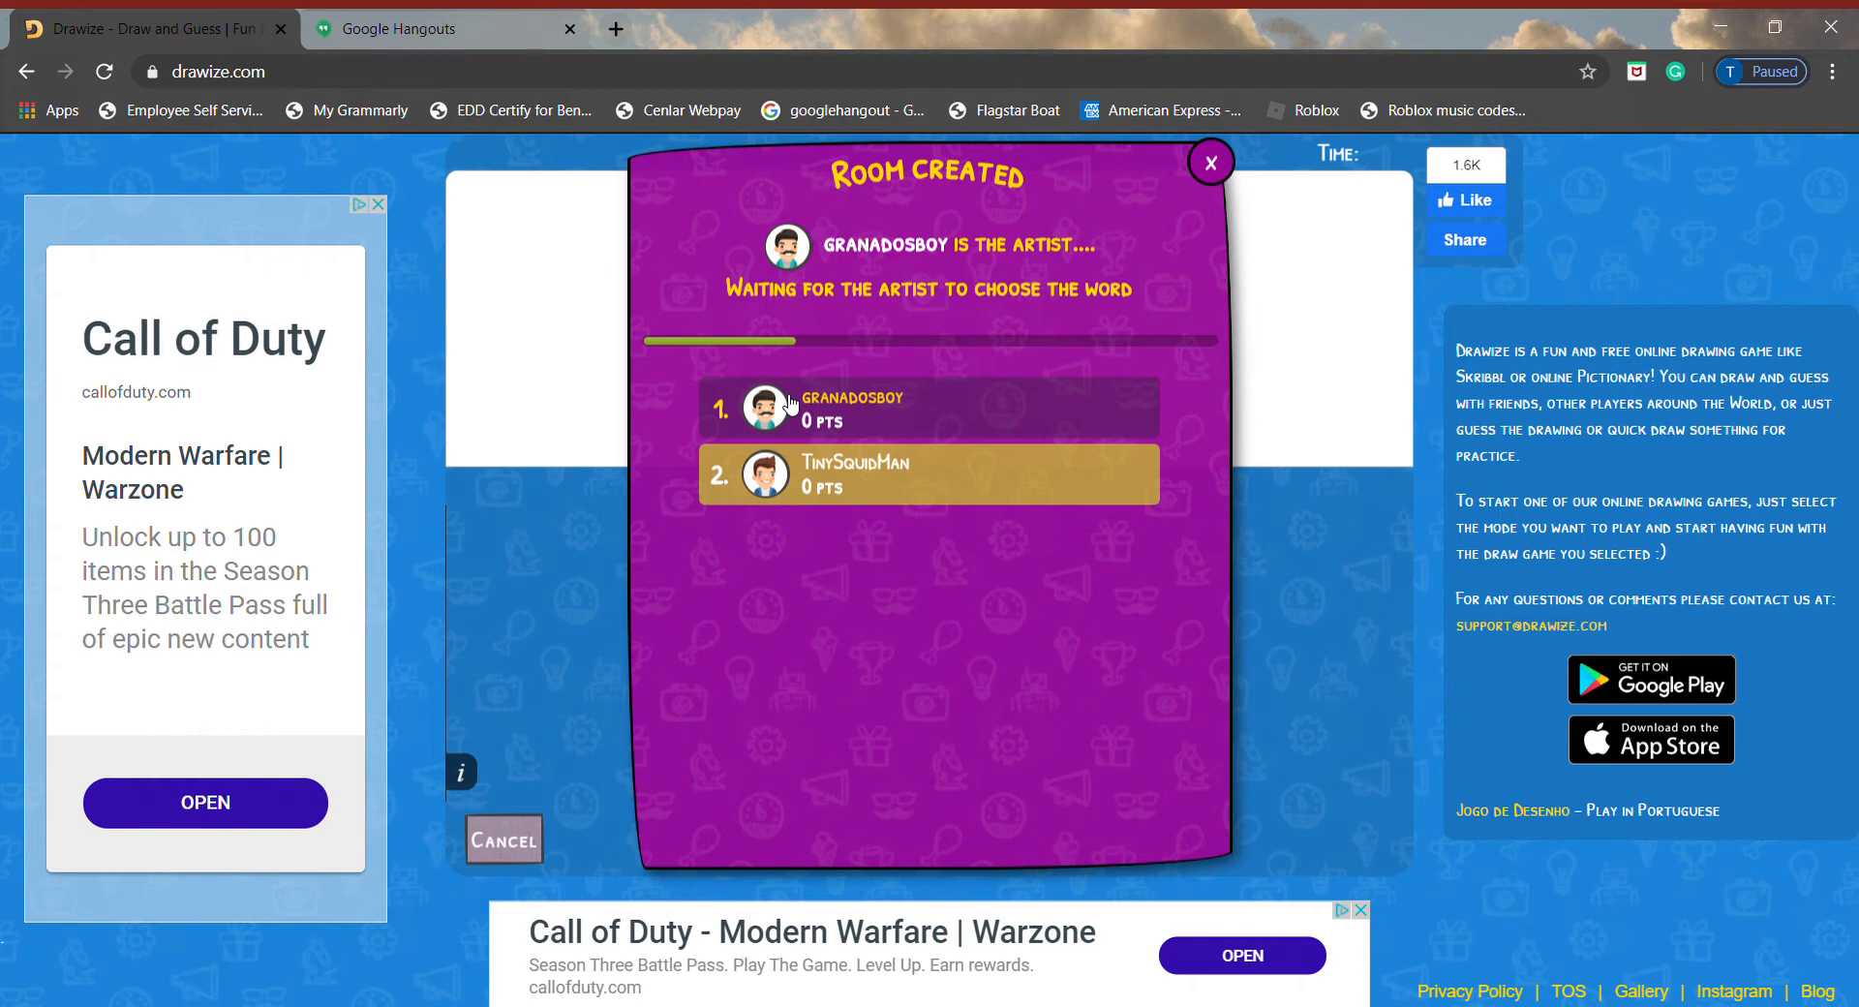
- Enter a guess on the on-screen keyboard, erasing wrong letters with backspace
left_click(1210, 162)
type("LI")
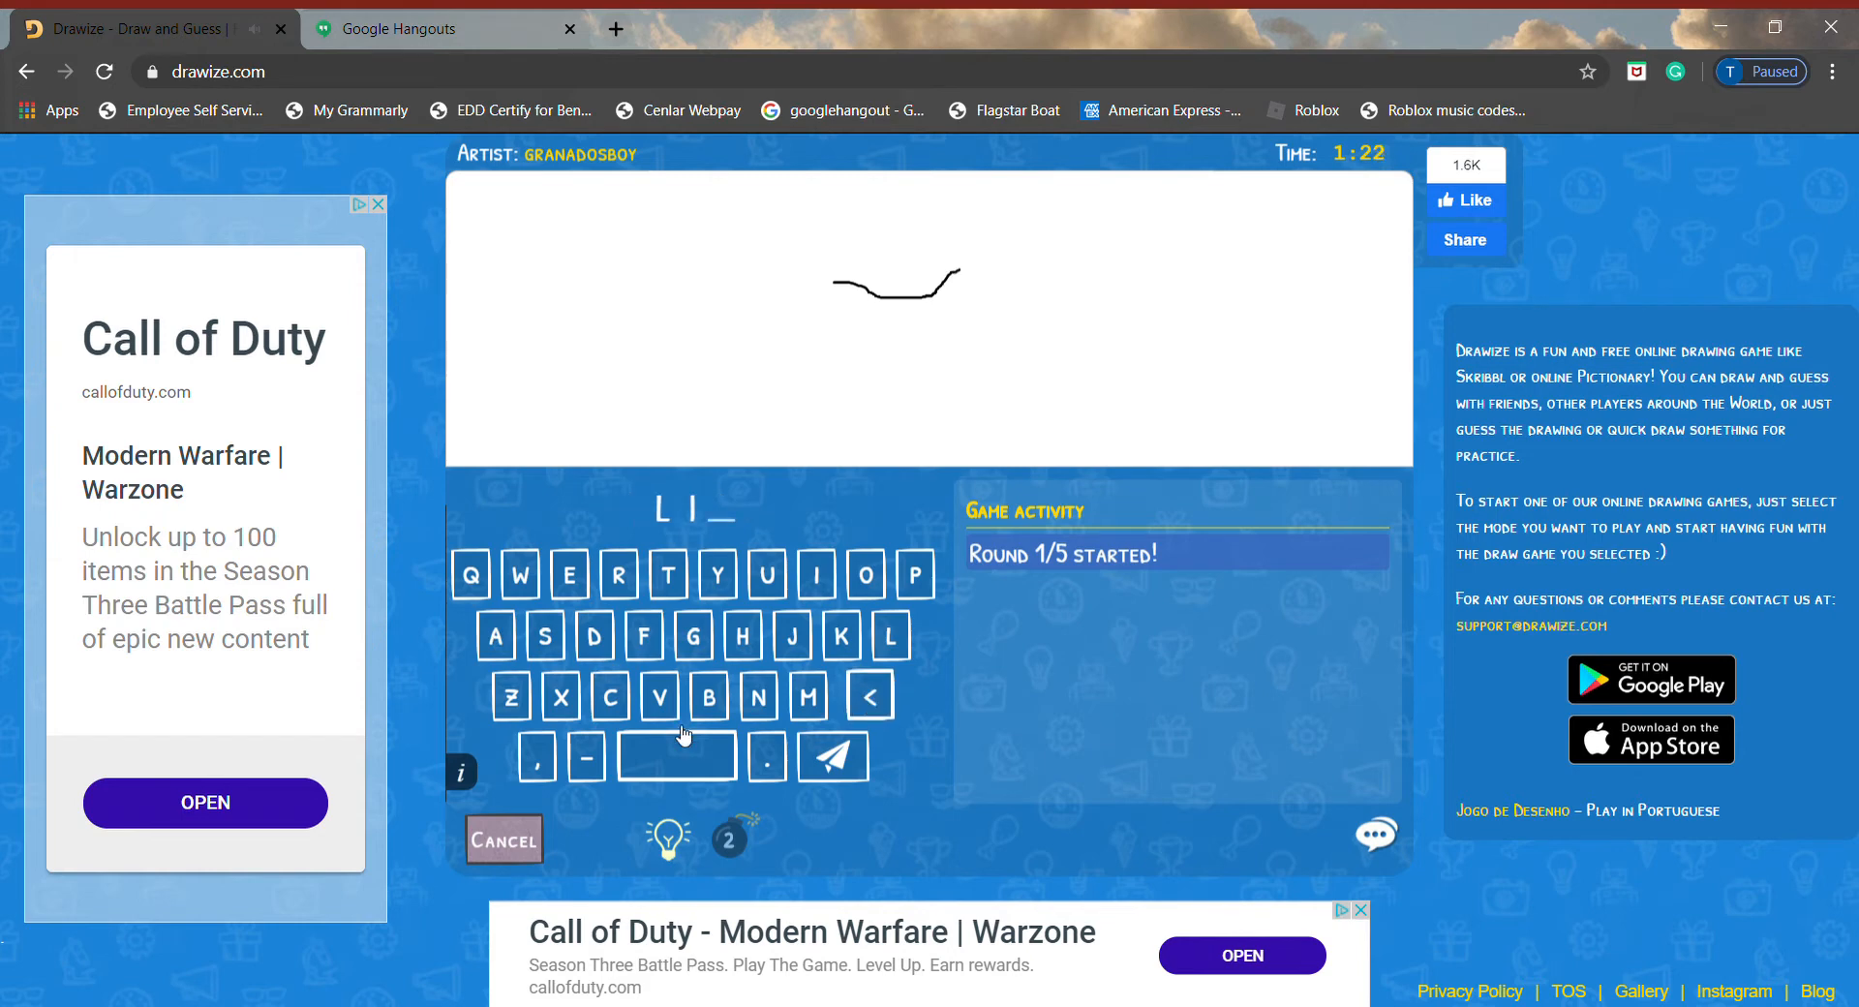
left_click(495, 637)
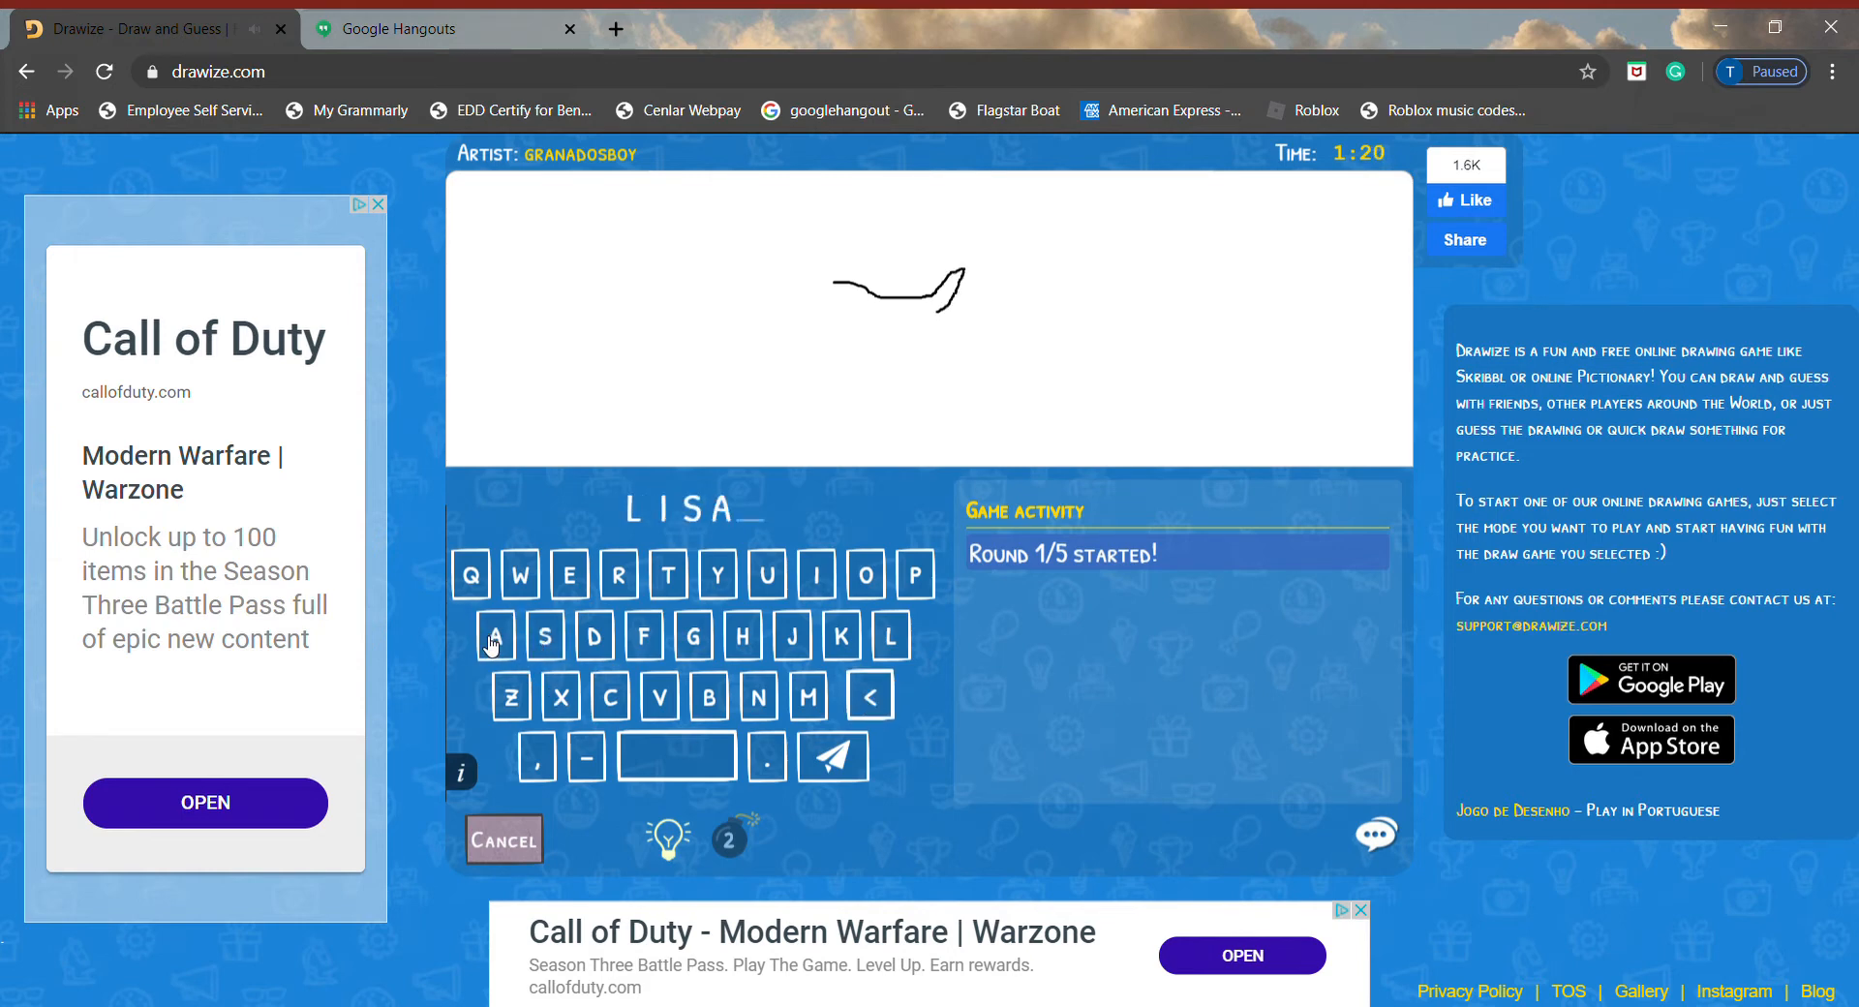
left_click(617, 576)
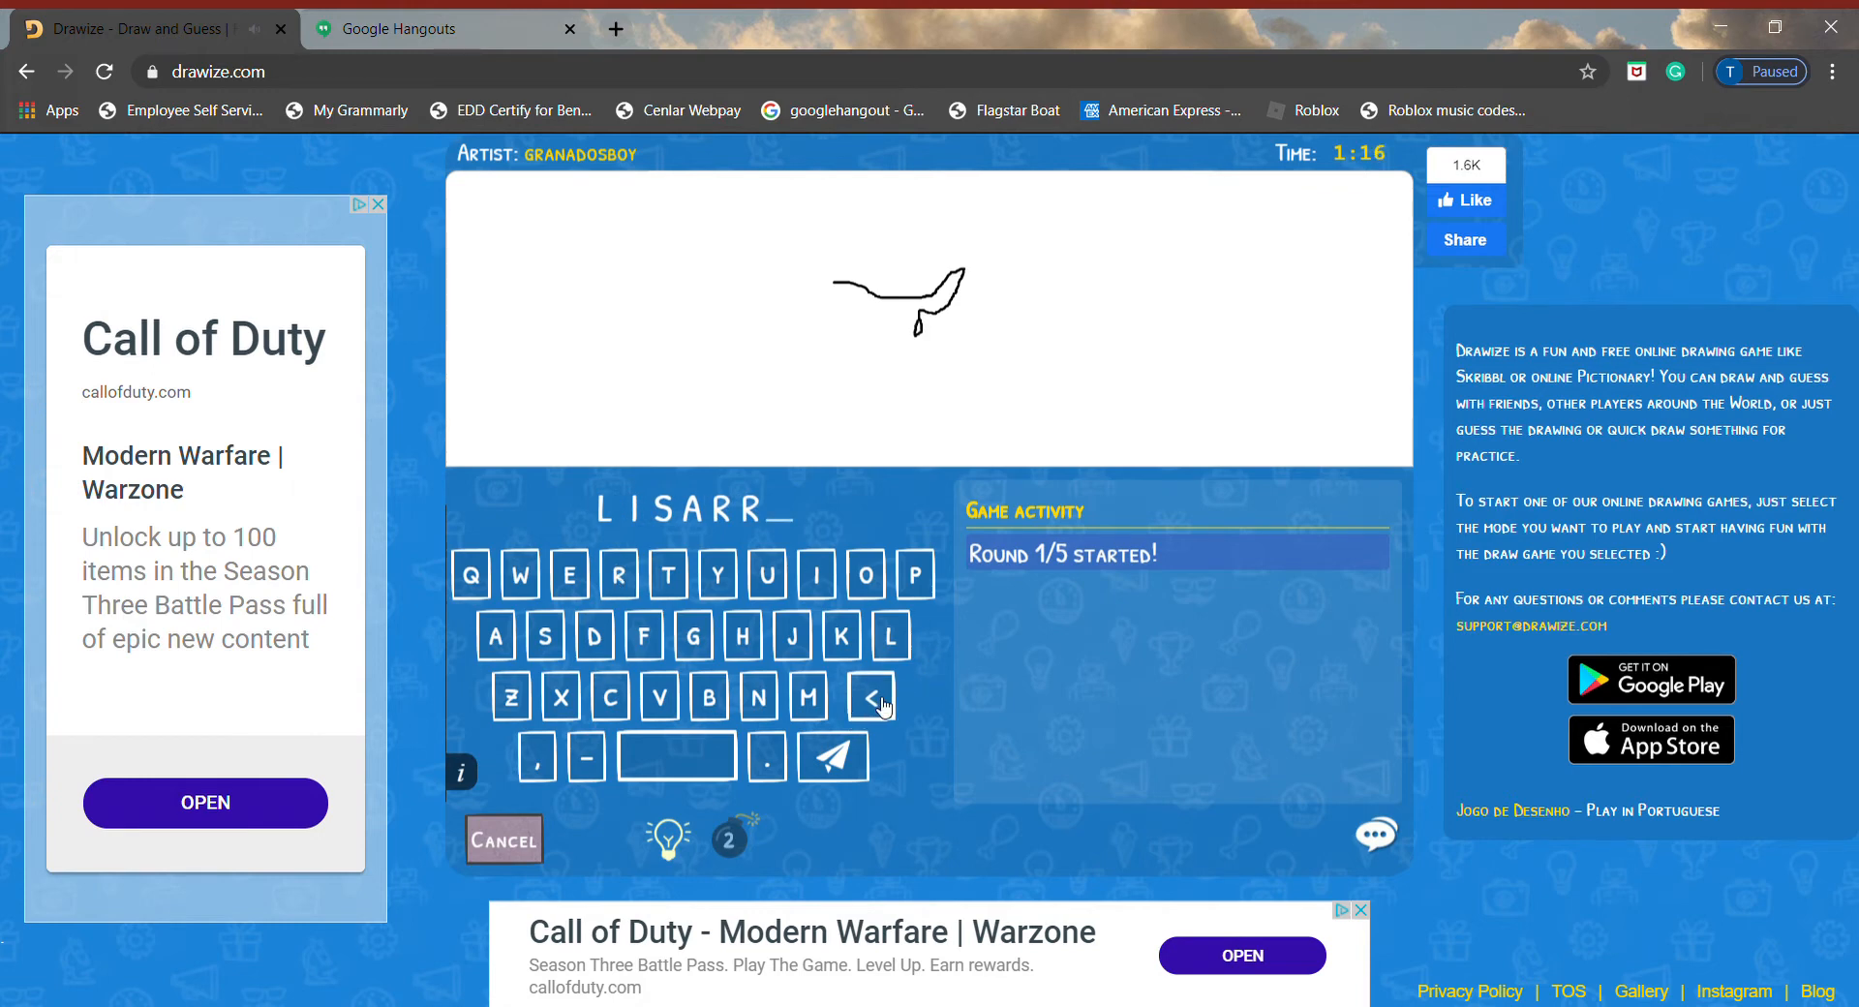
left_click(870, 696)
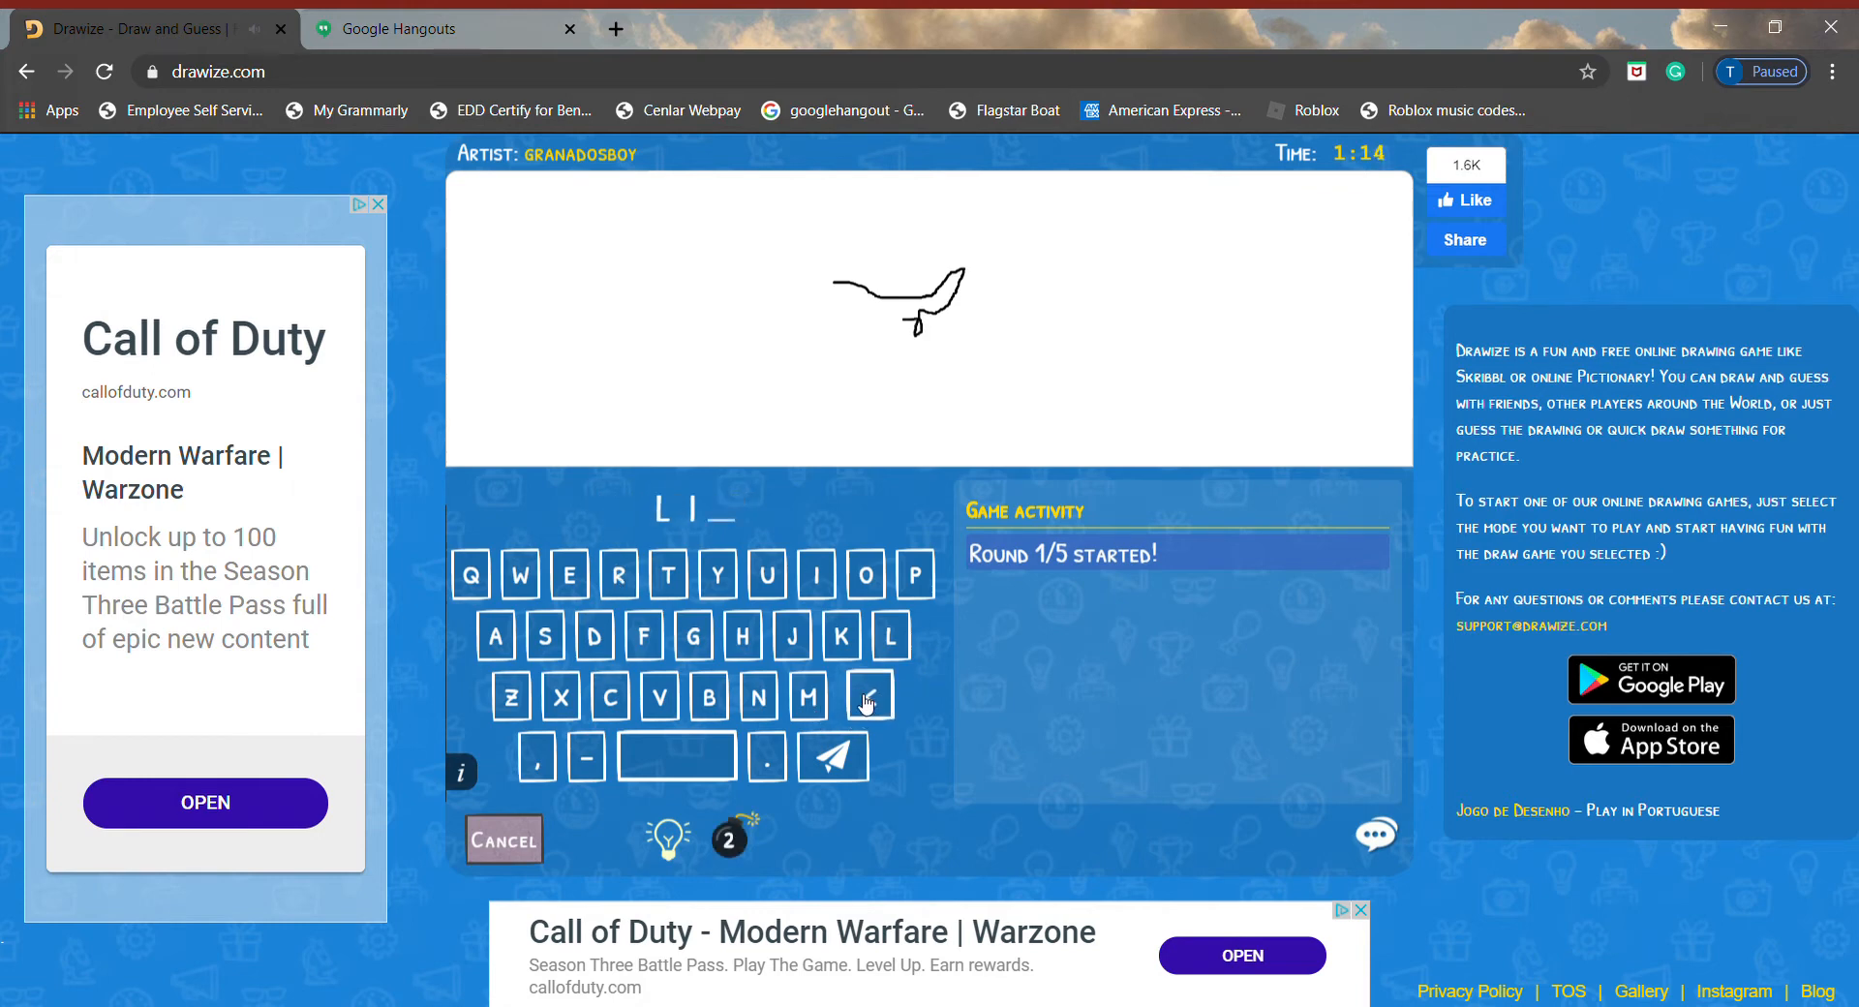
left_click(510, 696)
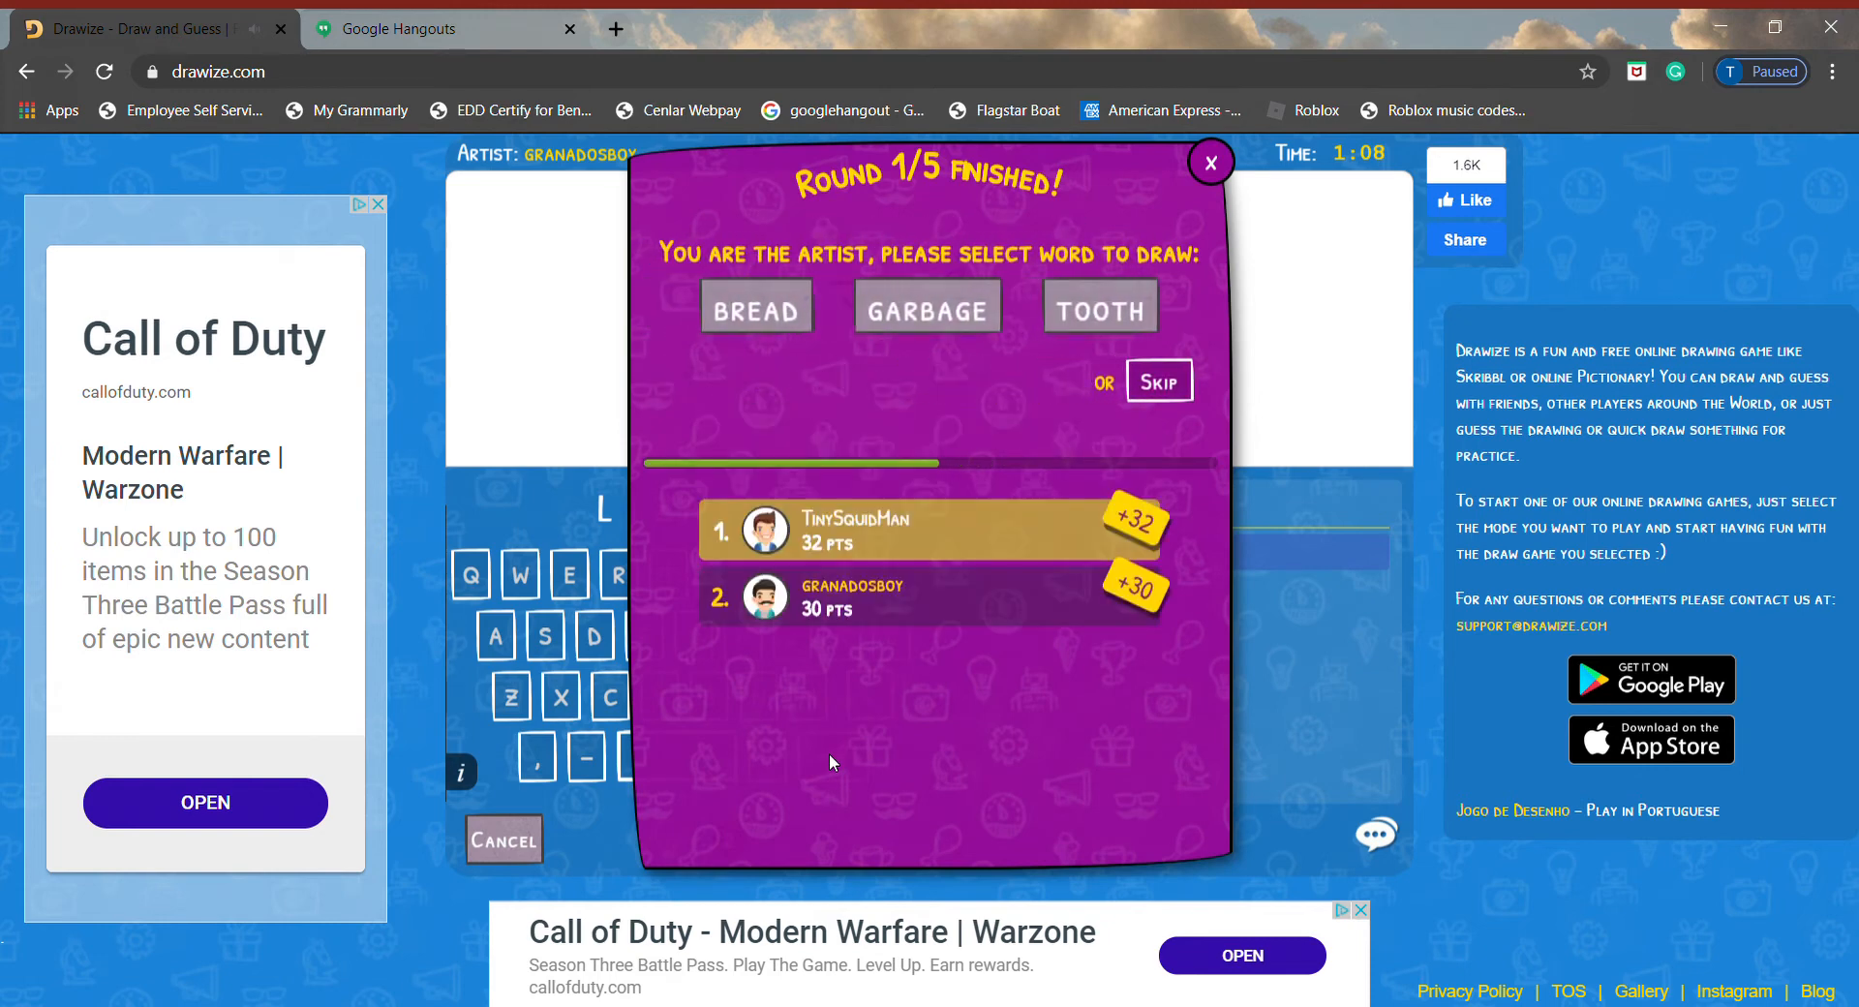
mouse_move(1022, 328)
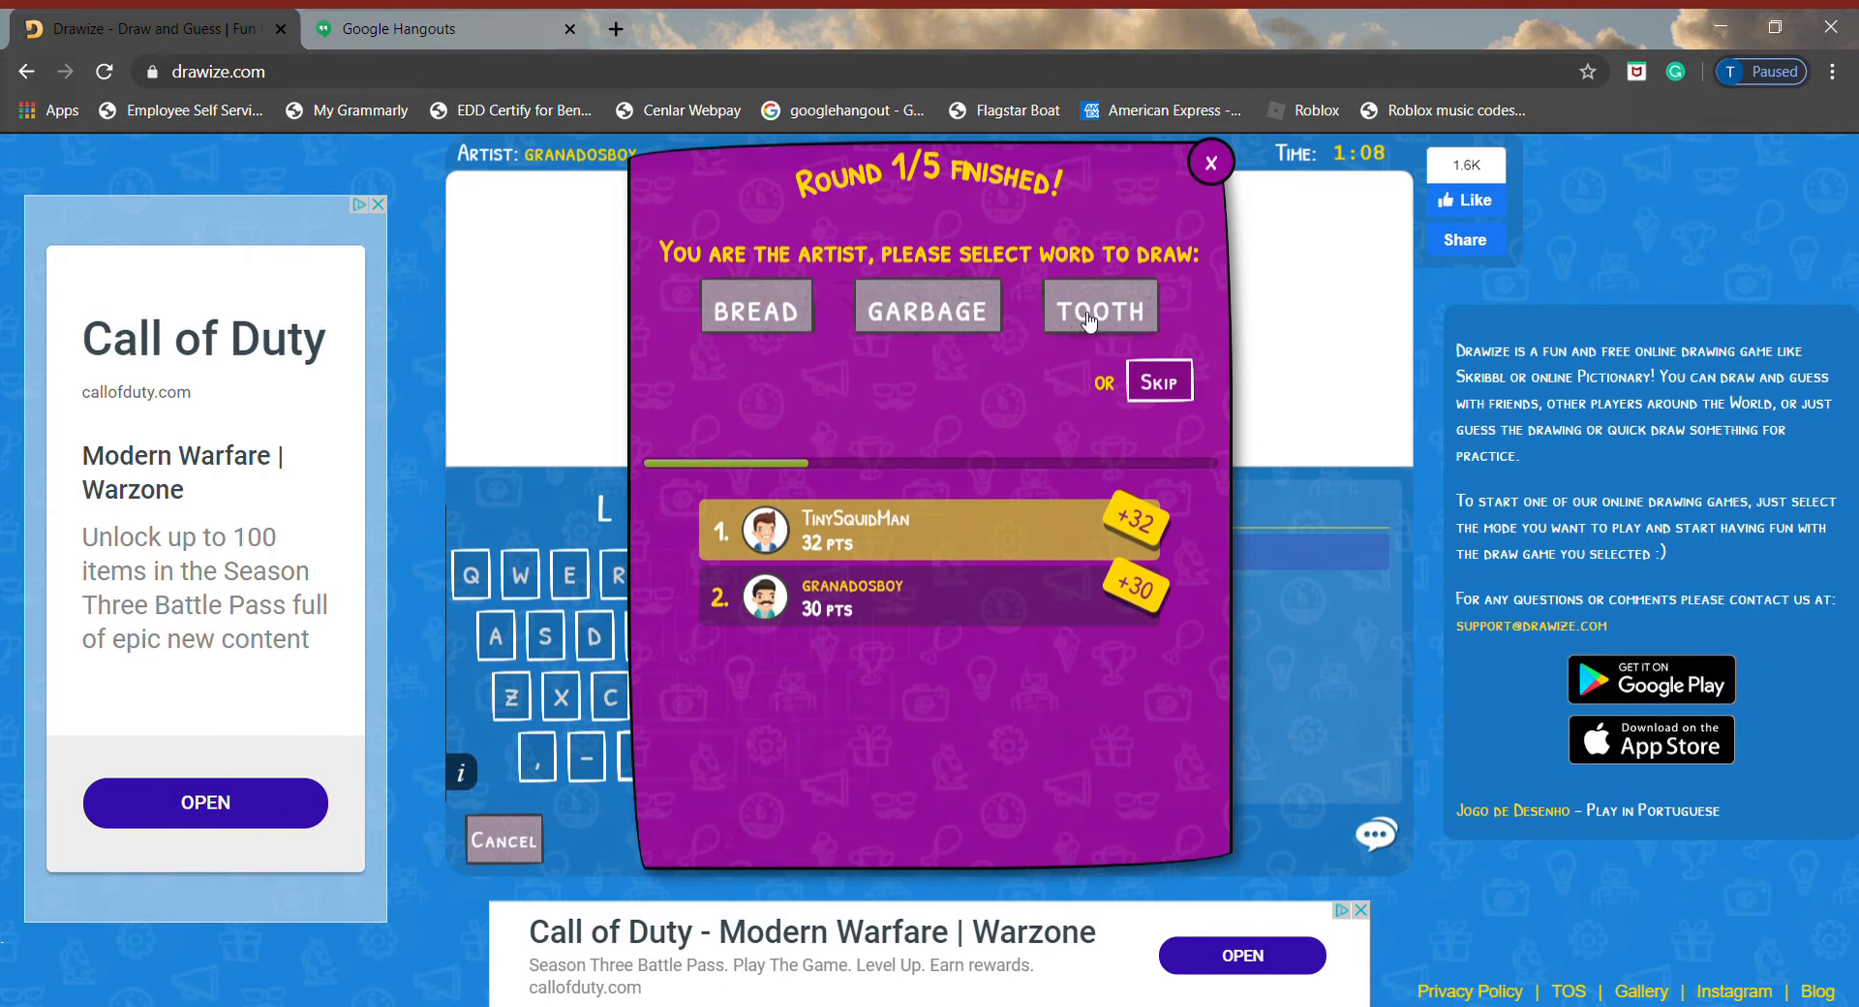
- Pick TOOTH and draw the tooth's top edge, right side and lower outline
left_click(1097, 307)
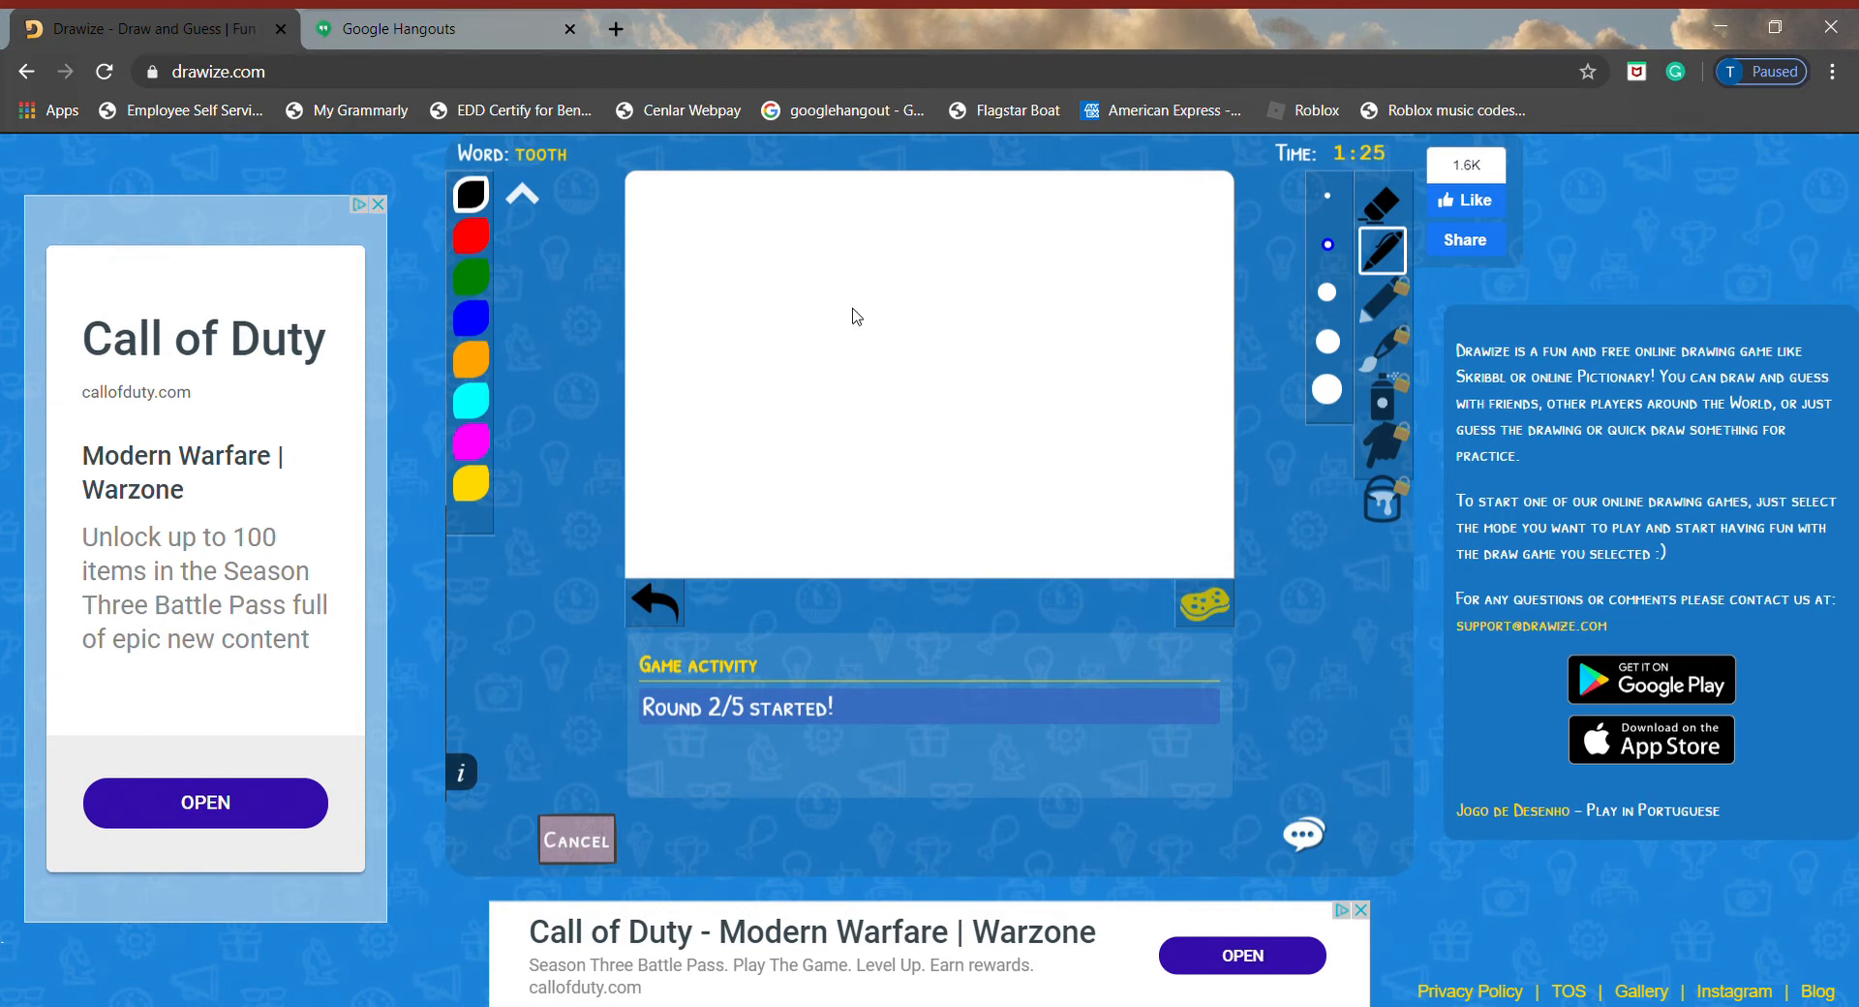
left_click_drag(849, 313, 907, 316)
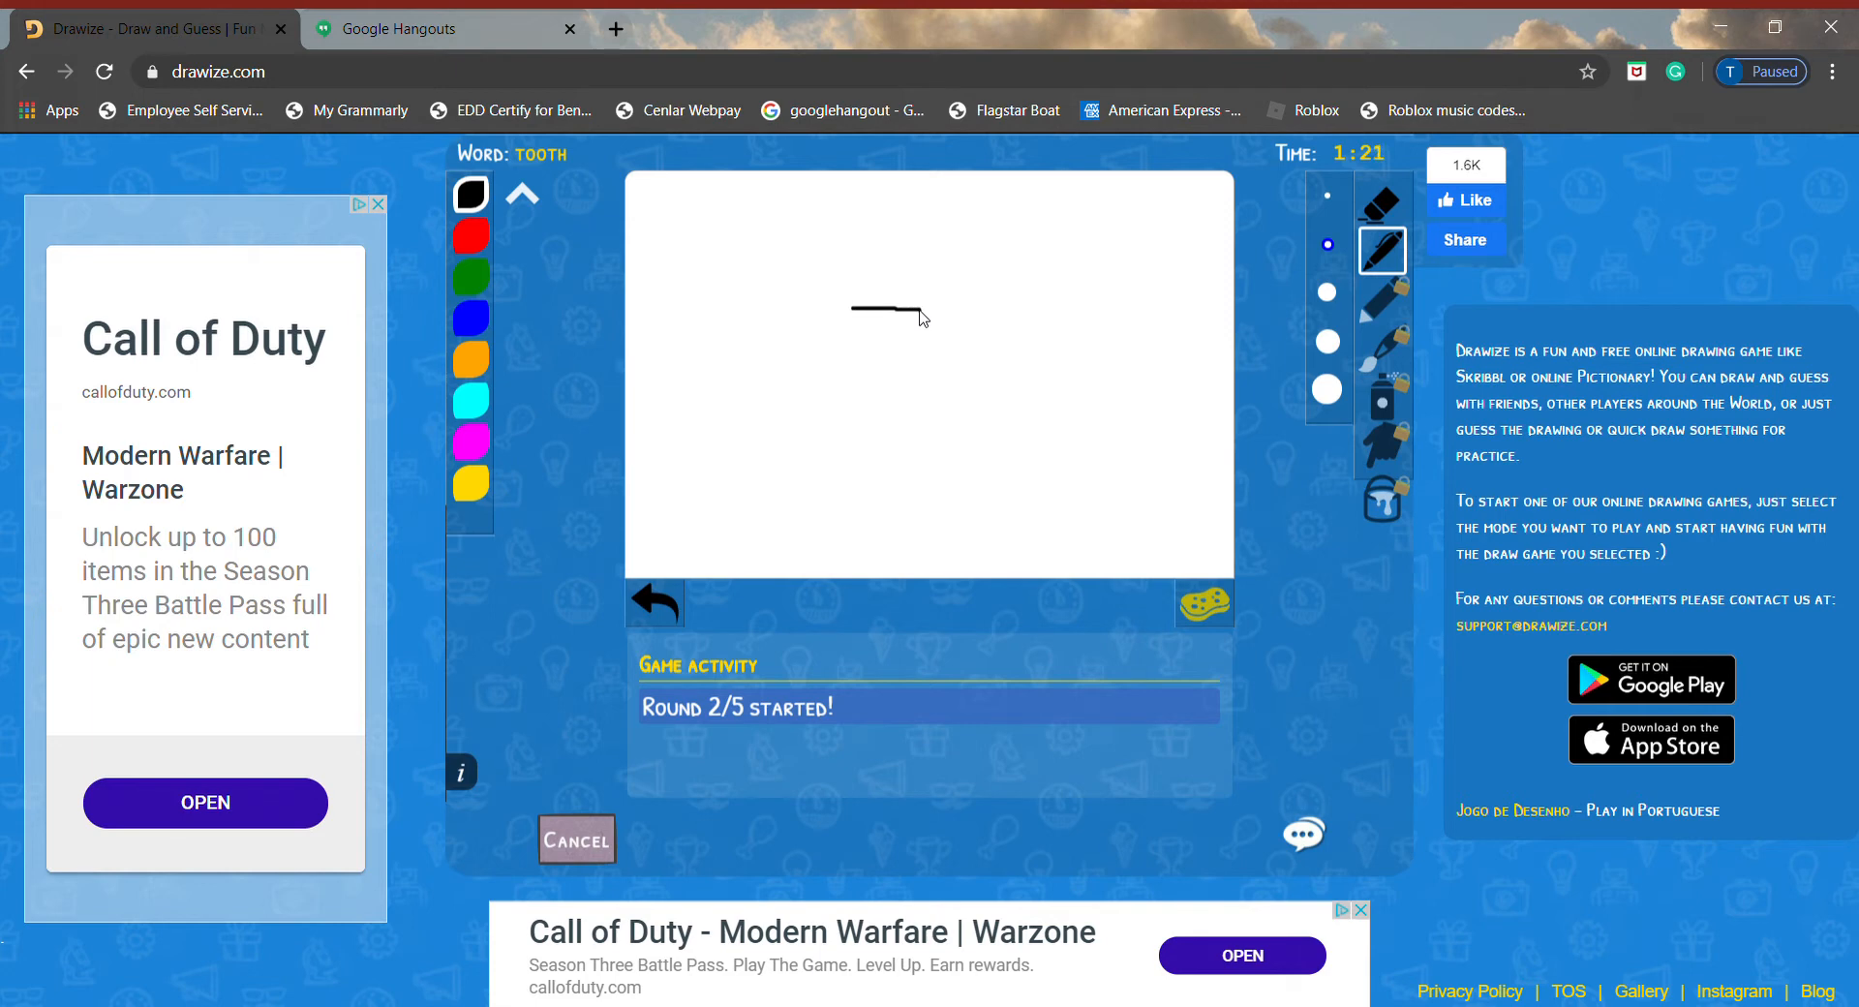
left_click_drag(922, 317, 923, 374)
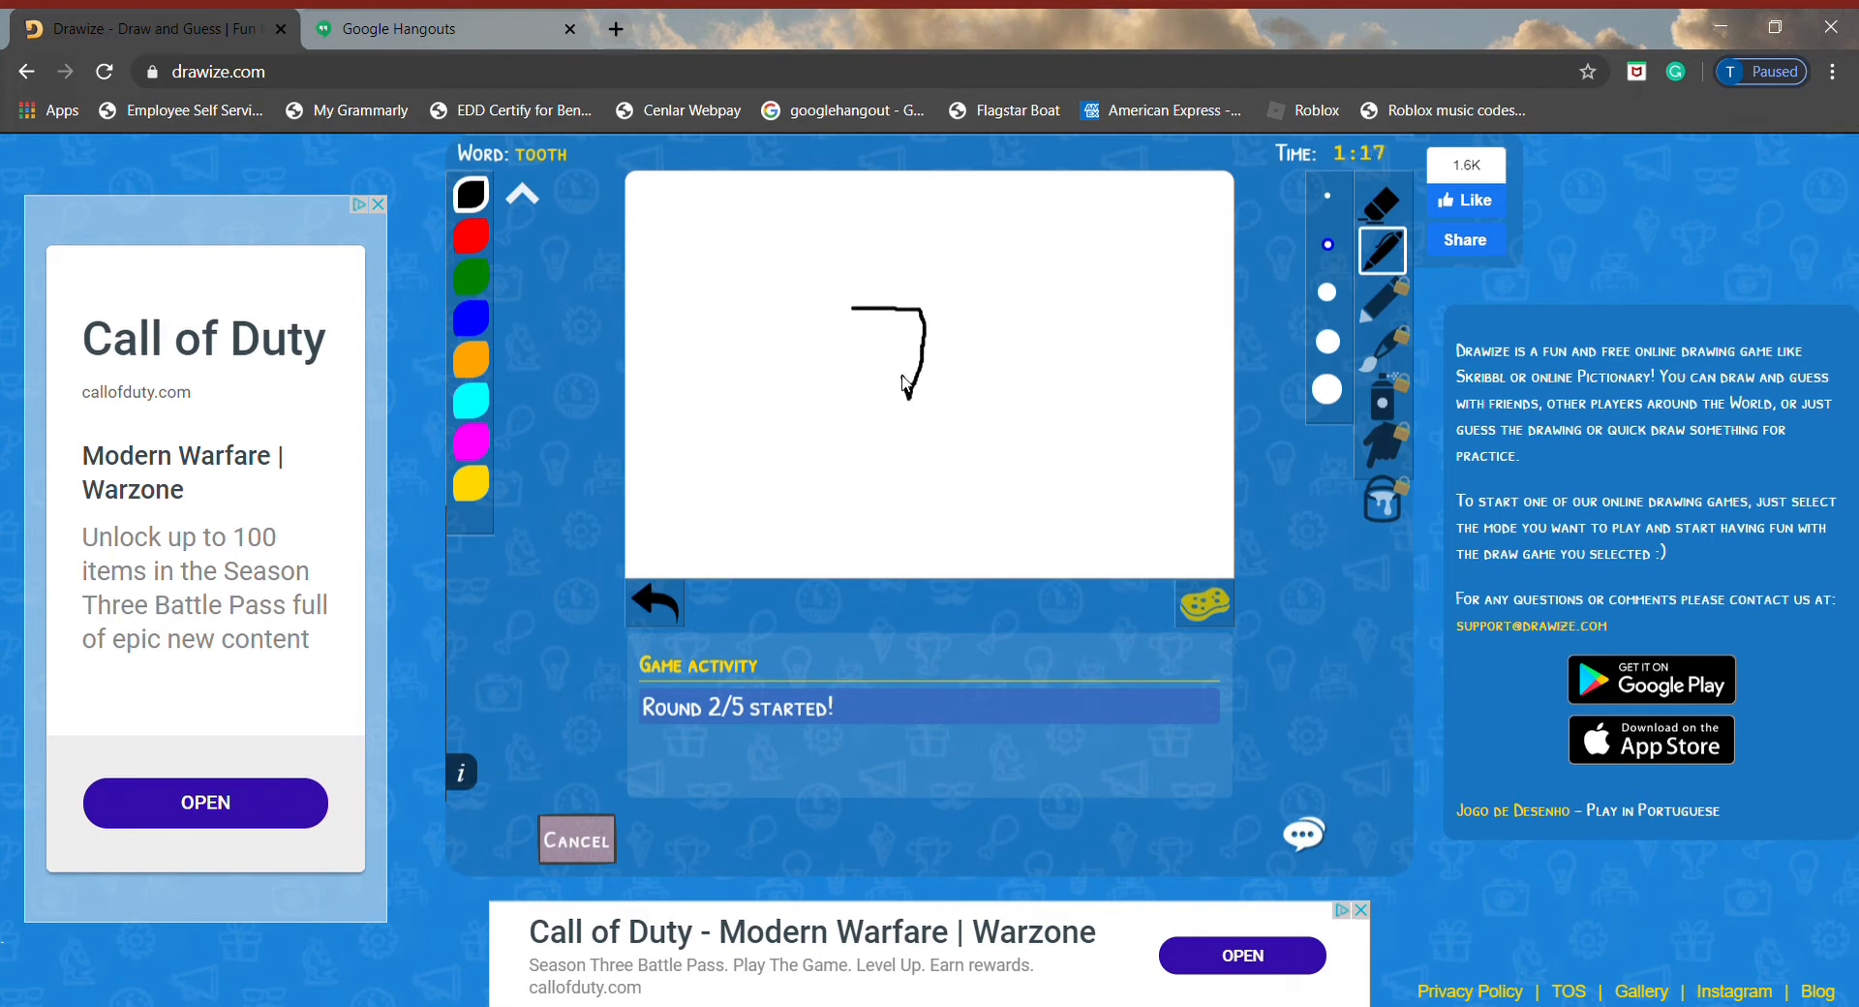
left_click_drag(907, 356, 887, 397)
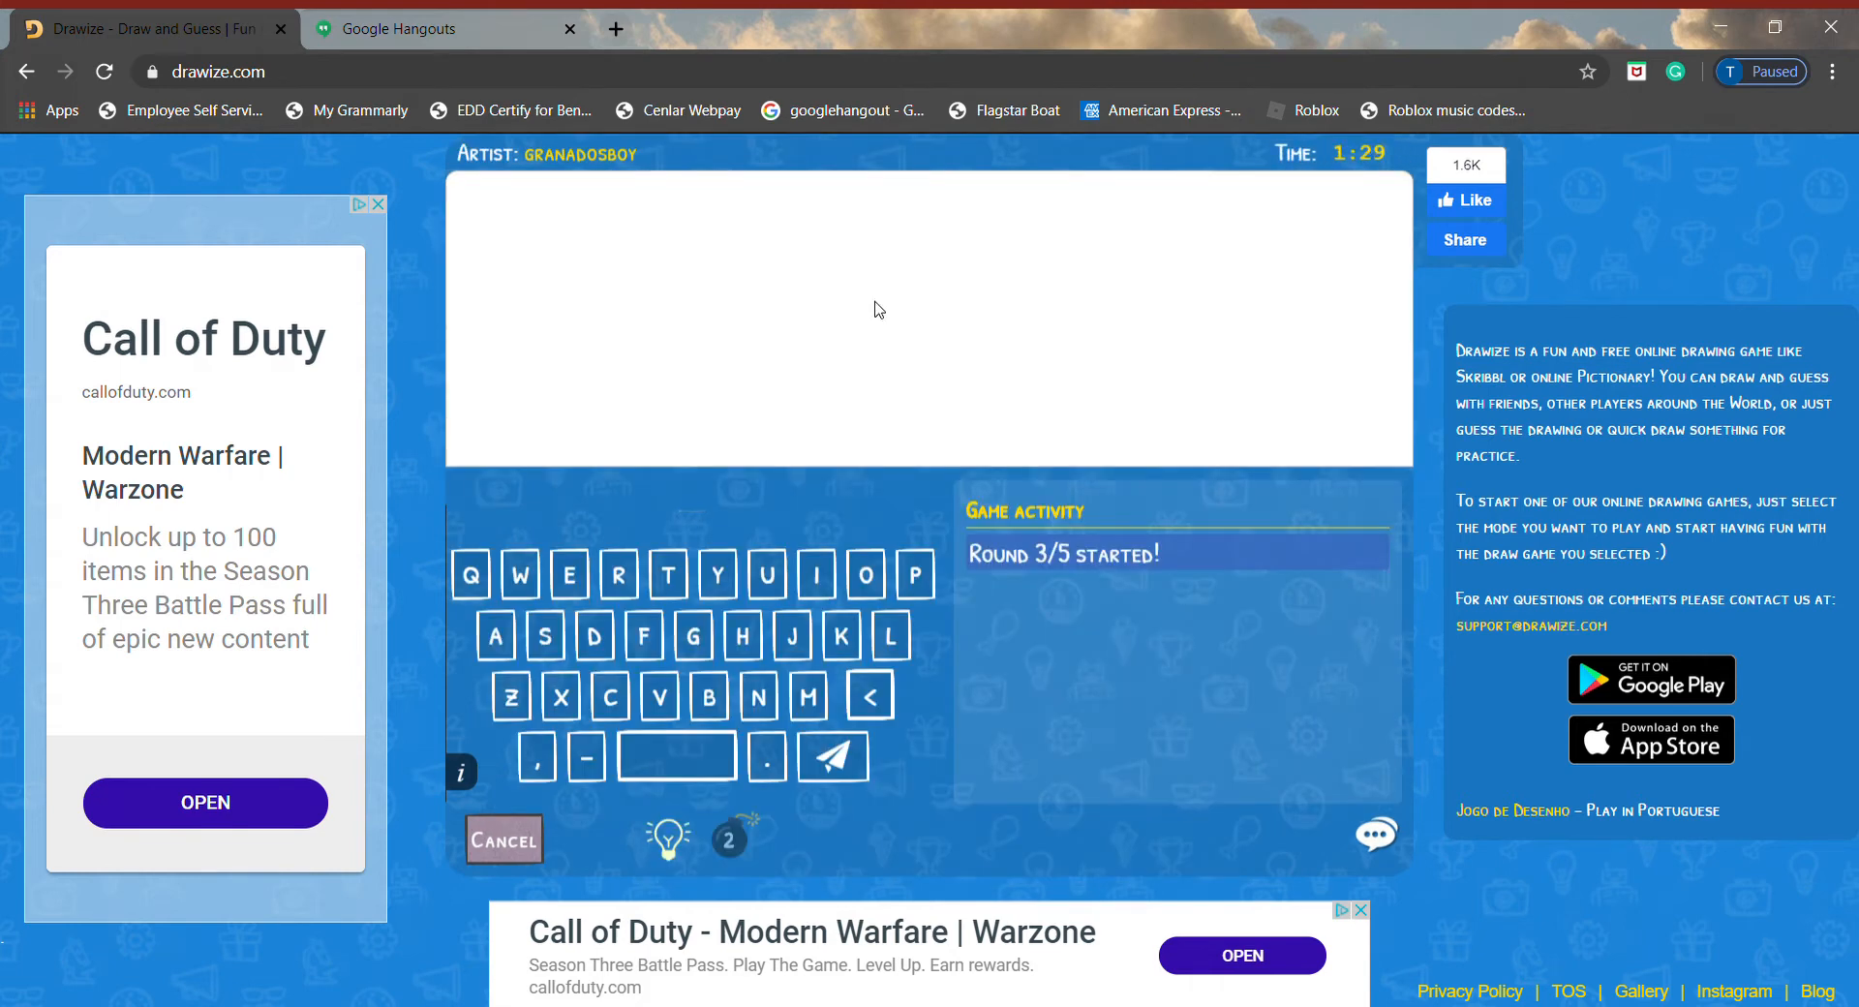
- Make a canvas stroke while the friend draws until round 3 ends
left_click_drag(801, 283, 884, 283)
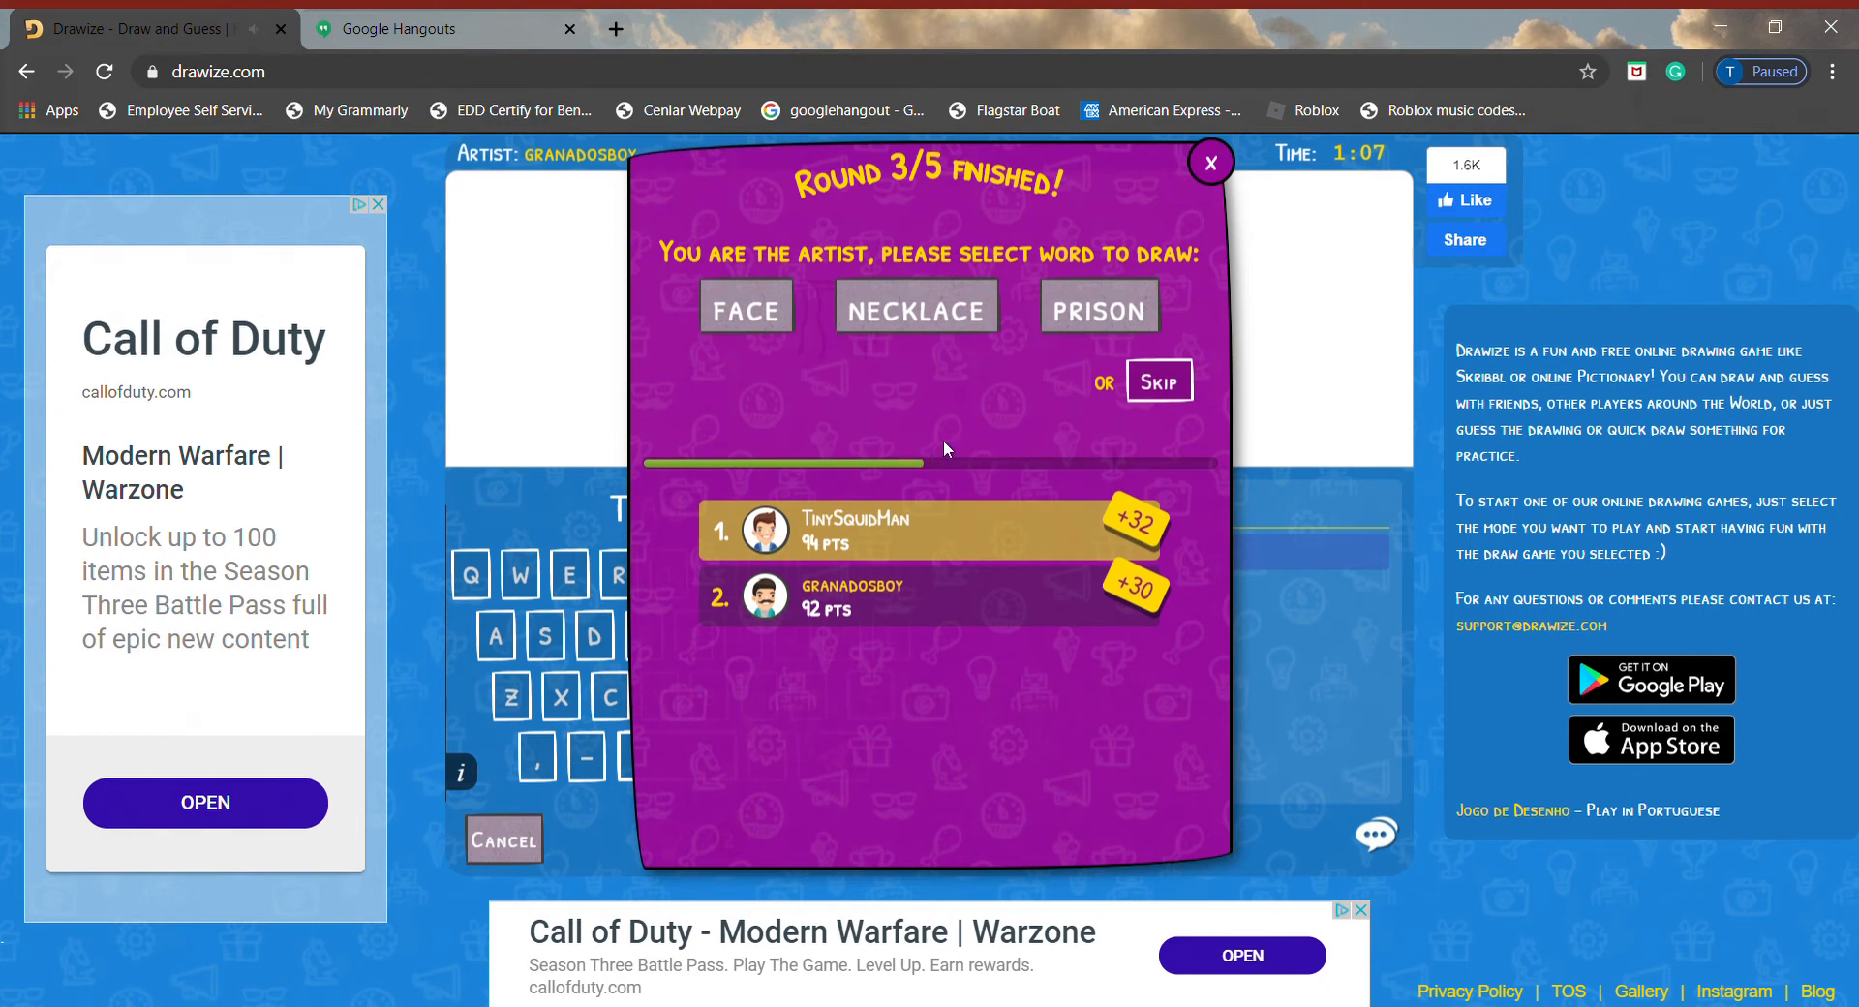
- Choose prison and draw the building's left, top and right walls
left_click(1097, 307)
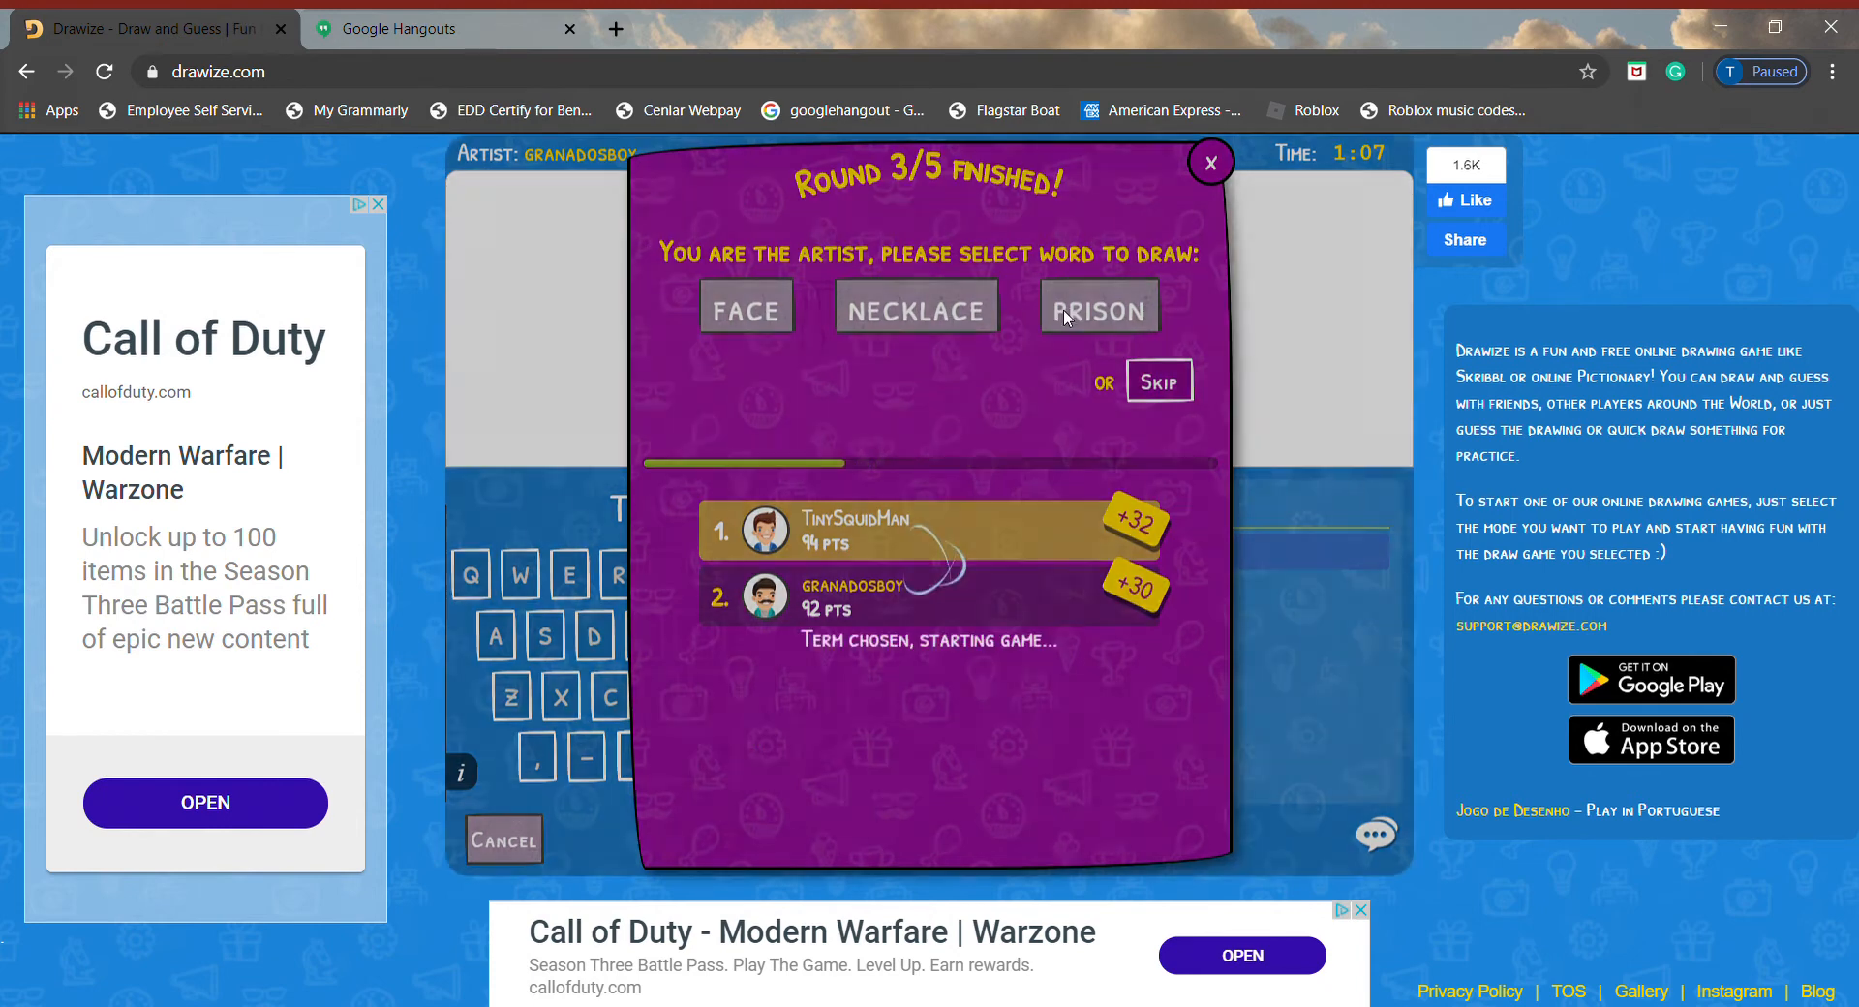
left_click(1097, 306)
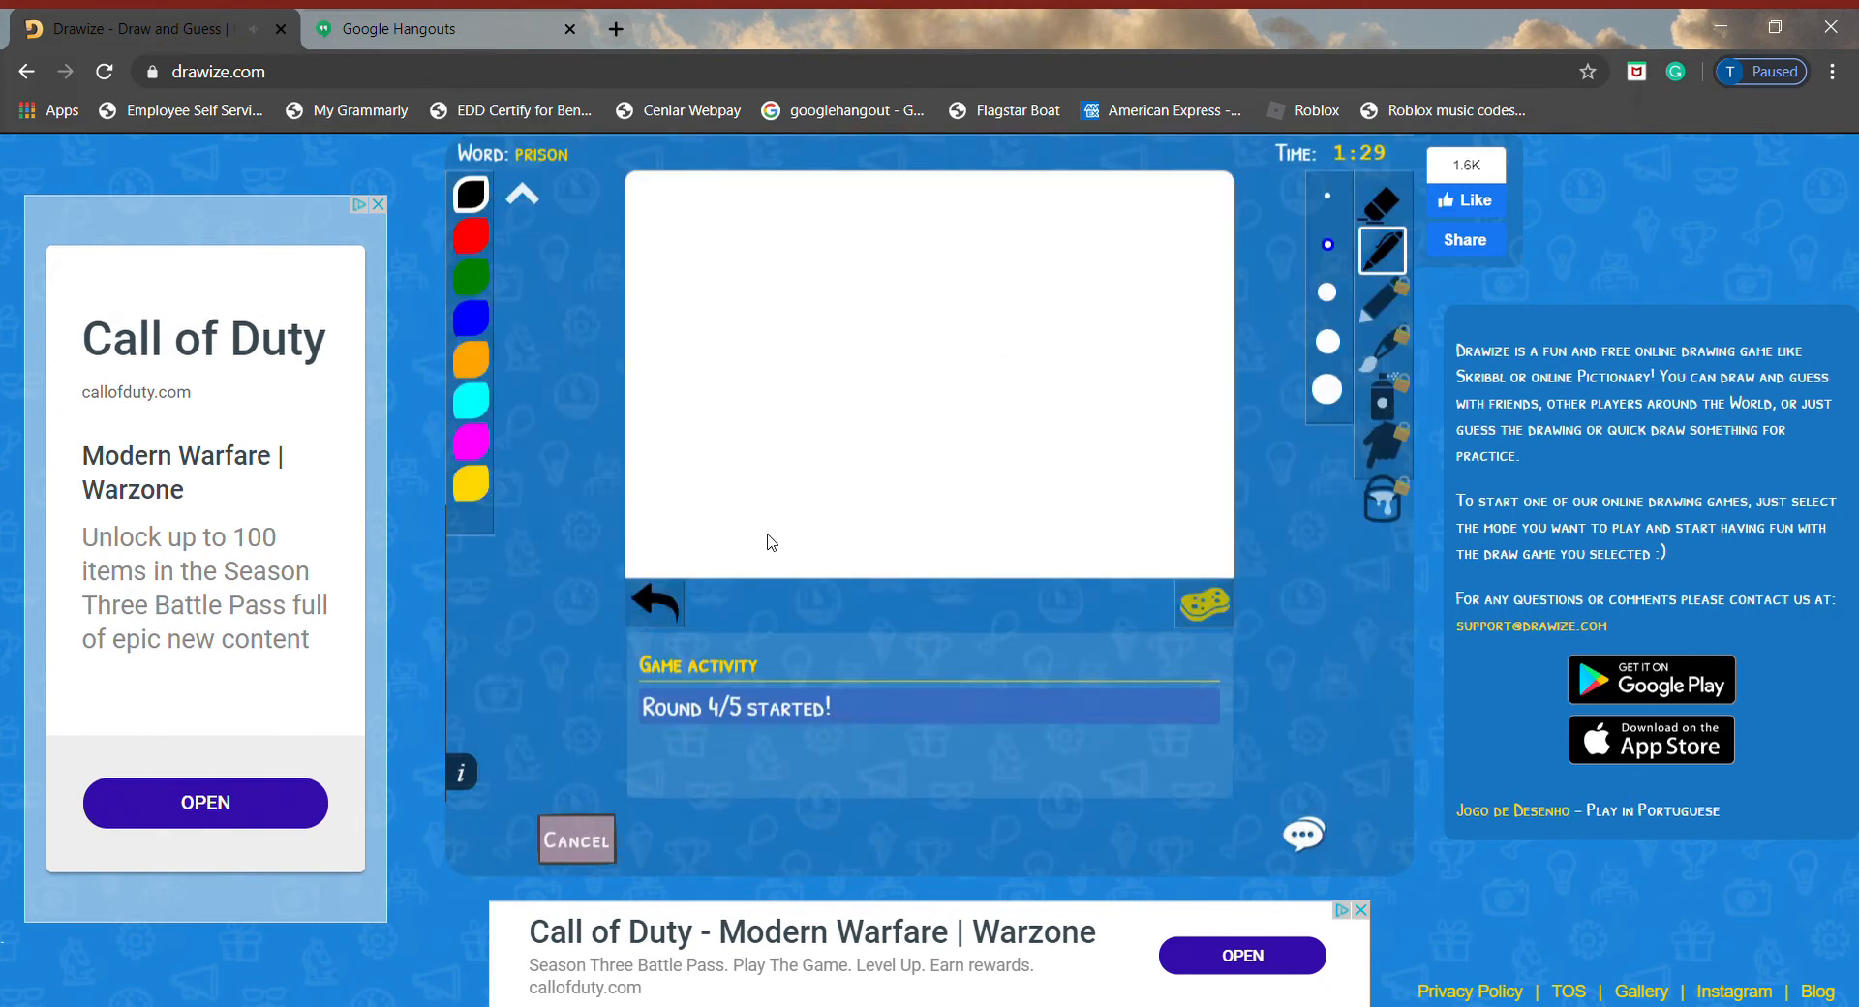
left_click_drag(788, 444, 768, 545)
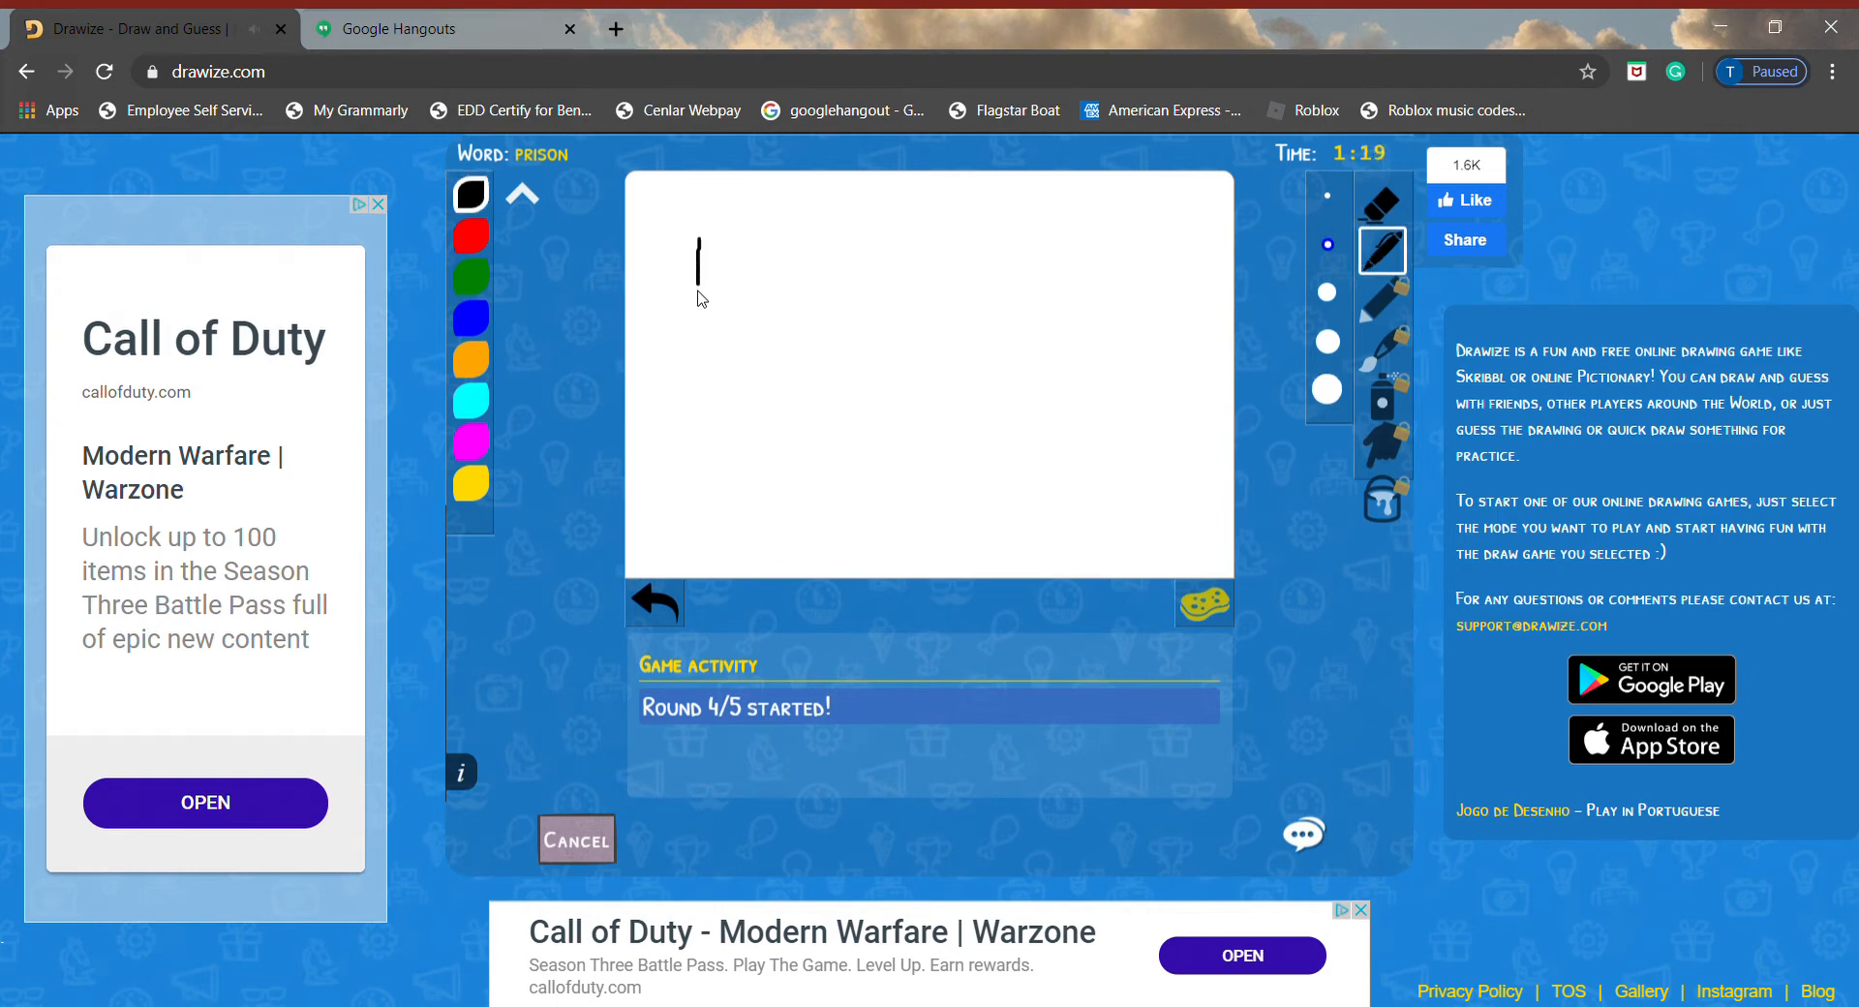
left_click_drag(697, 249, 690, 521)
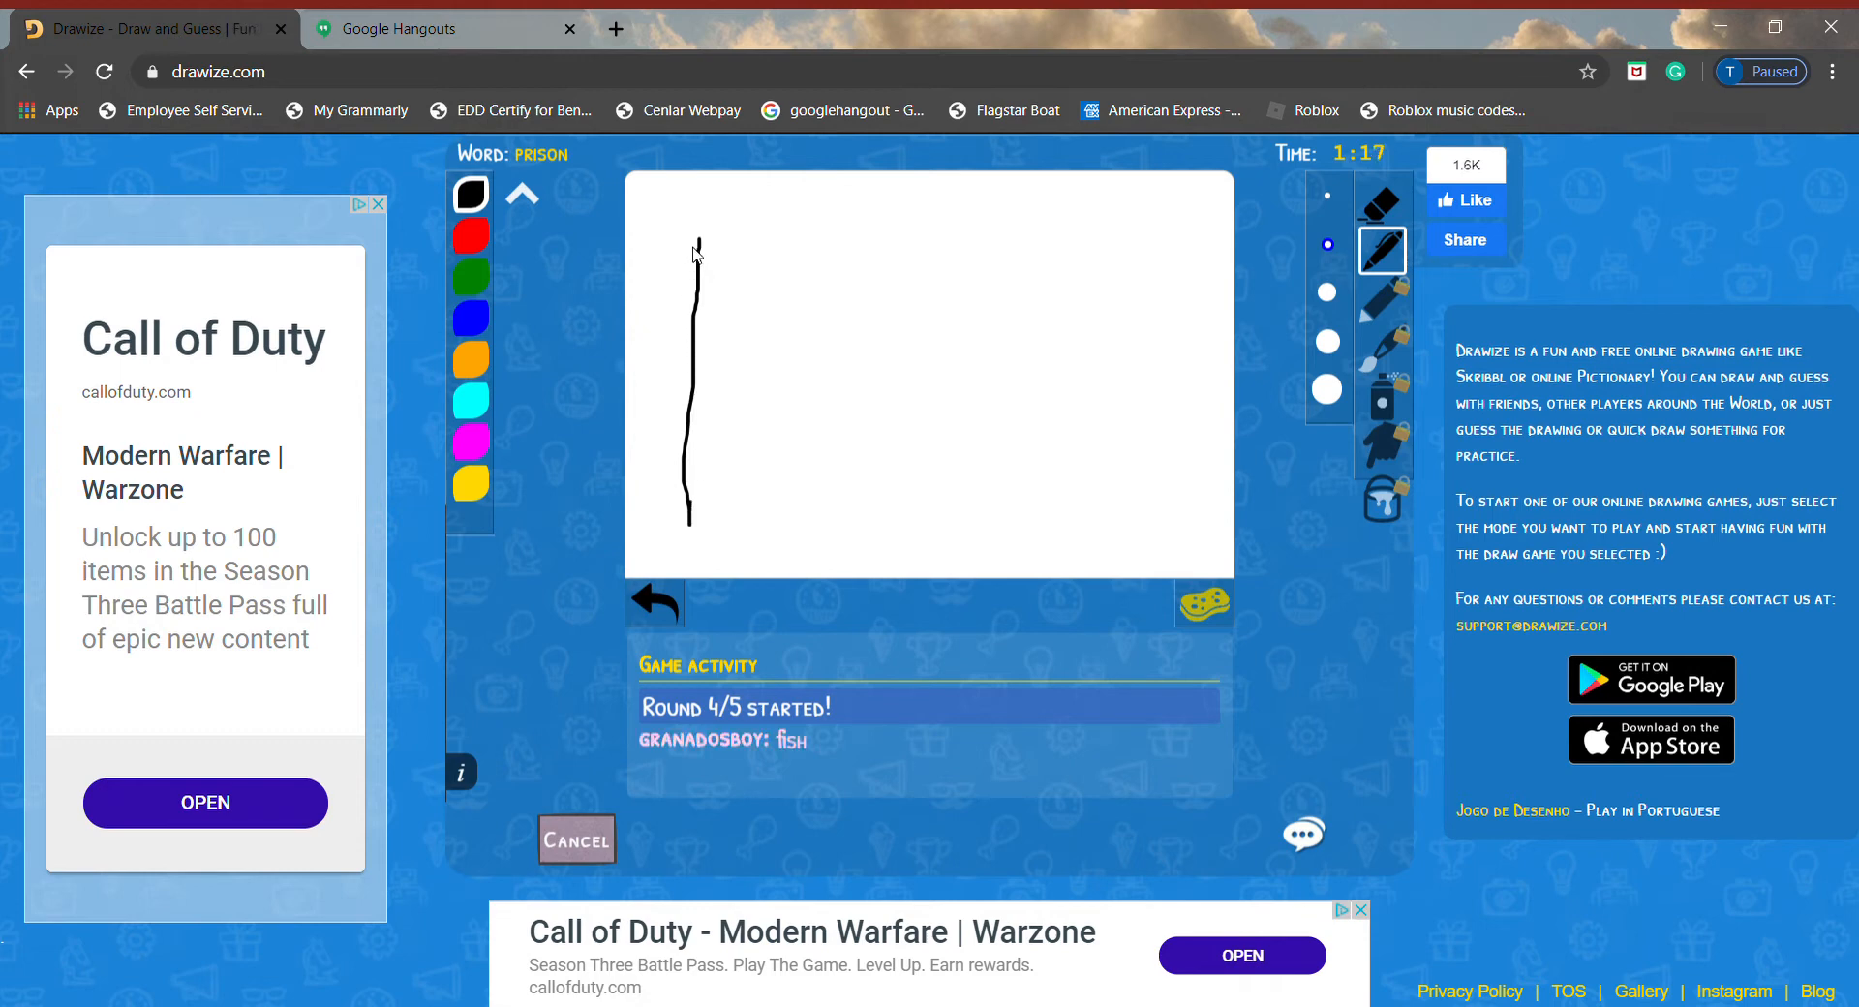
left_click_drag(697, 237, 1052, 318)
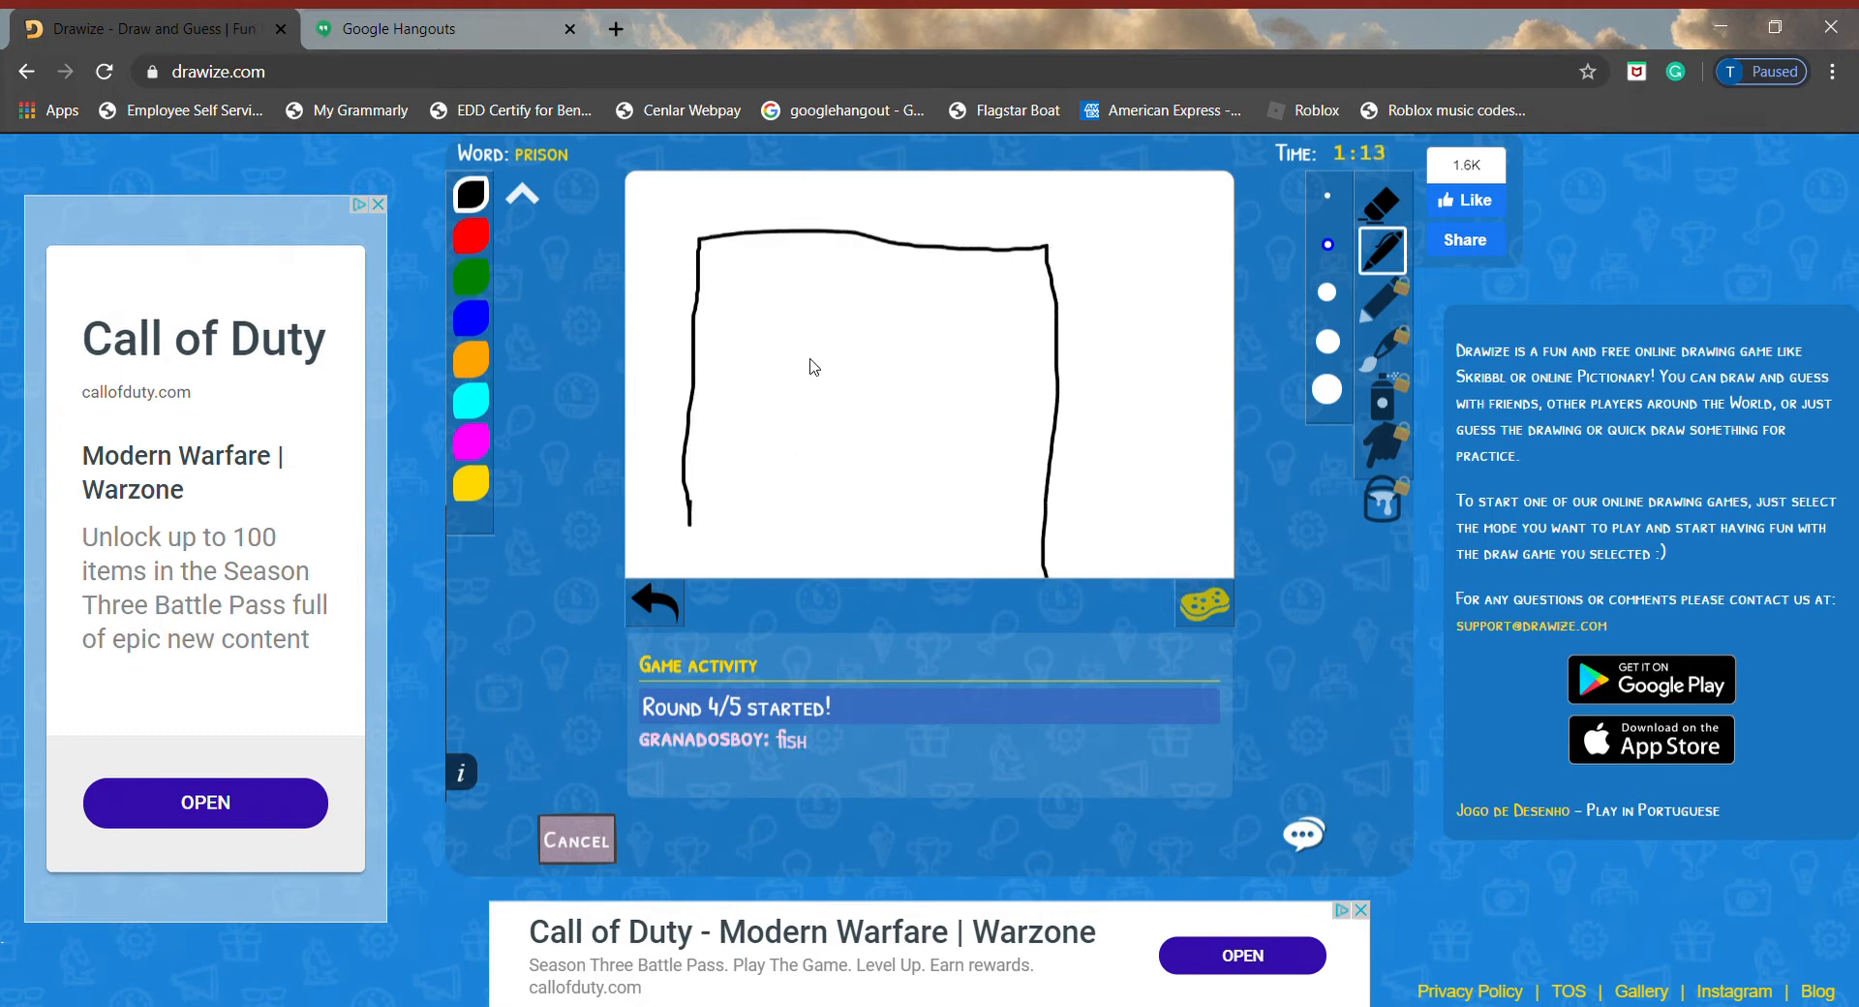
- Add a barred window and a prisoner figure behind the bars
left_click_drag(815, 362, 922, 445)
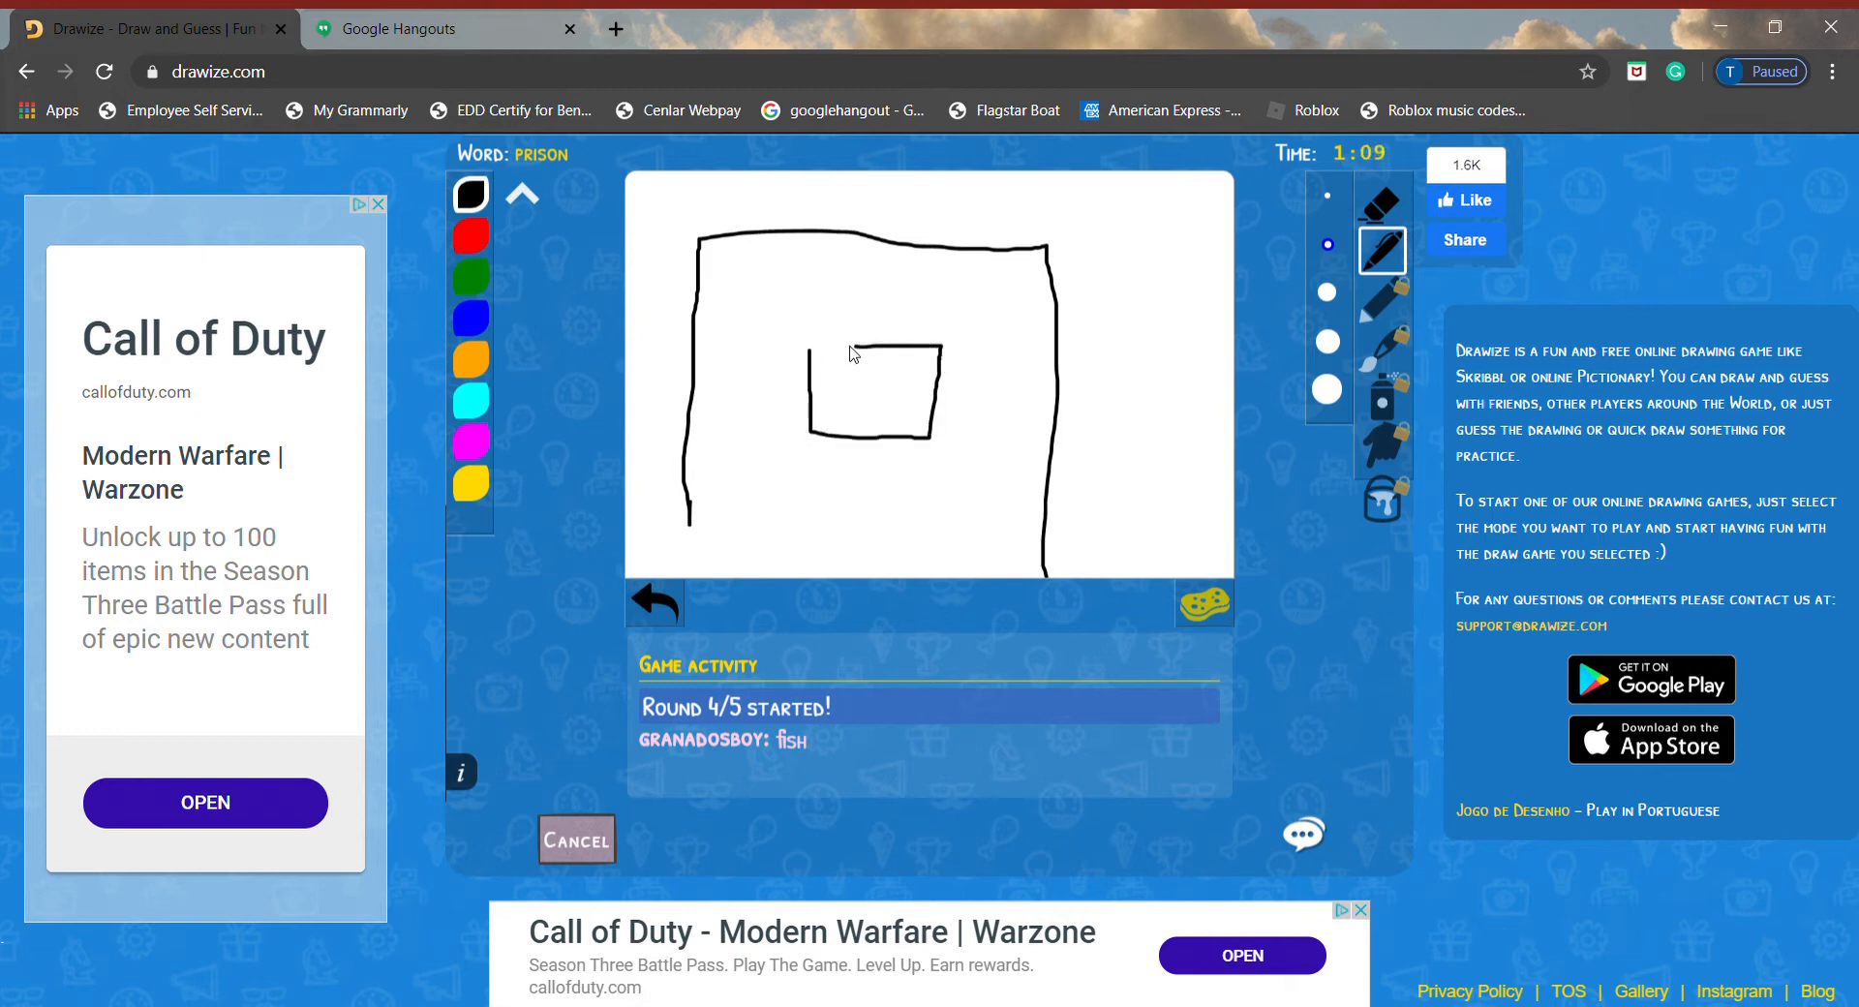
left_click_drag(848, 350, 839, 436)
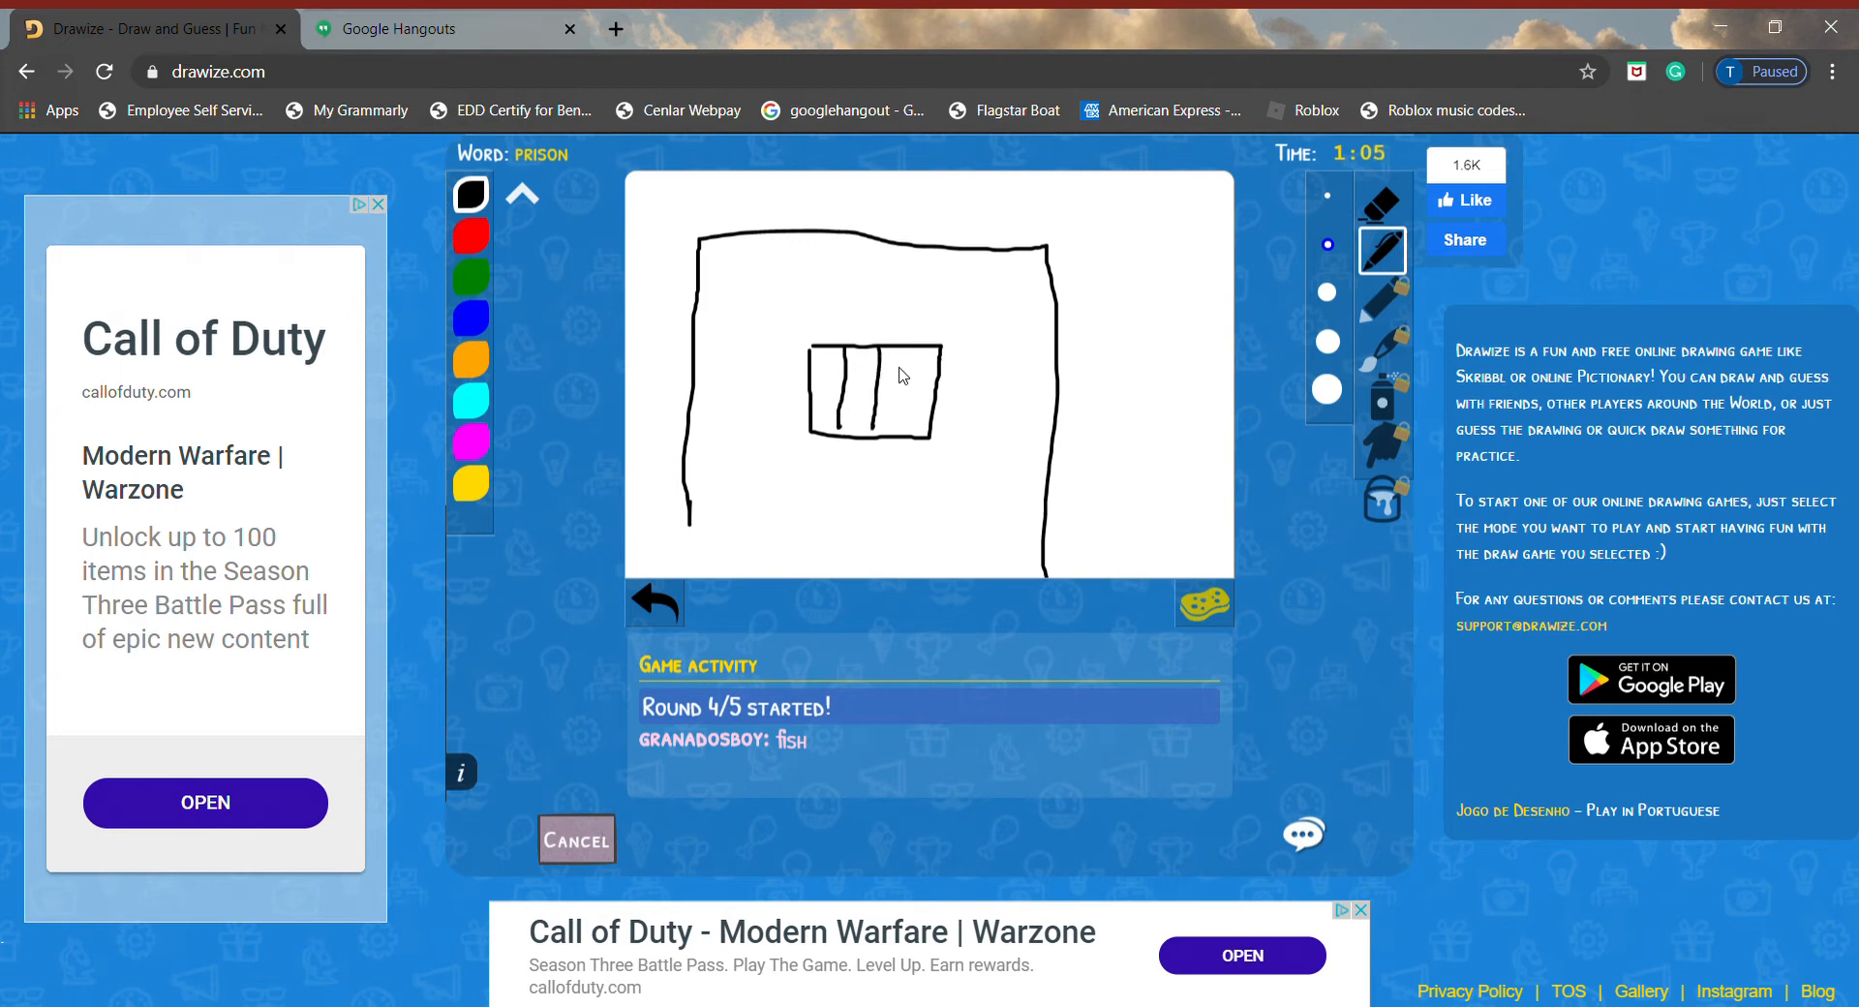
left_click_drag(909, 355, 910, 445)
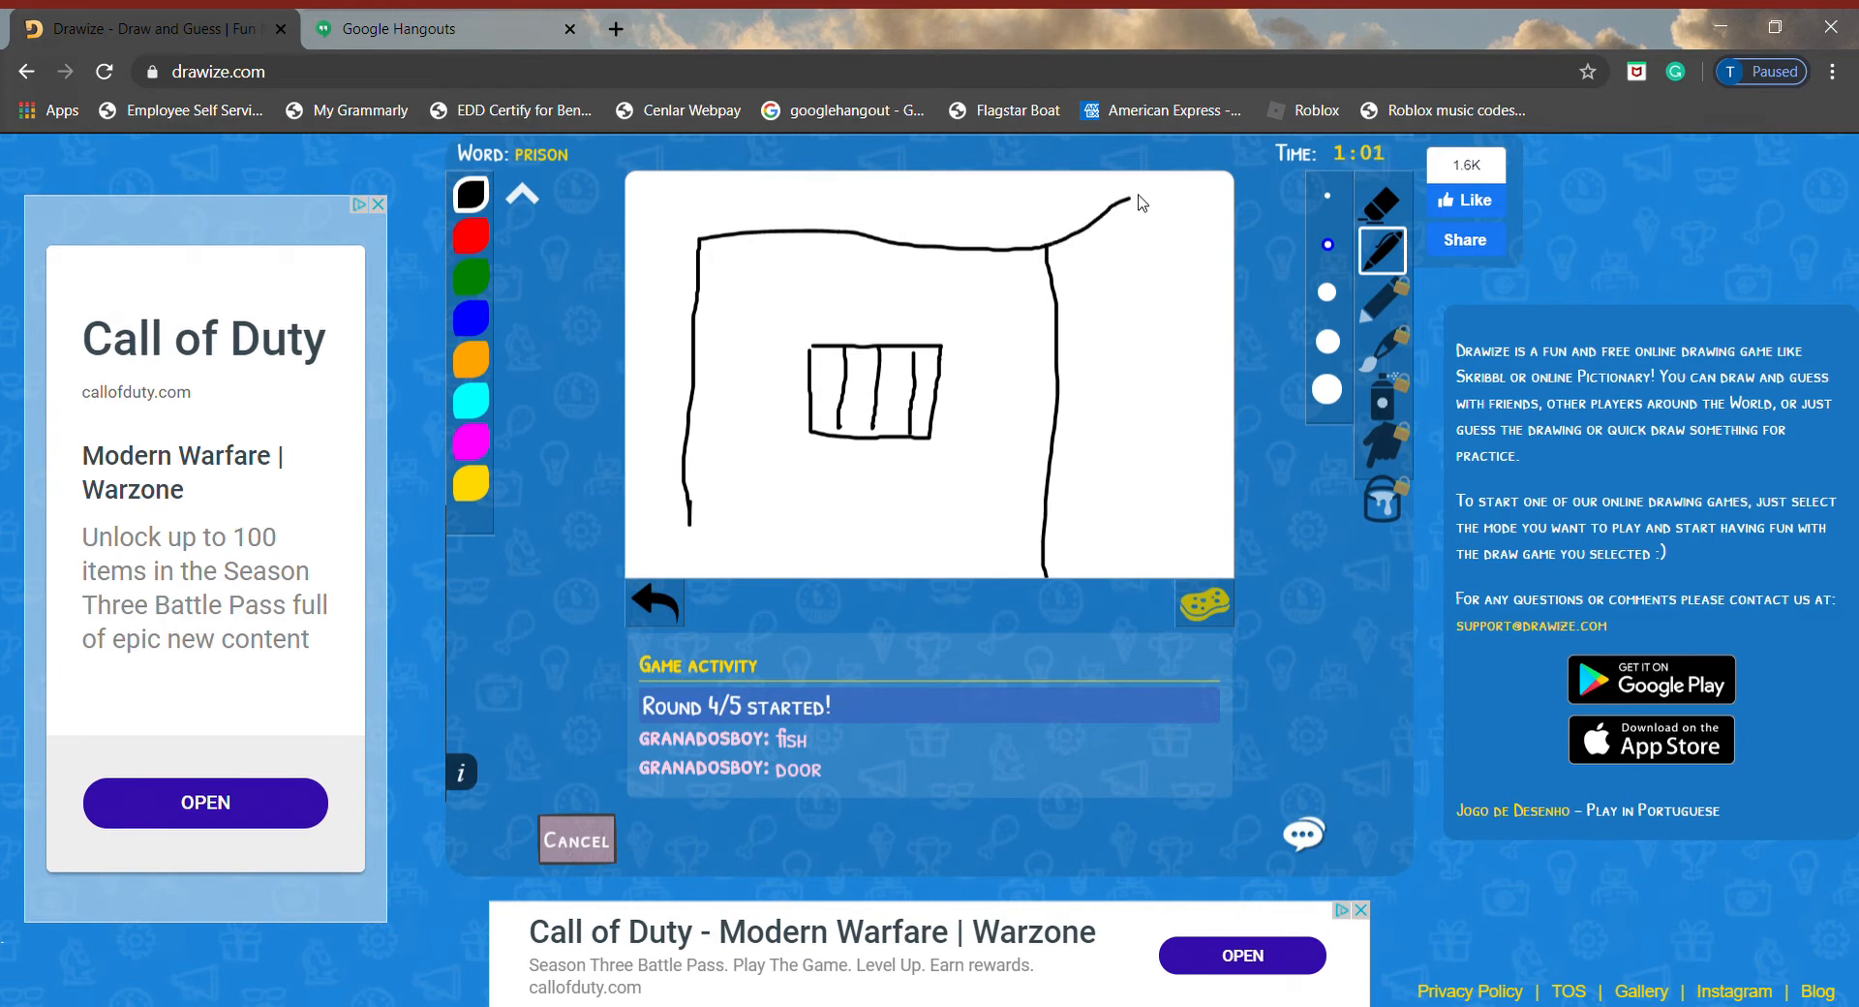
left_click_drag(1173, 184, 1168, 563)
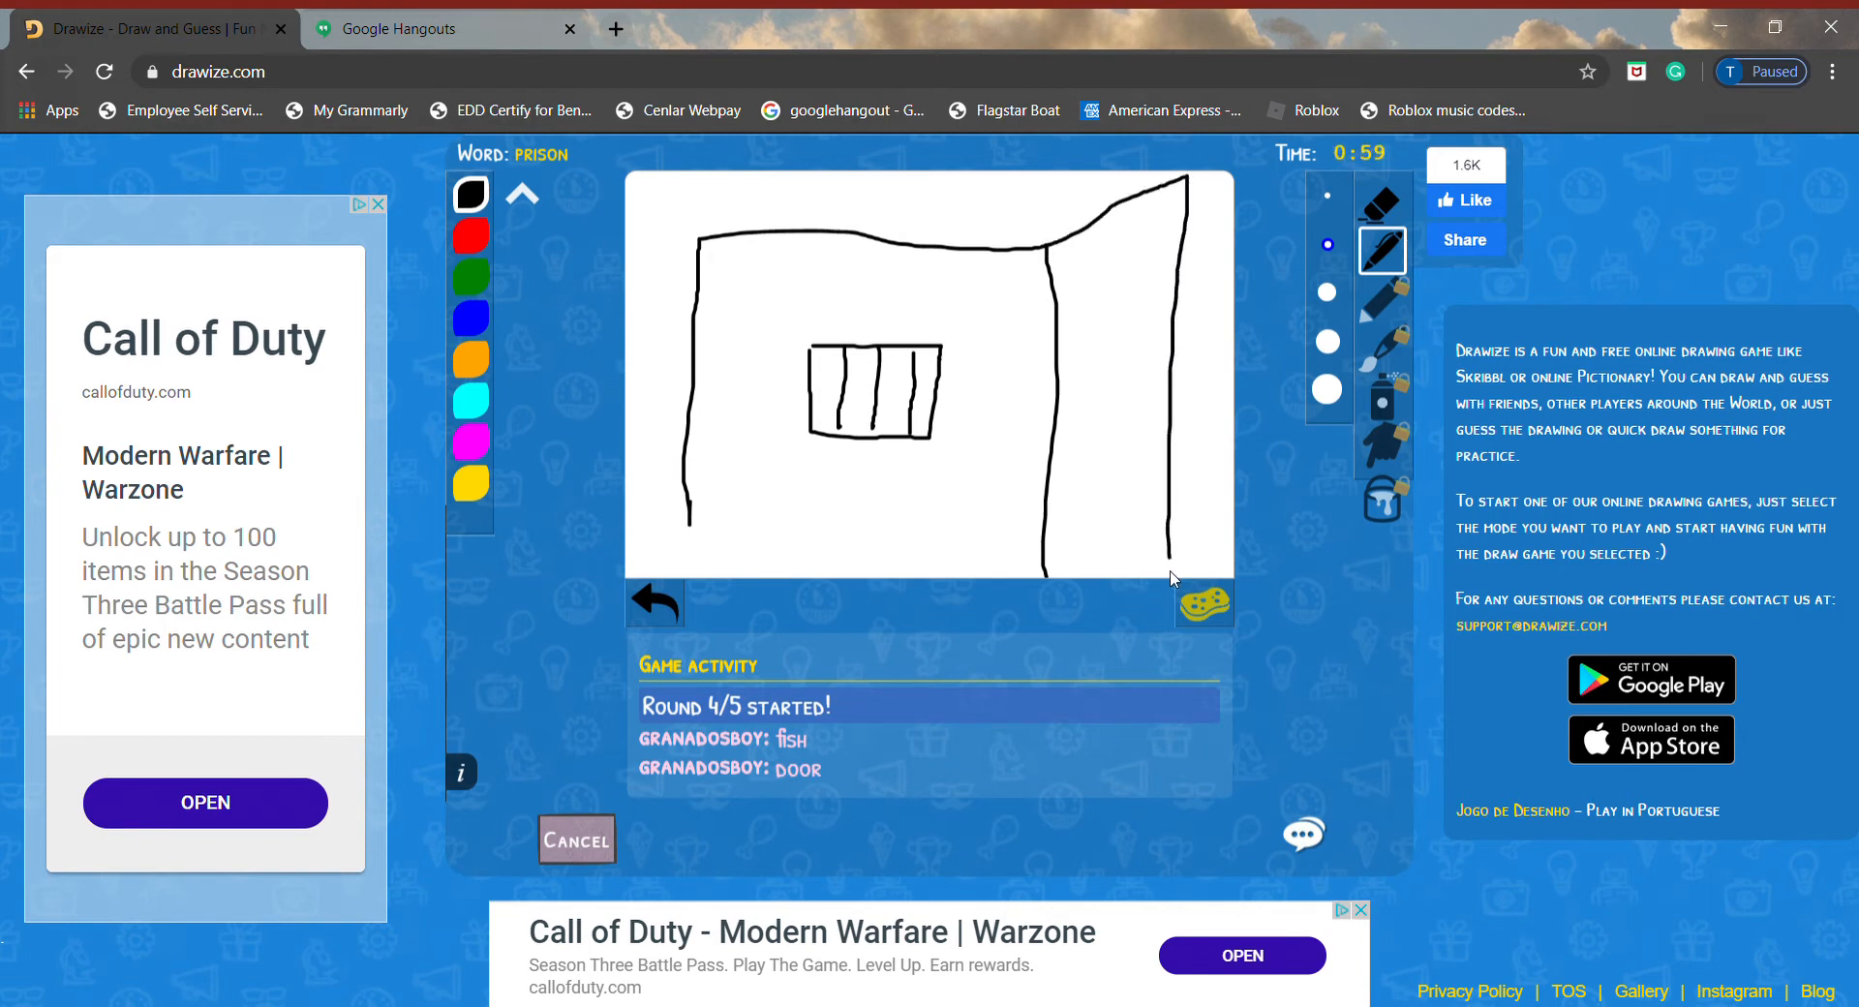
left_click_drag(1173, 578, 1079, 191)
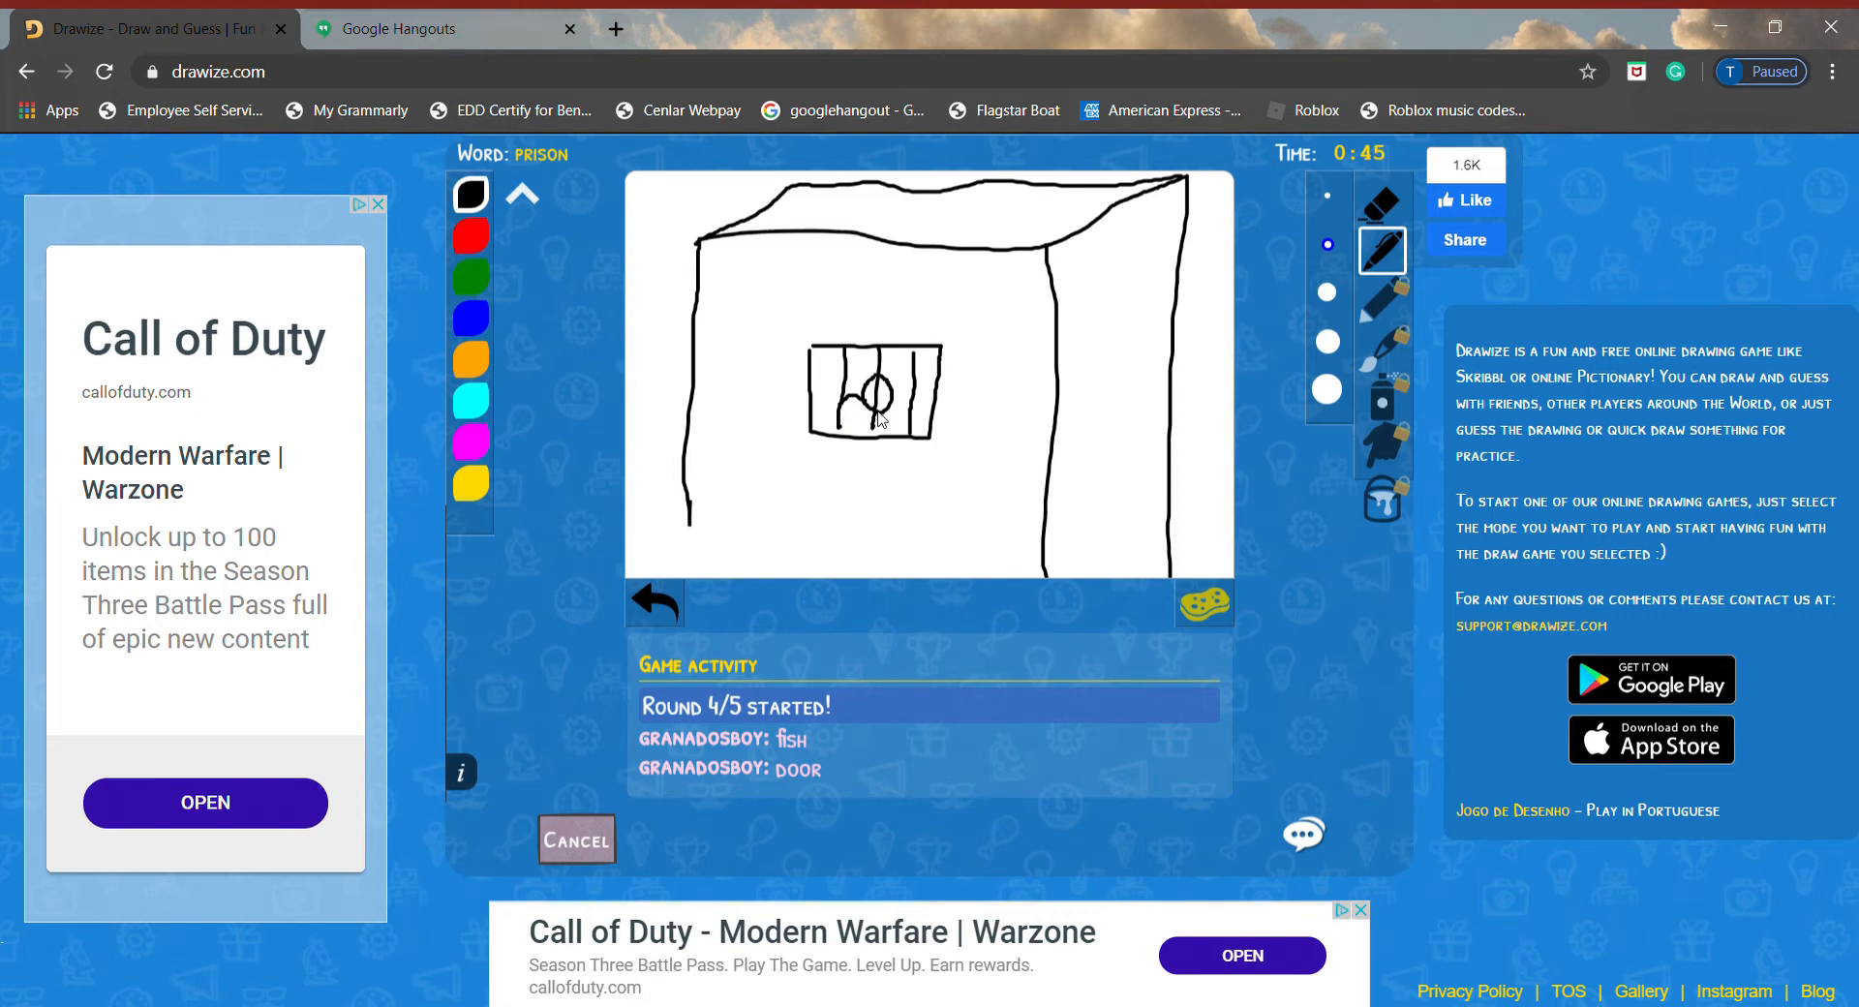
mouse_move(928, 417)
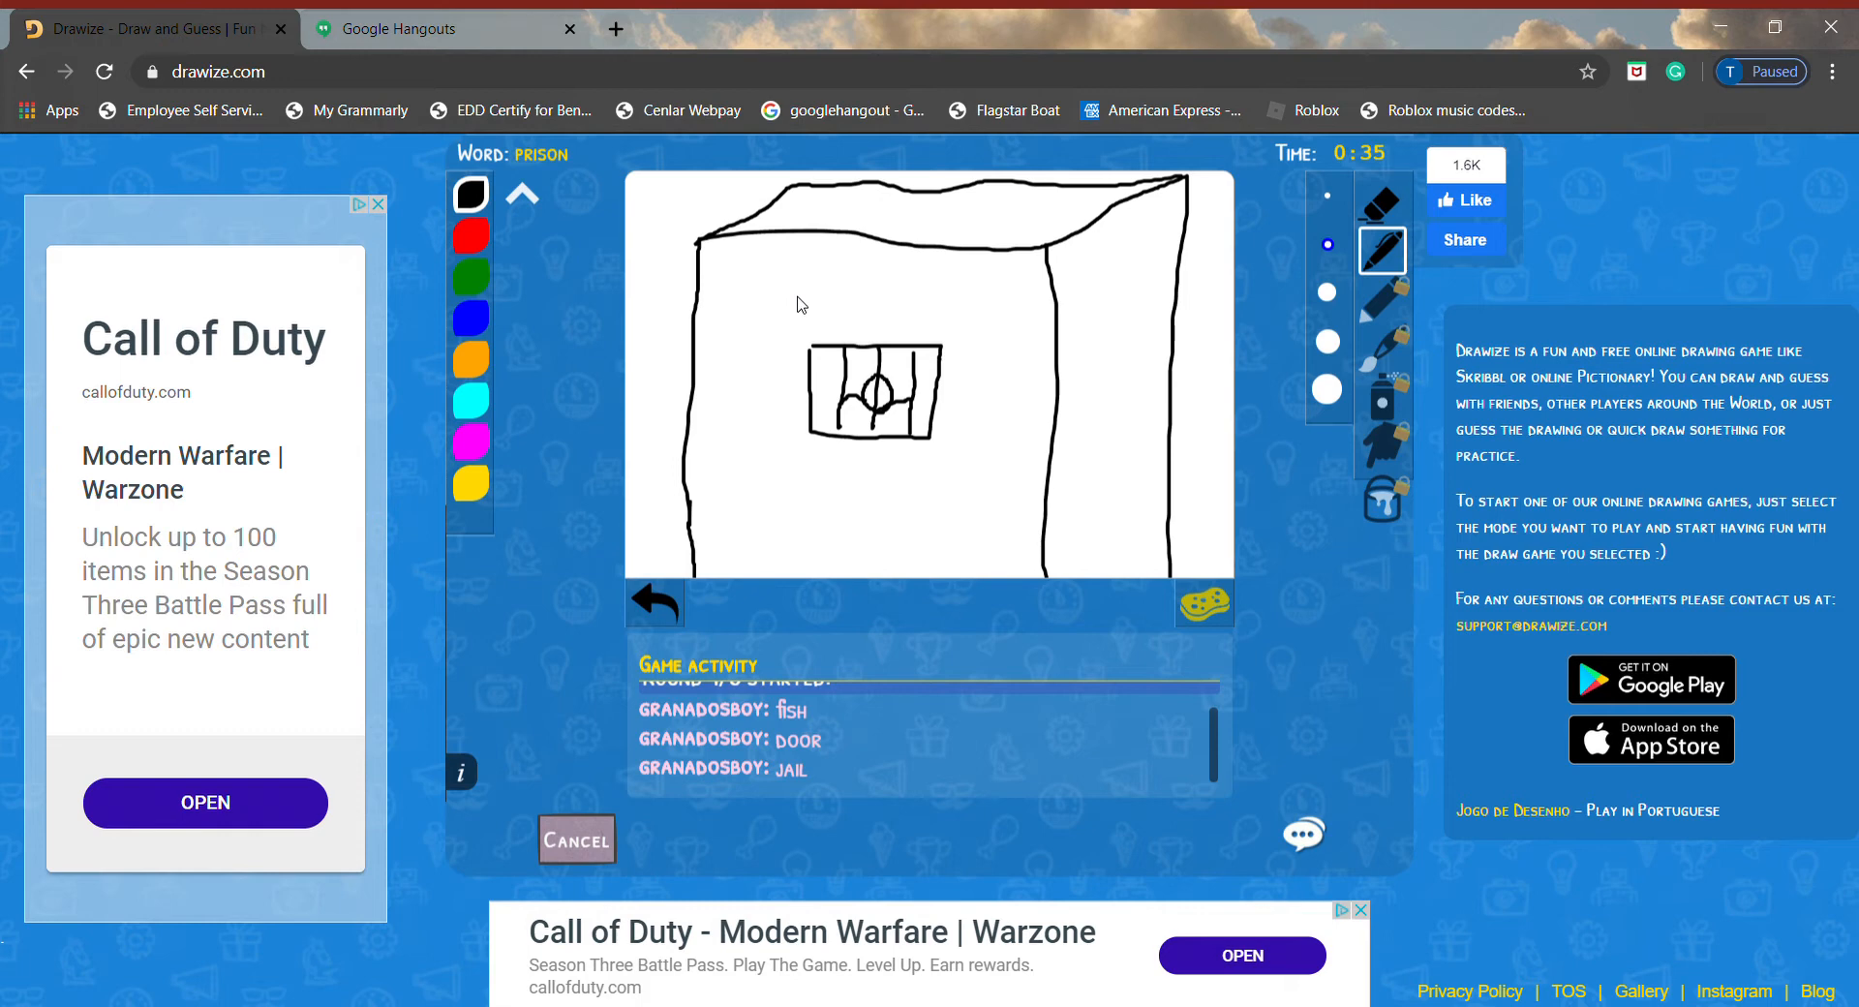
mouse_move(998, 315)
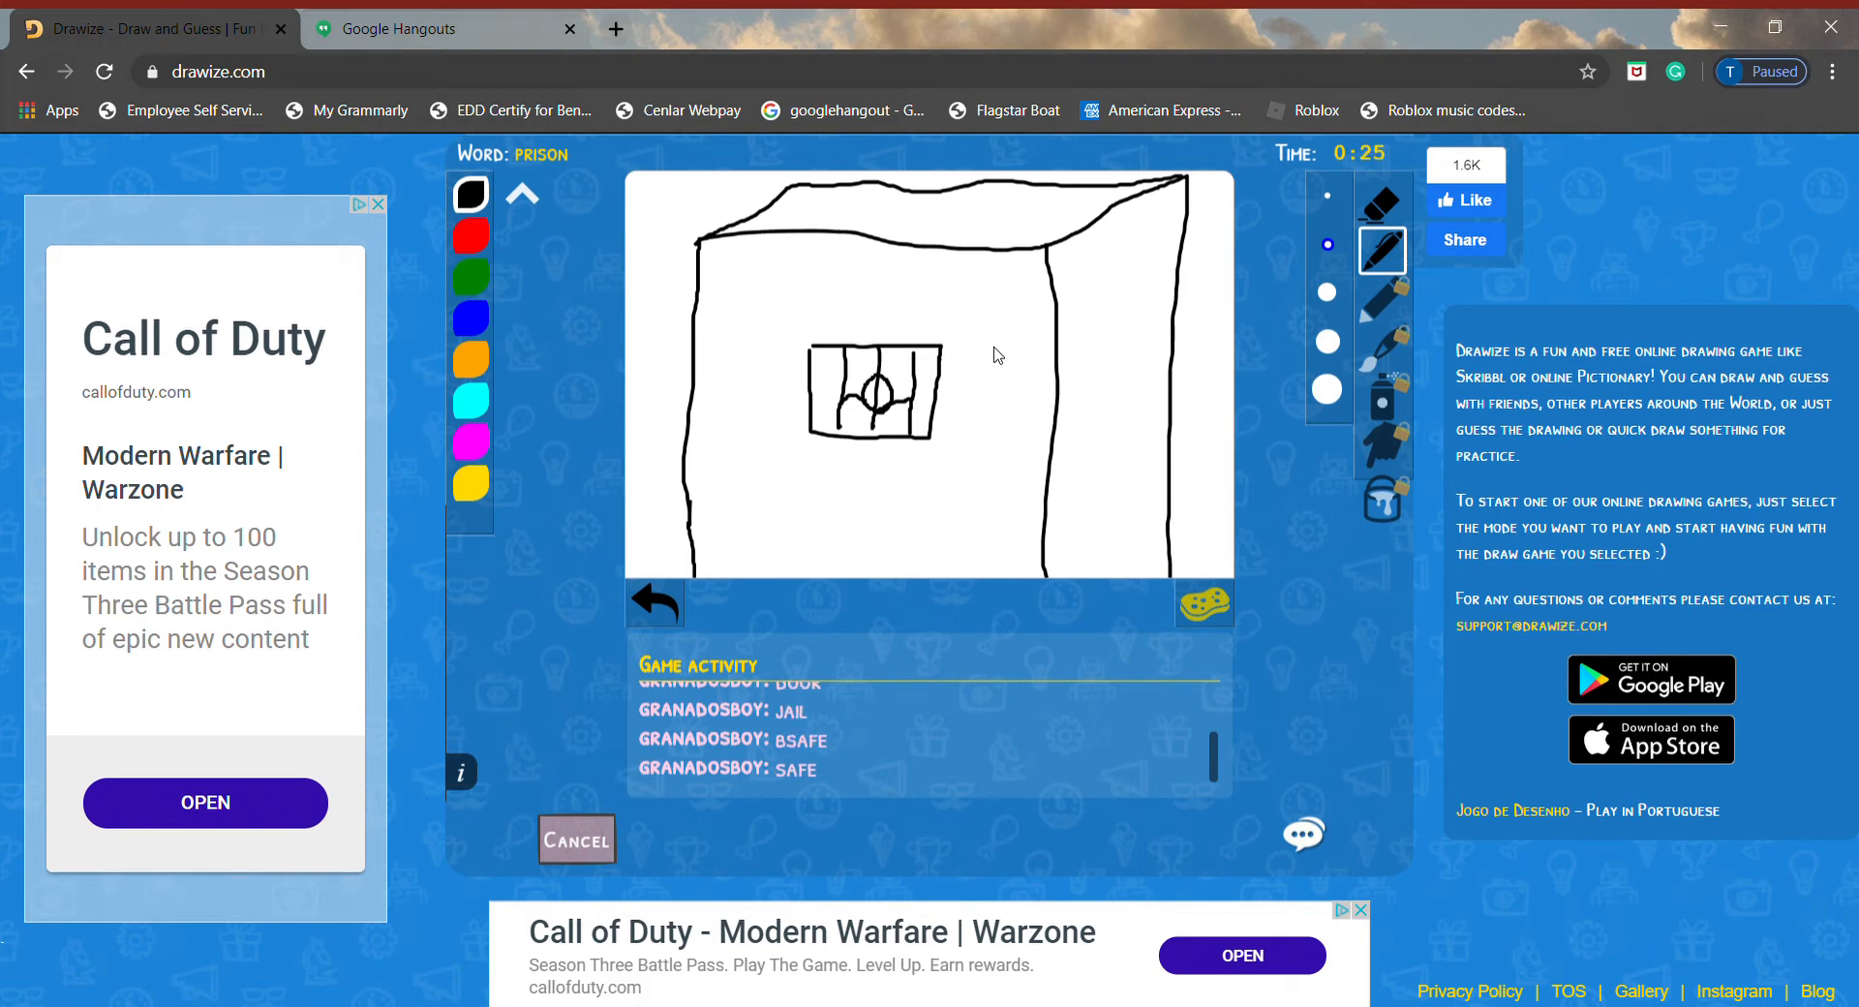
mouse_move(1024, 368)
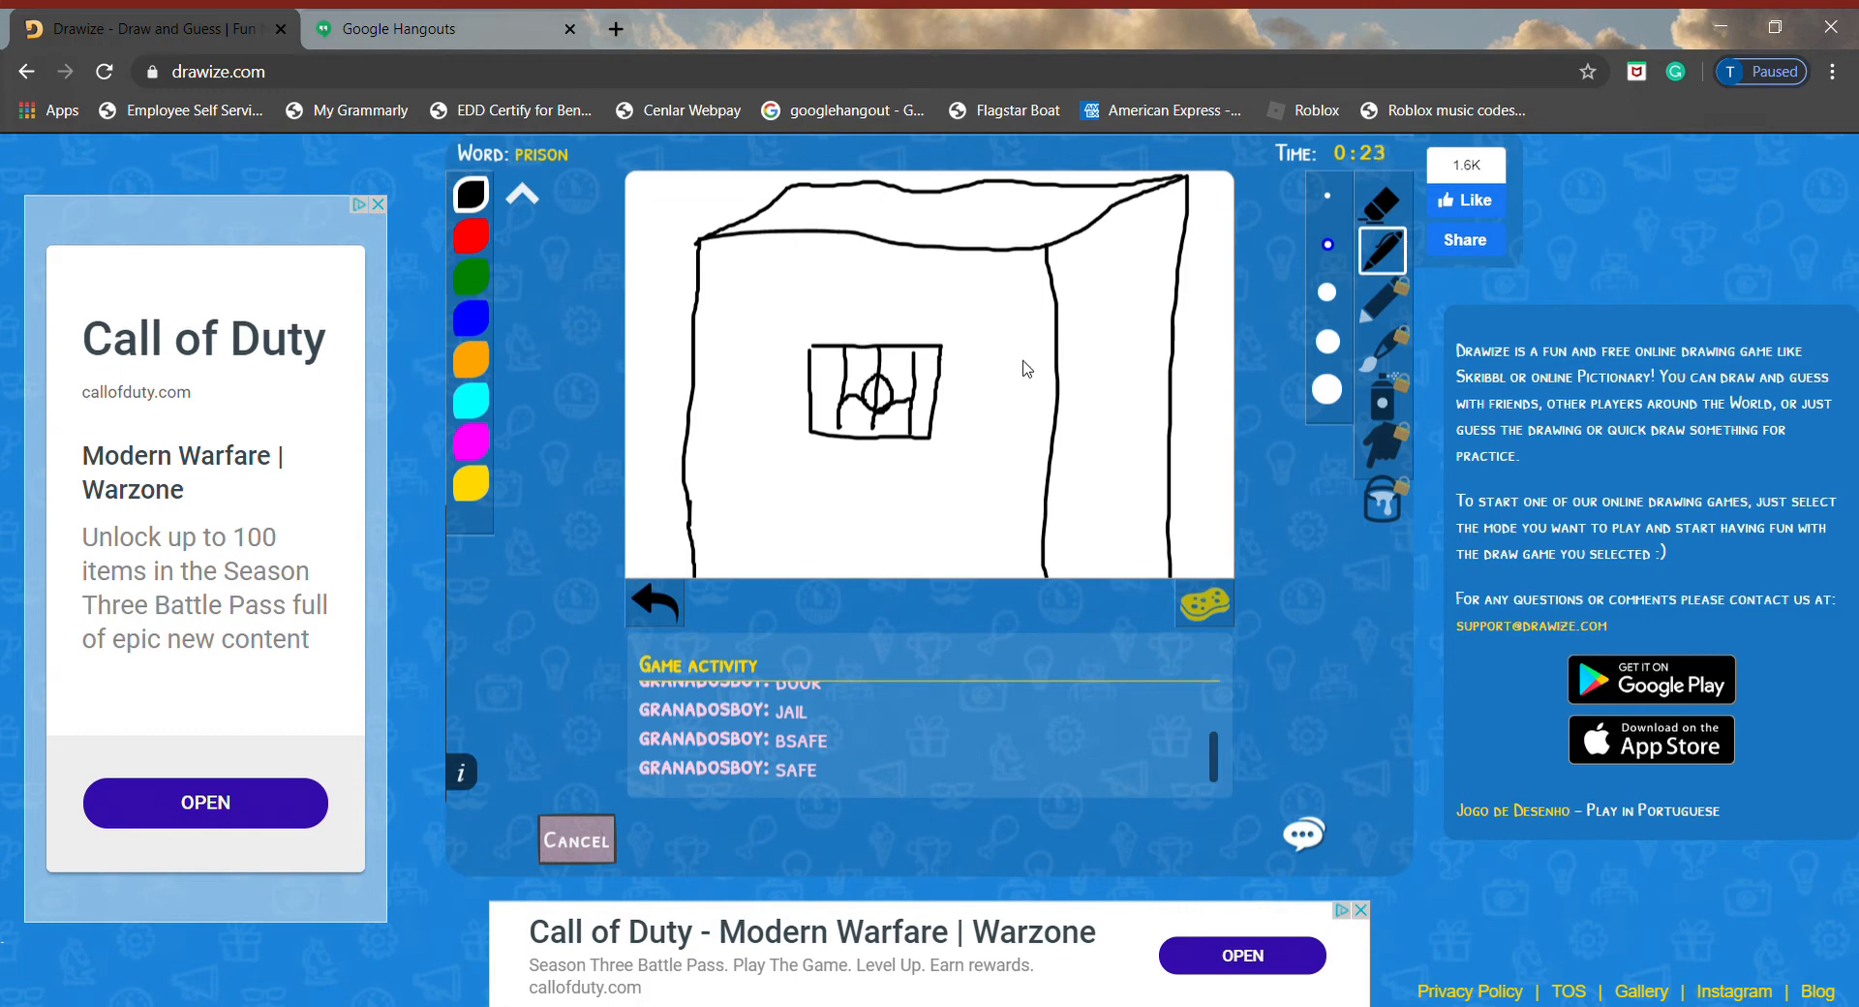
mouse_move(667, 257)
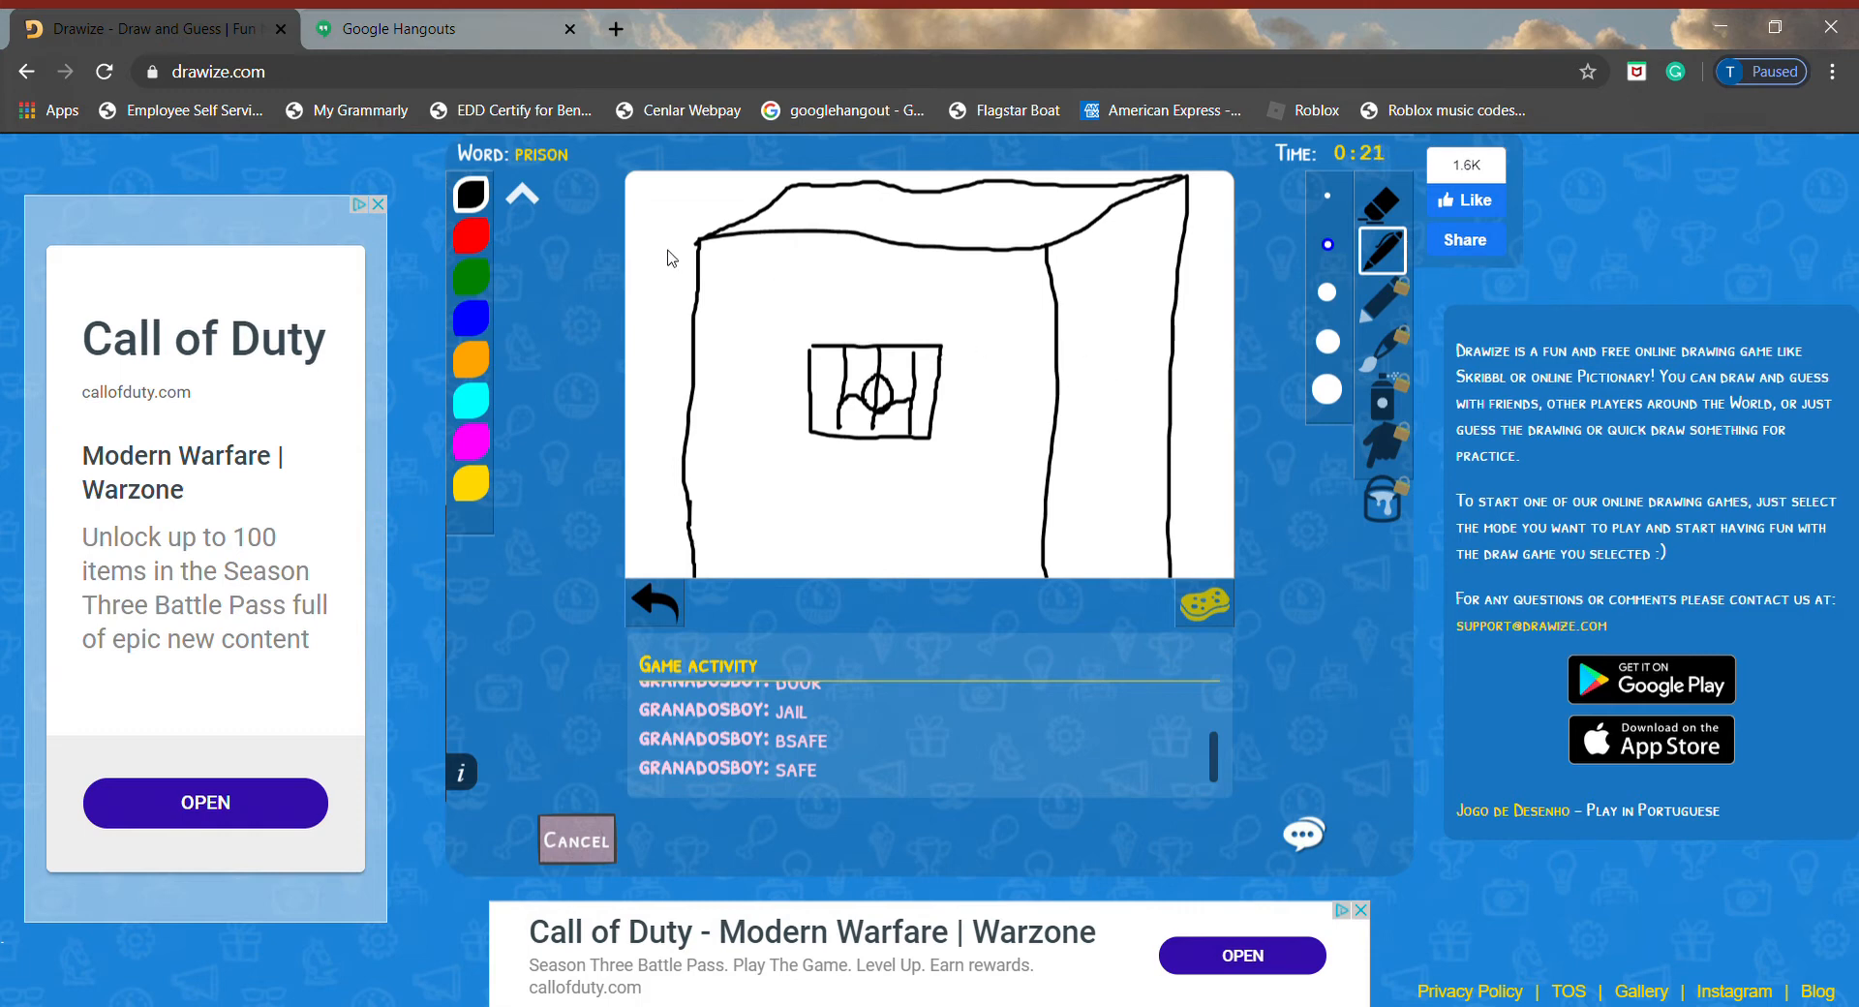
- Handwrite the word 'Jail' above the barred window
left_click_drag(753, 285, 829, 284)
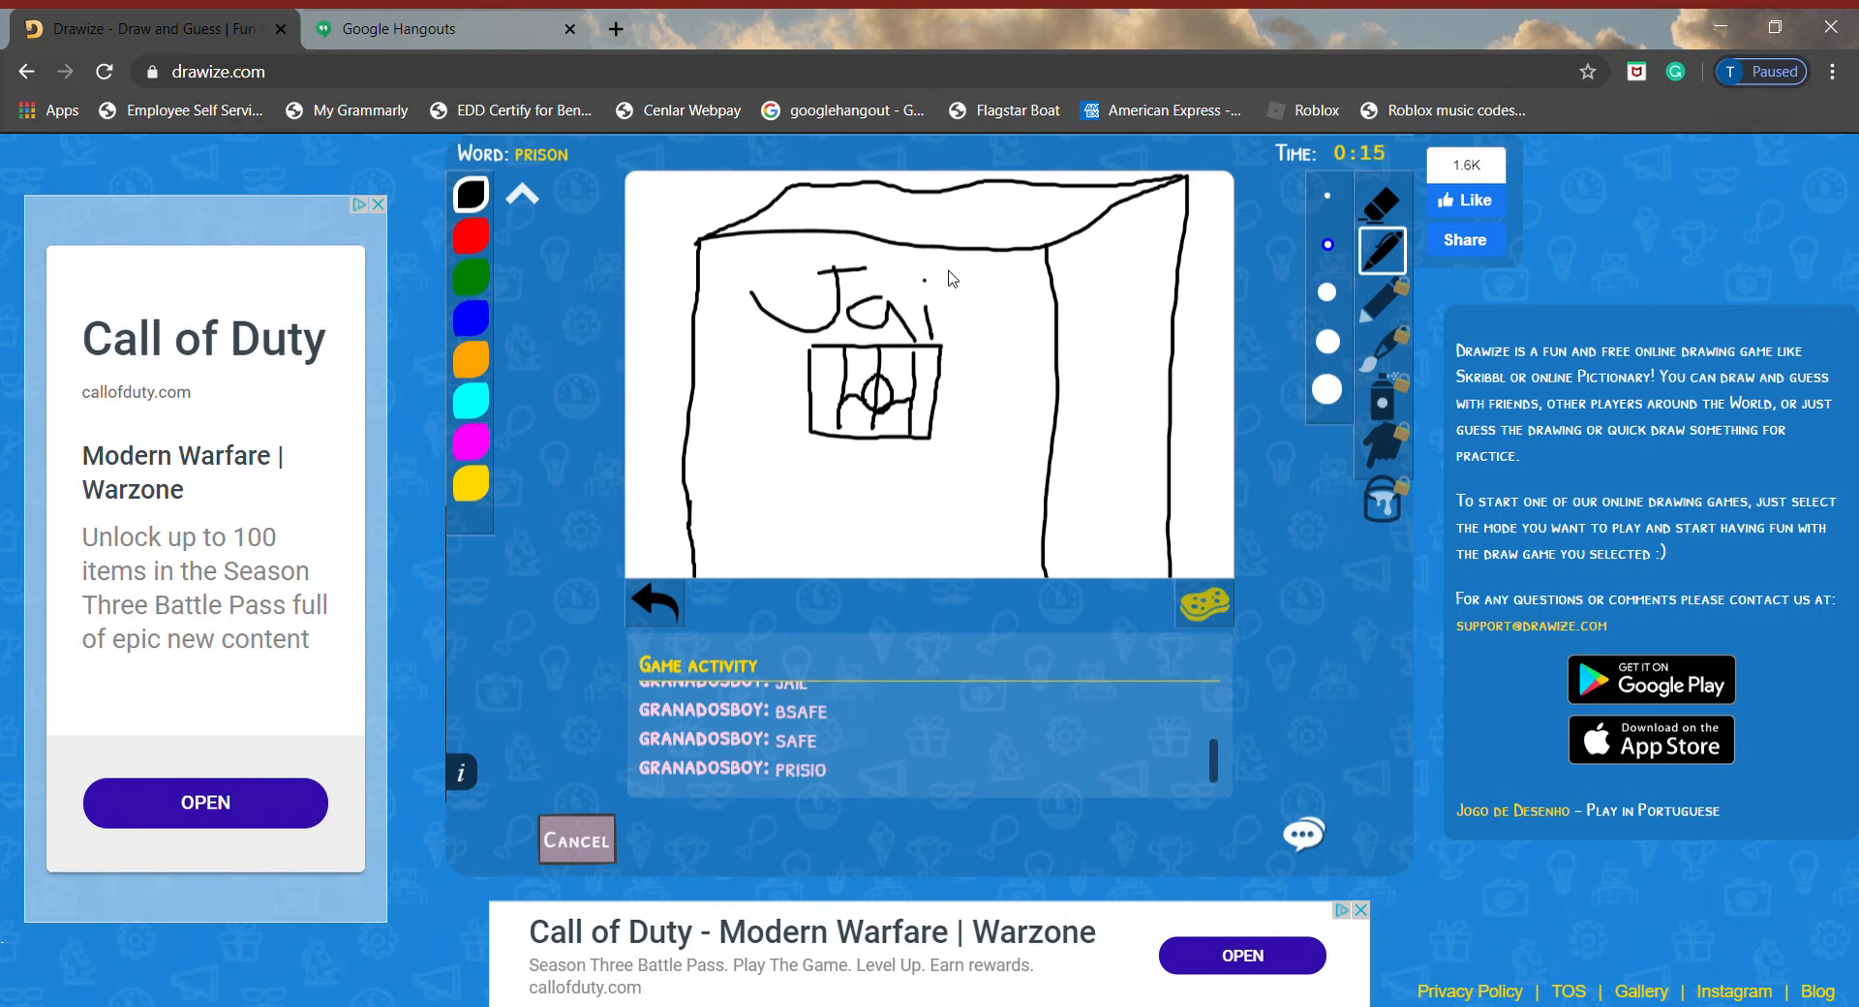
left_click_drag(936, 284, 936, 343)
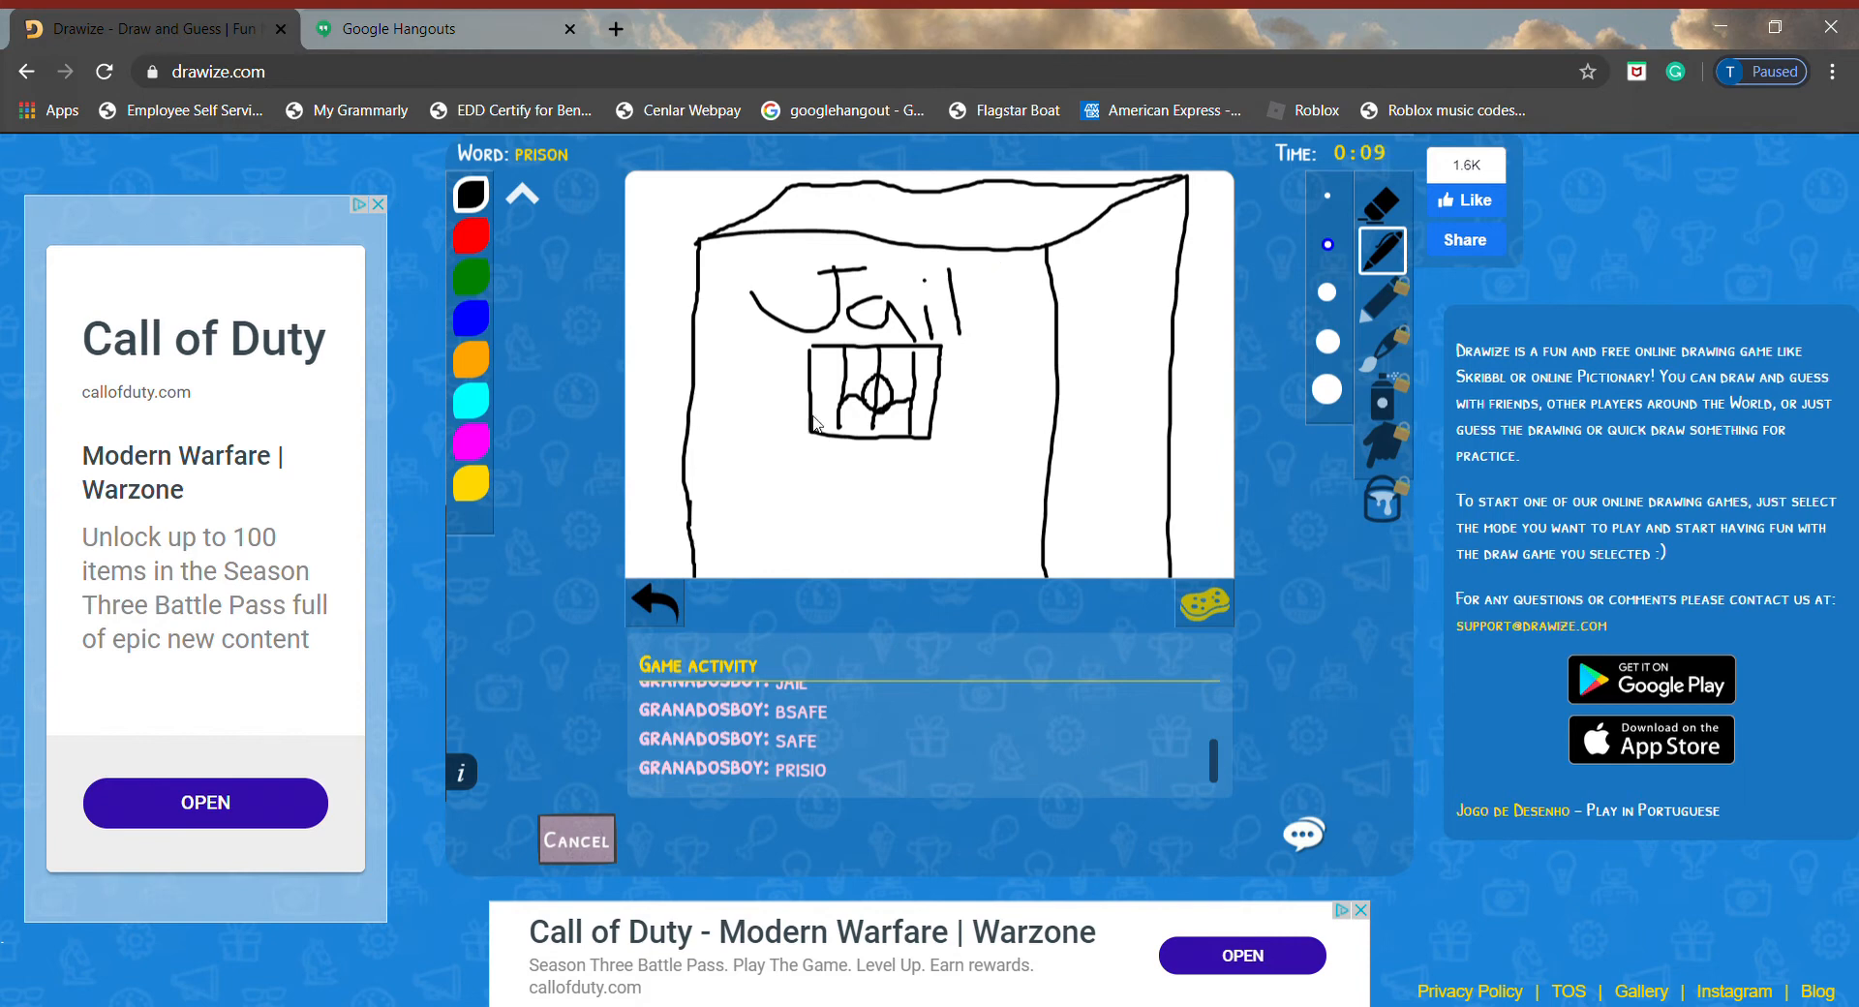
mouse_move(812, 797)
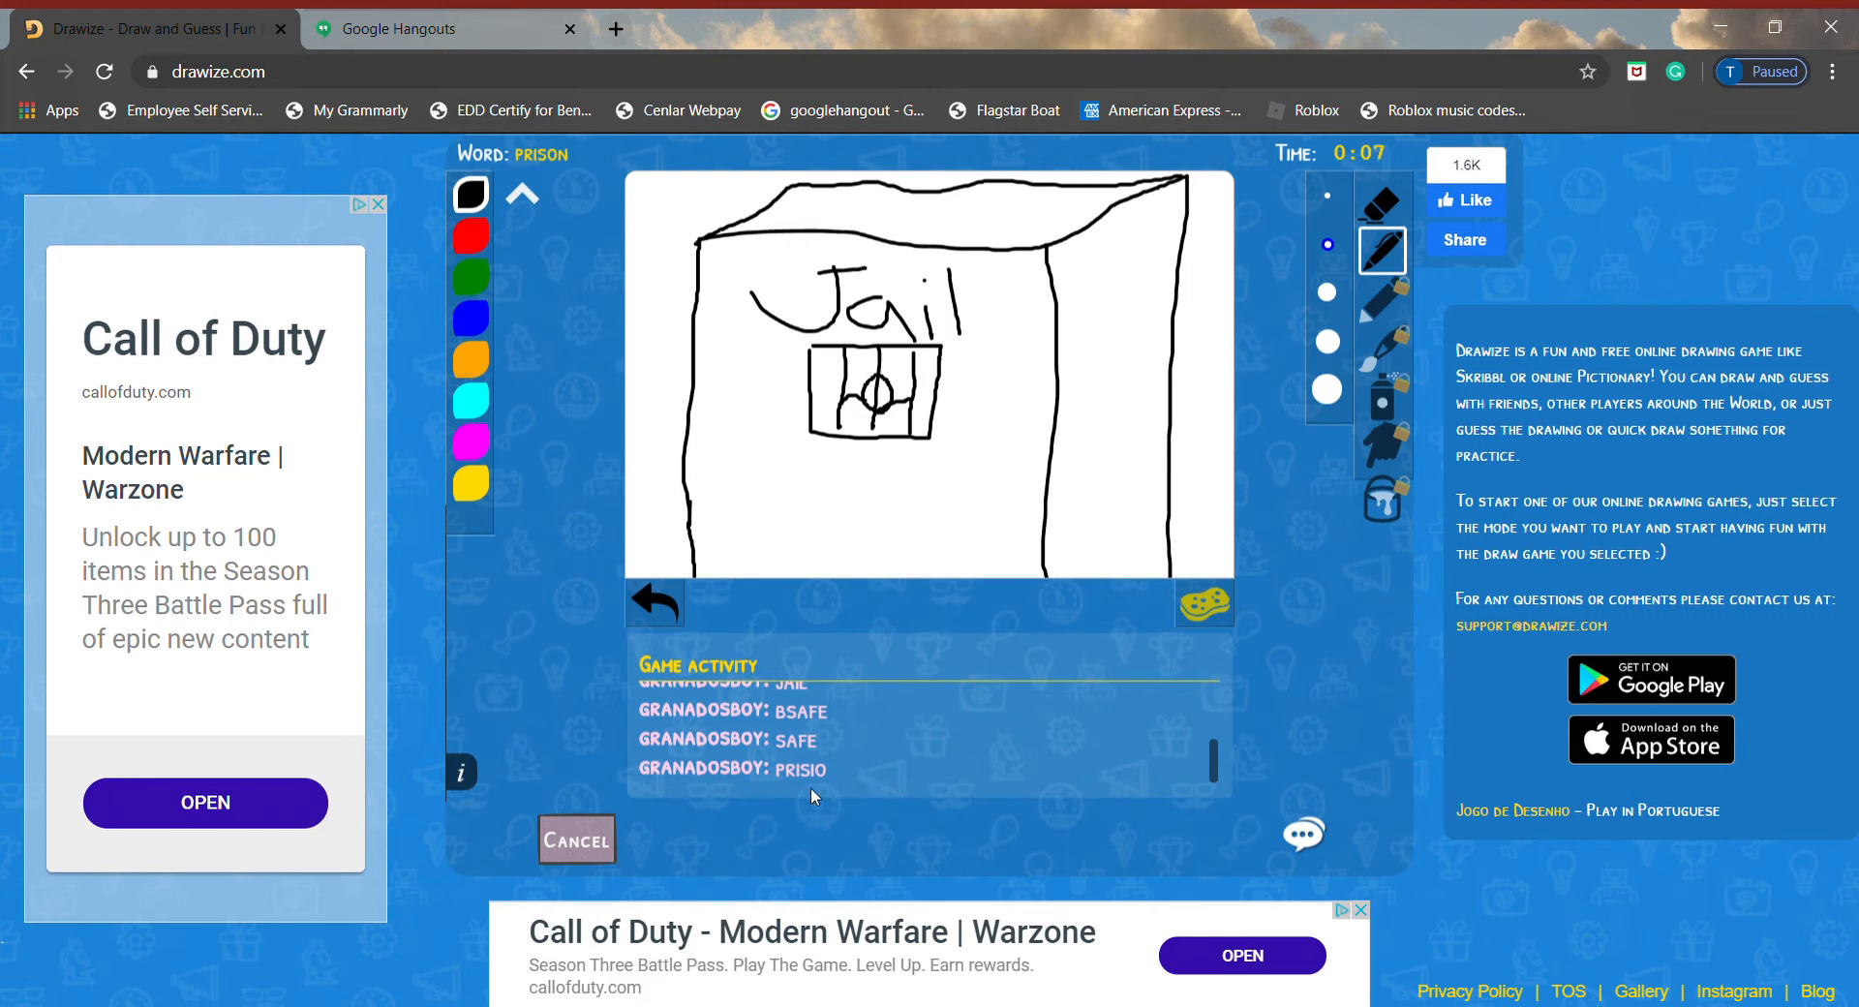
mouse_move(807, 791)
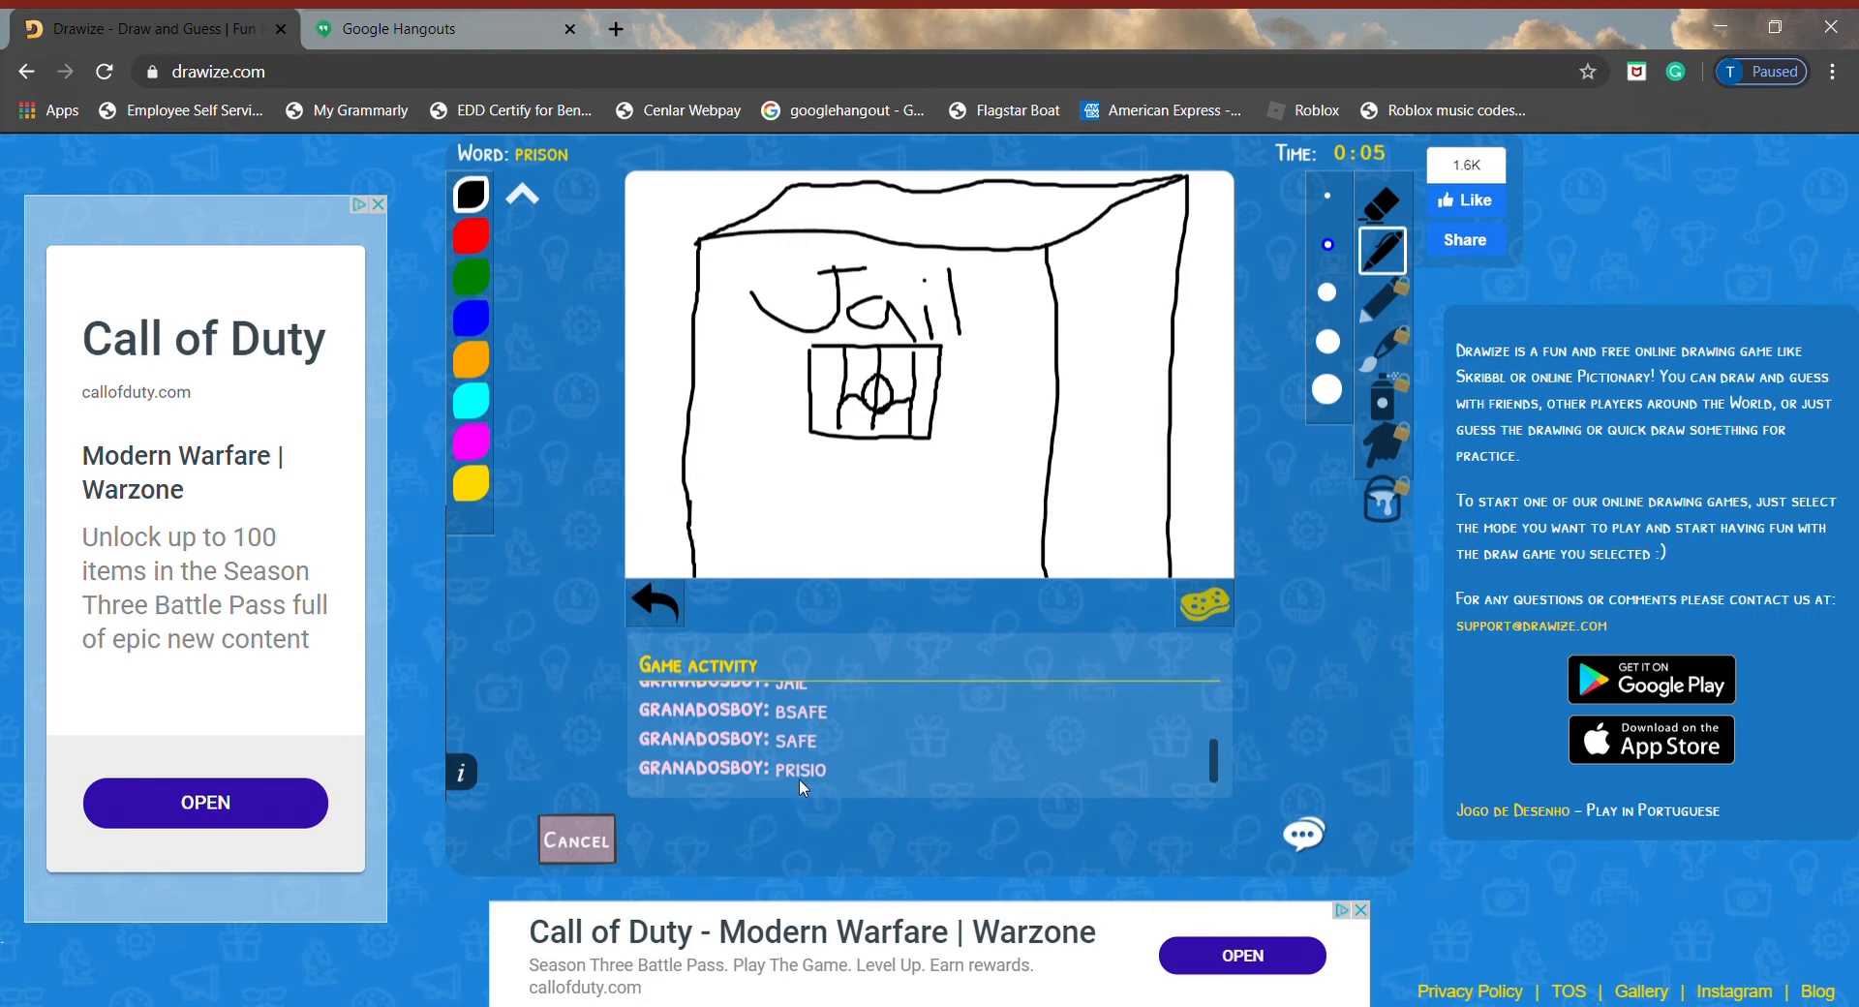
mouse_move(765, 825)
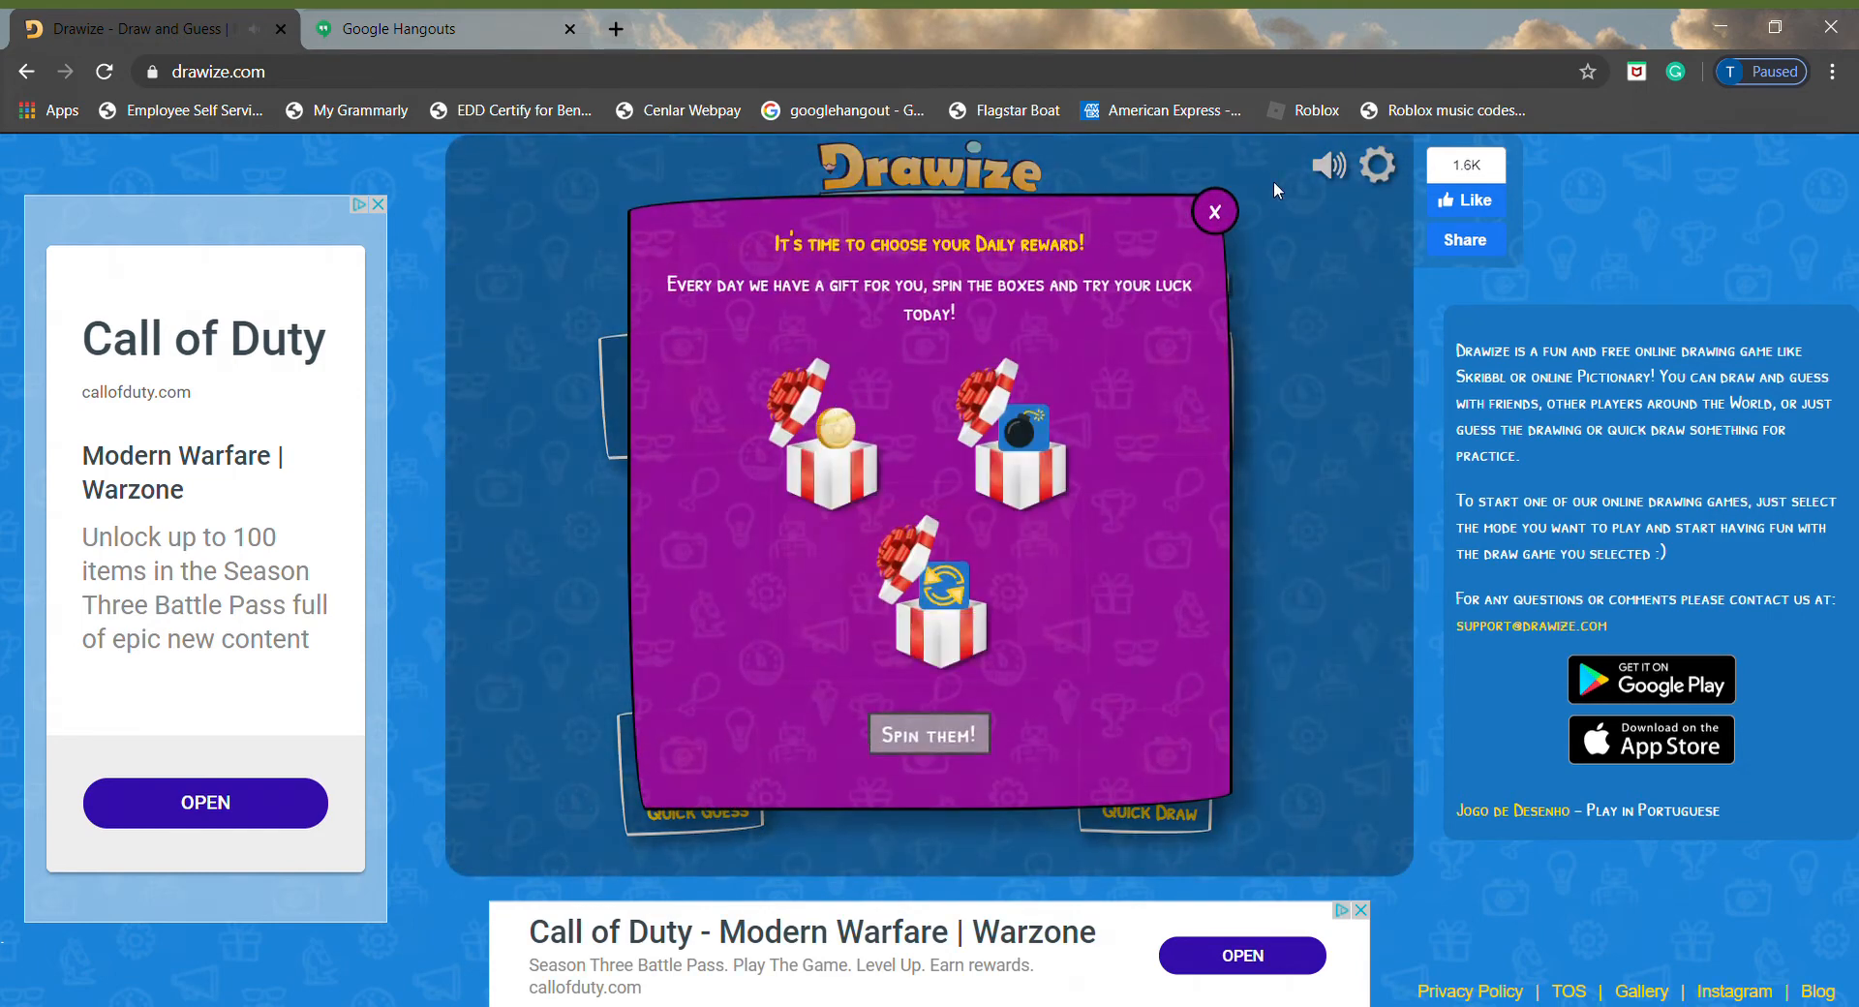
mouse_move(1039, 407)
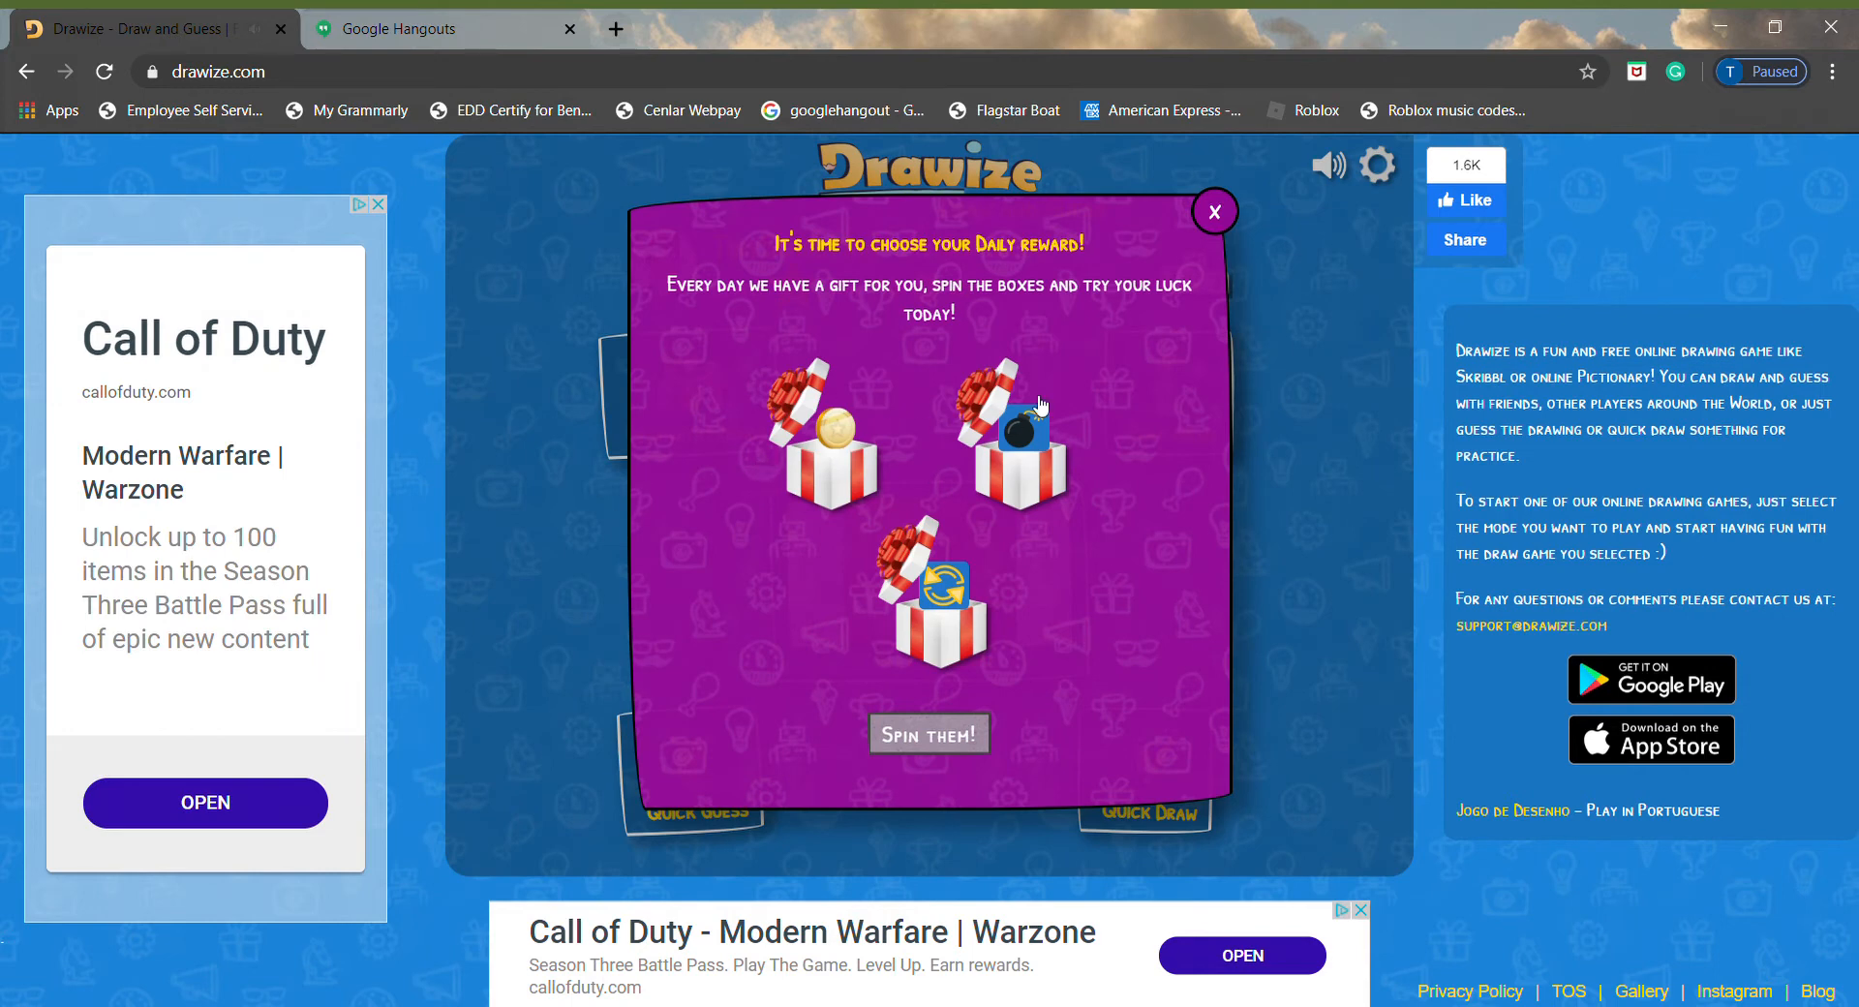
mouse_move(1035, 378)
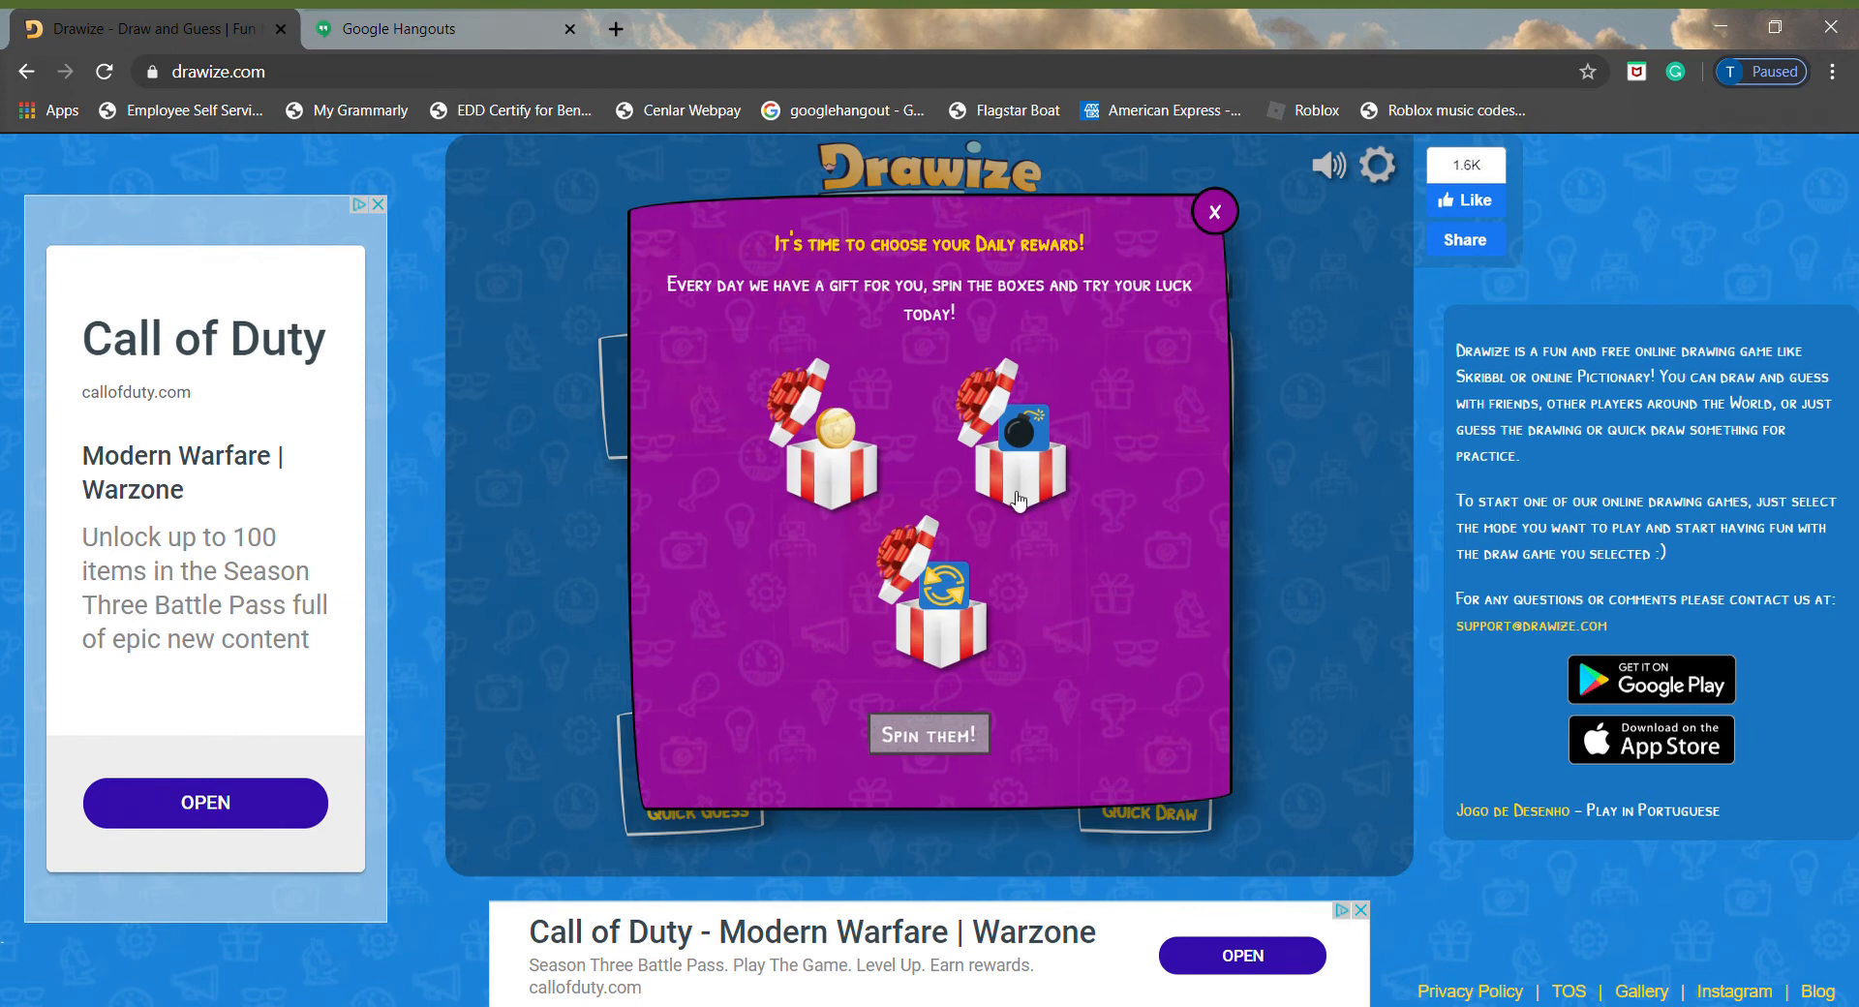
- Spin and open two daily gift boxes for 3 Word Reloads and 3 Bombs, then close
left_click(930, 733)
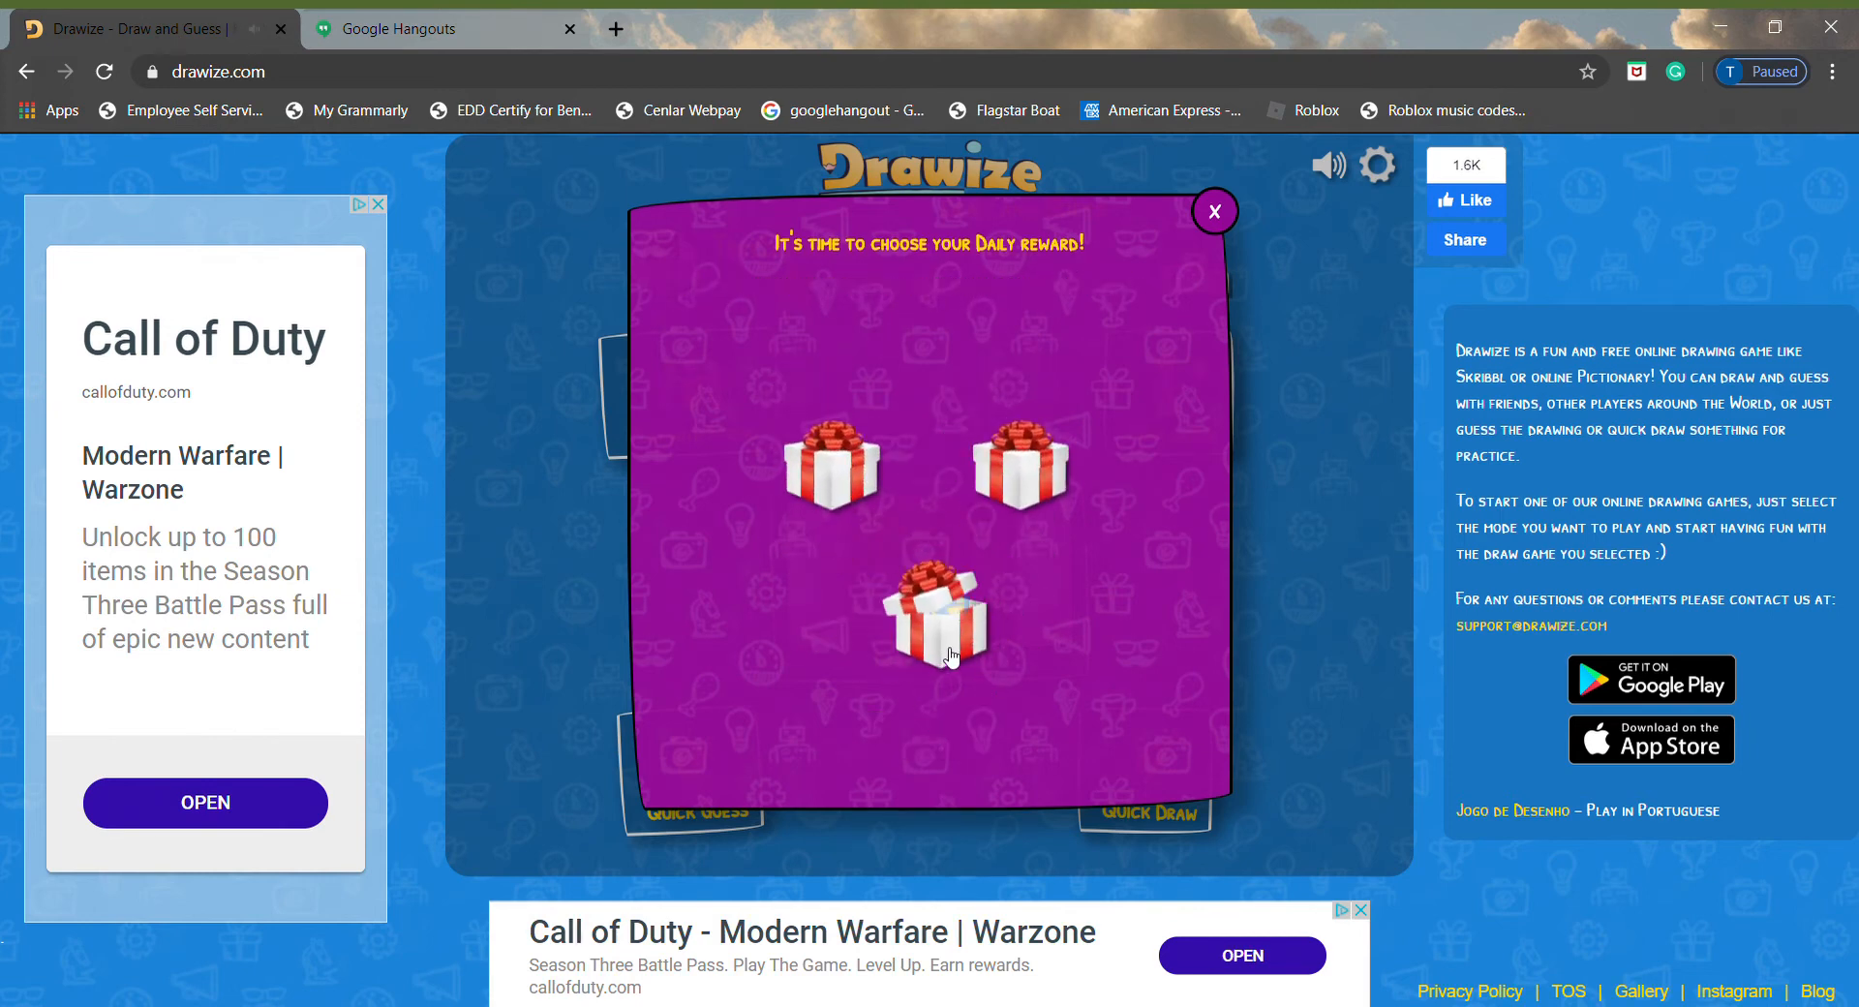
left_click(933, 613)
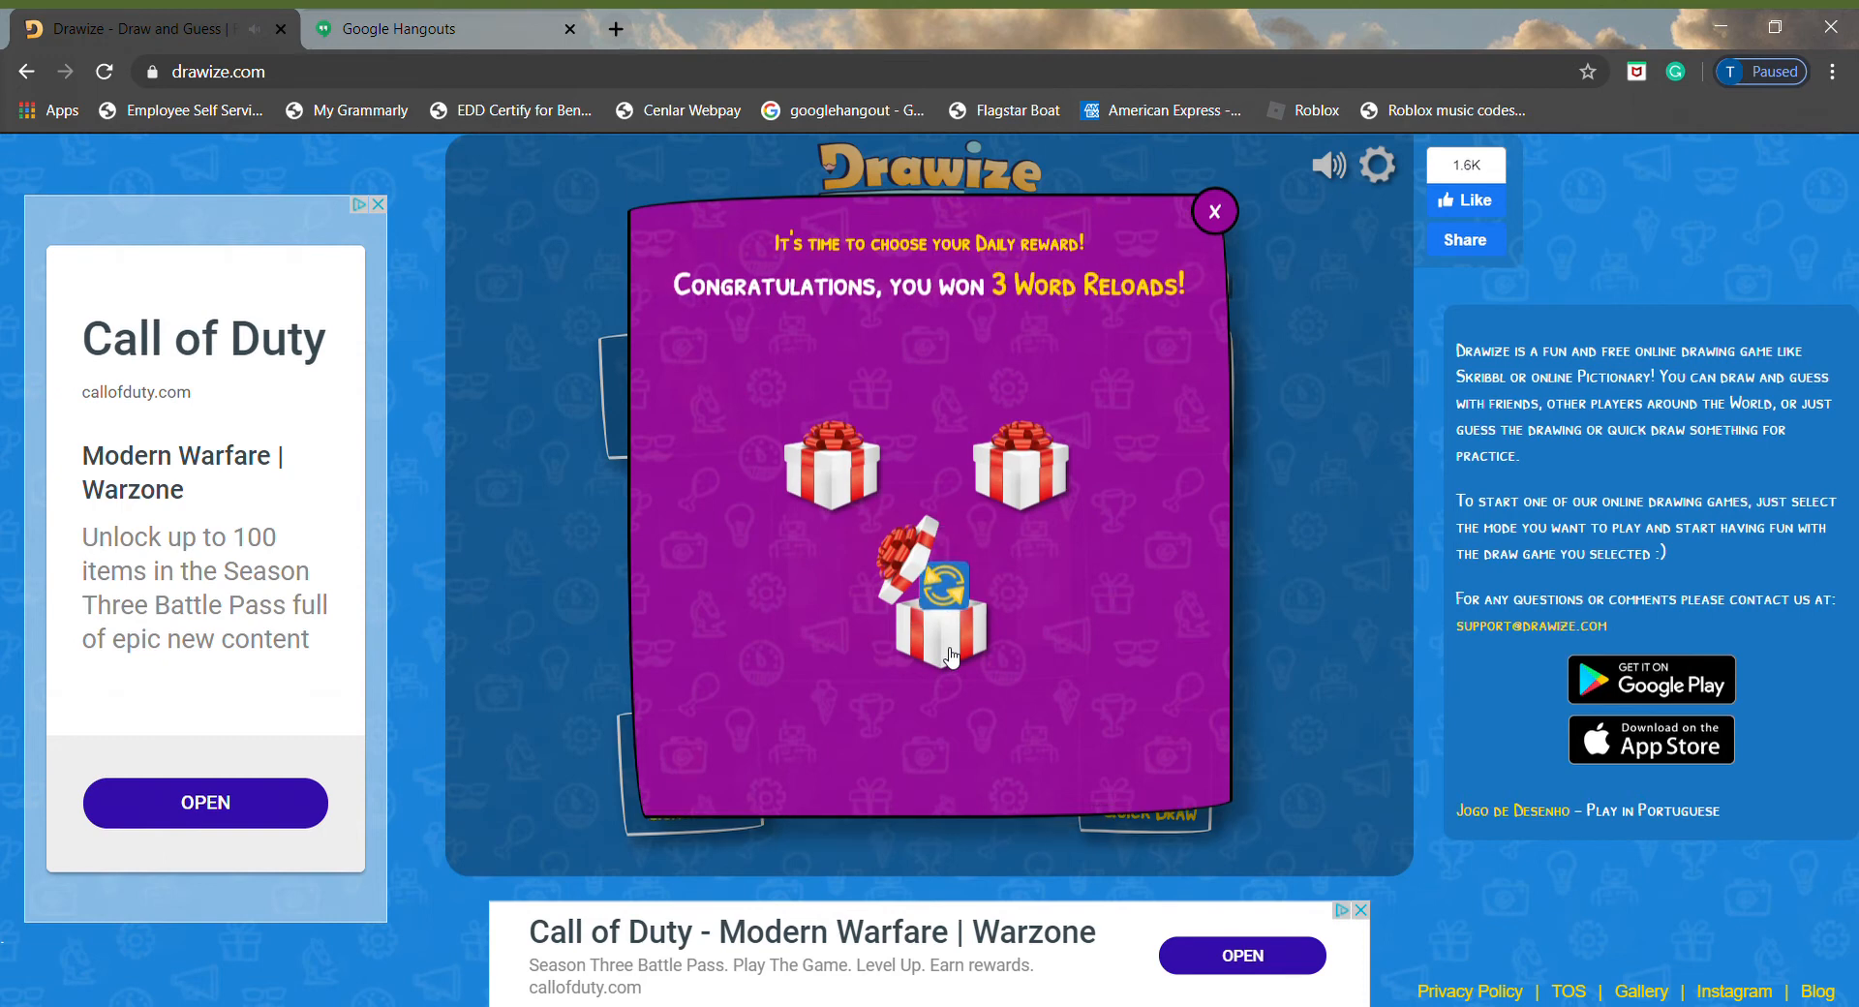
left_click(930, 605)
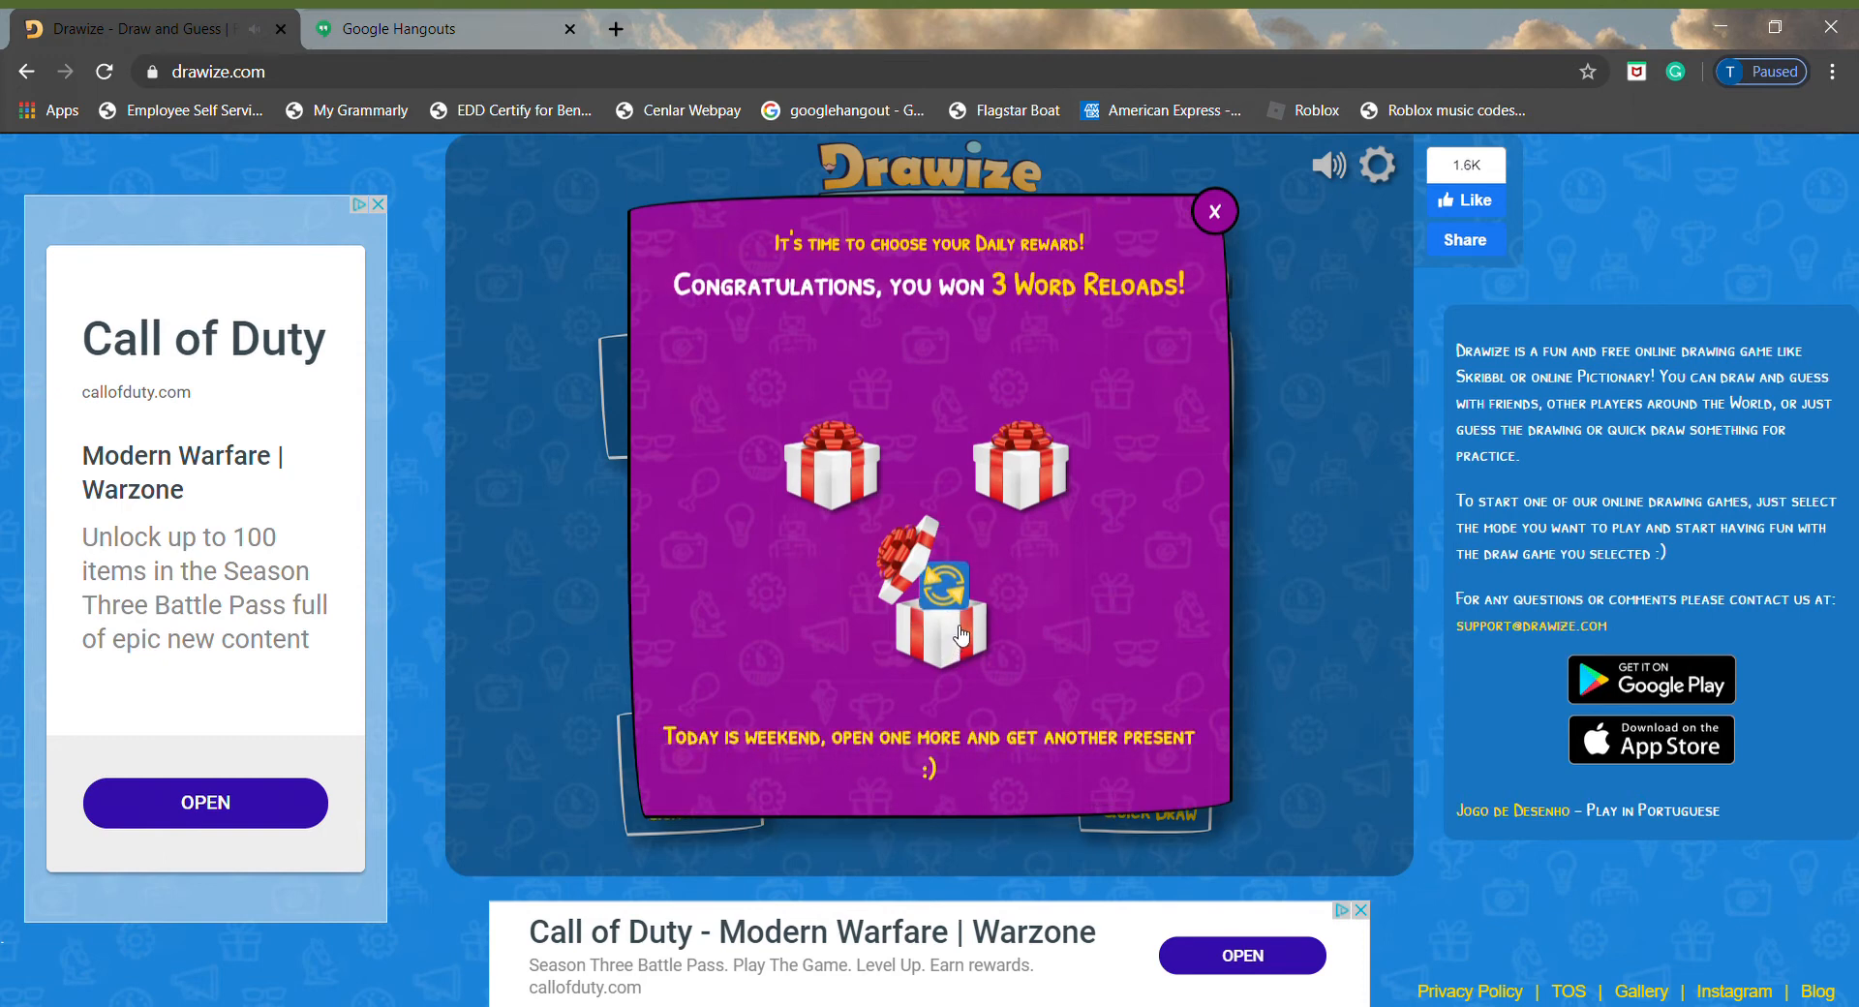
left_click(1013, 462)
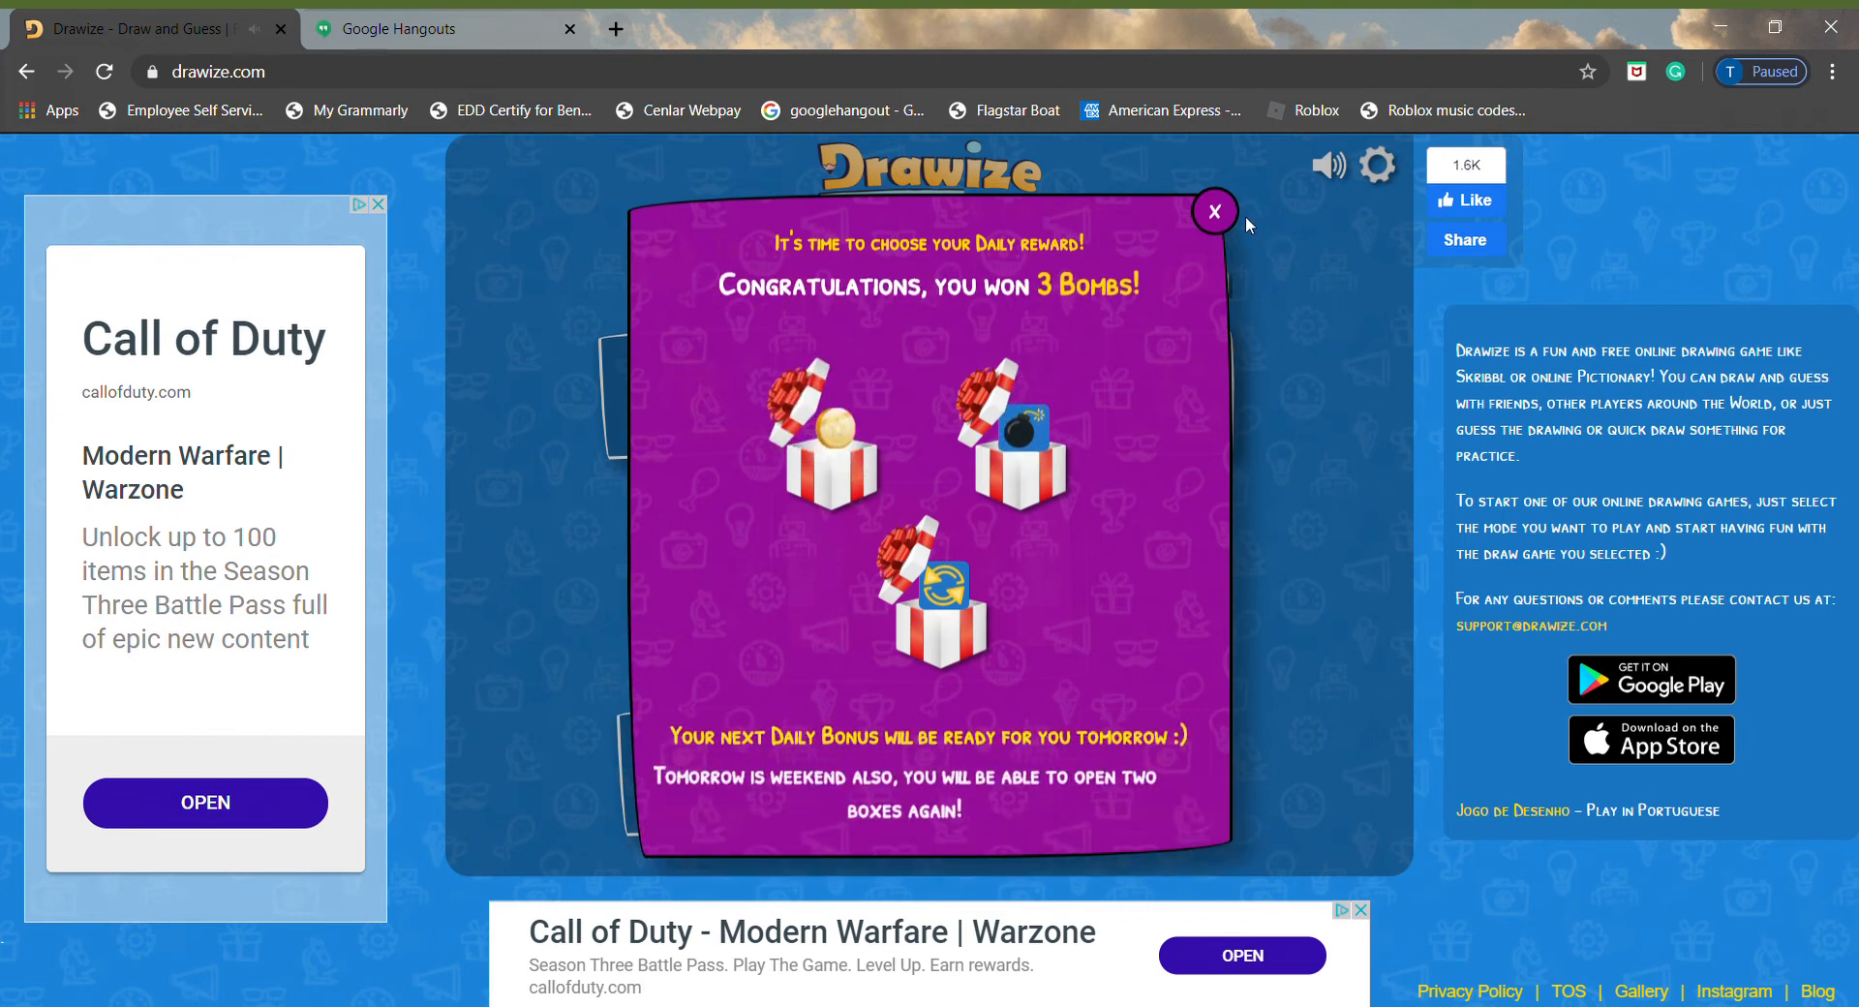
left_click(1211, 211)
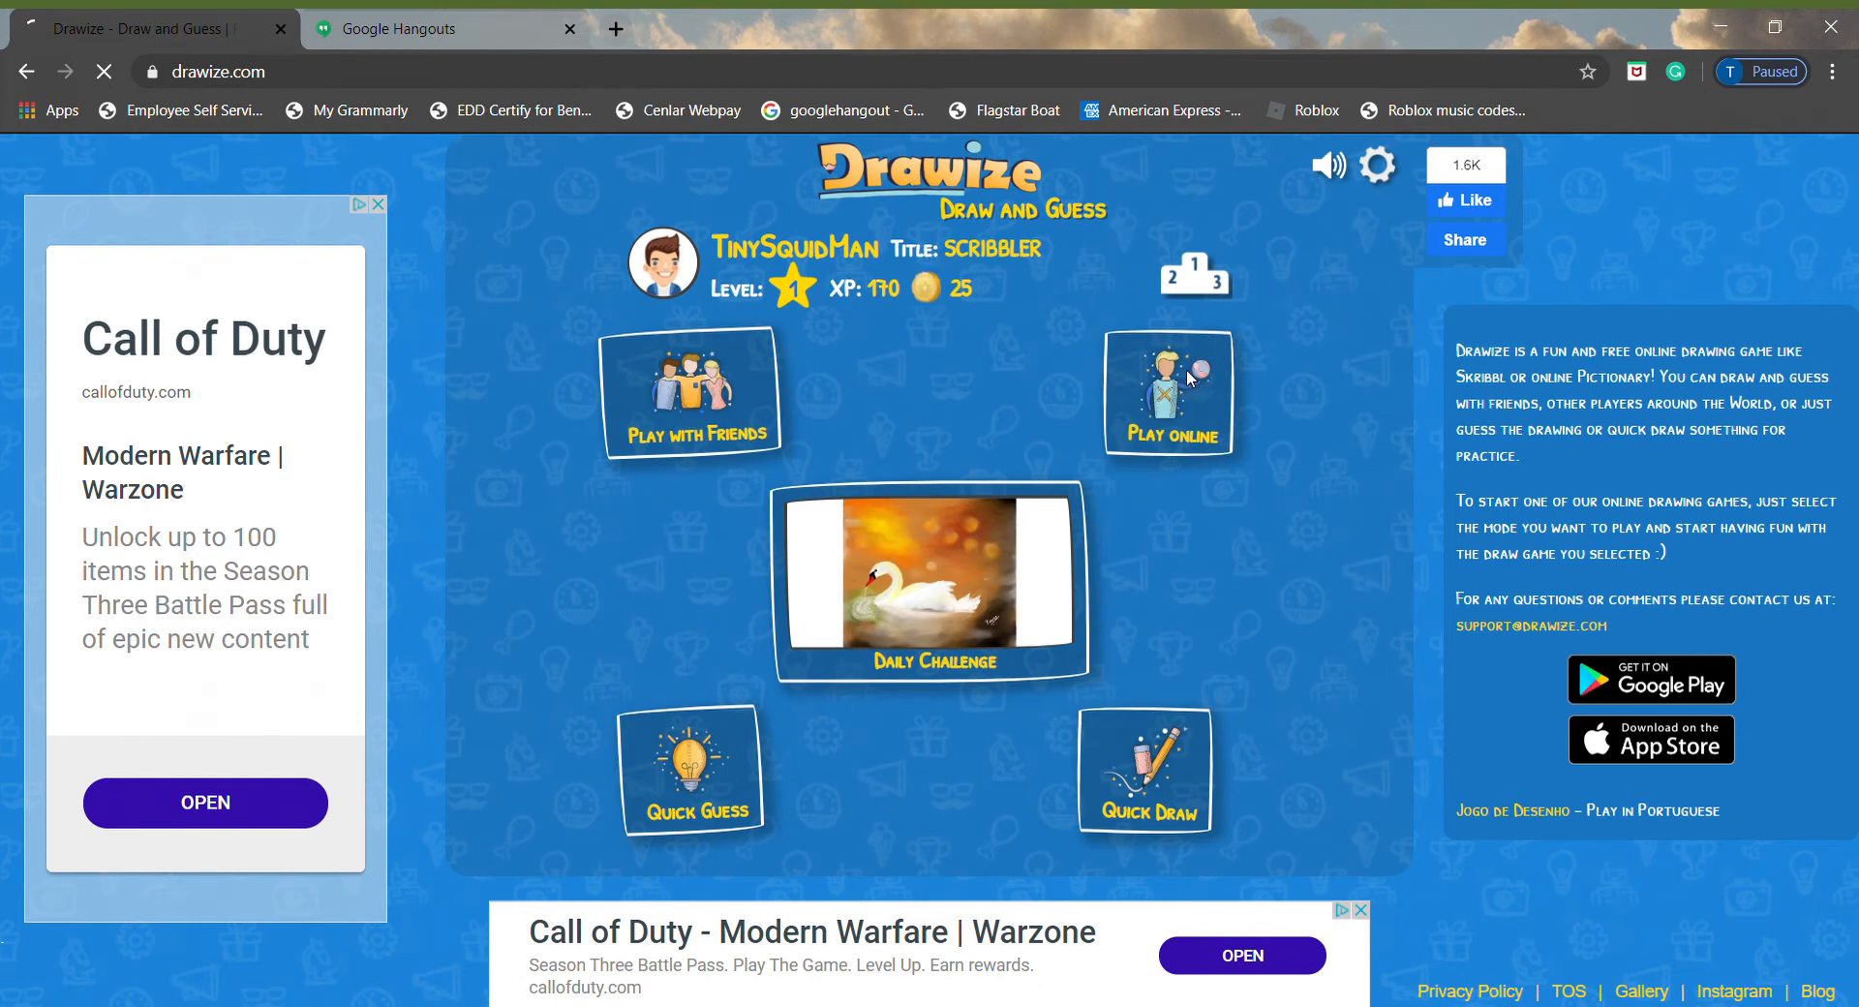
left_click(929, 584)
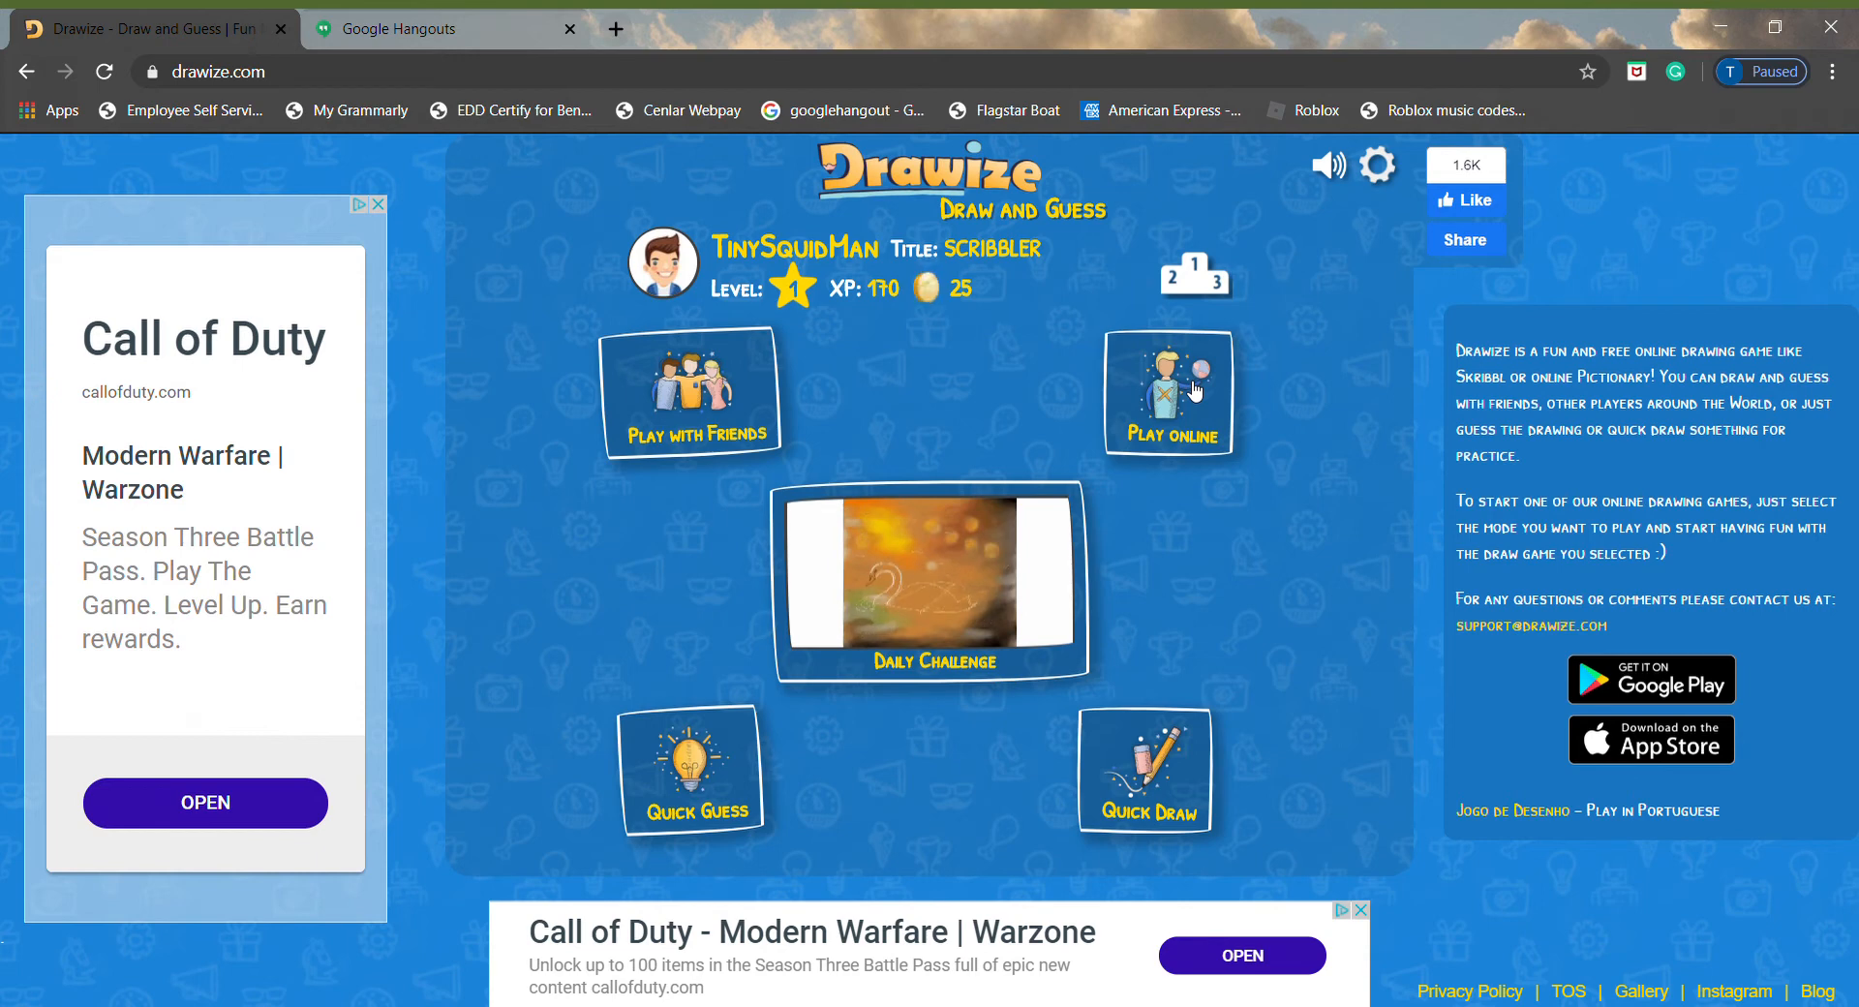
left_click(1168, 392)
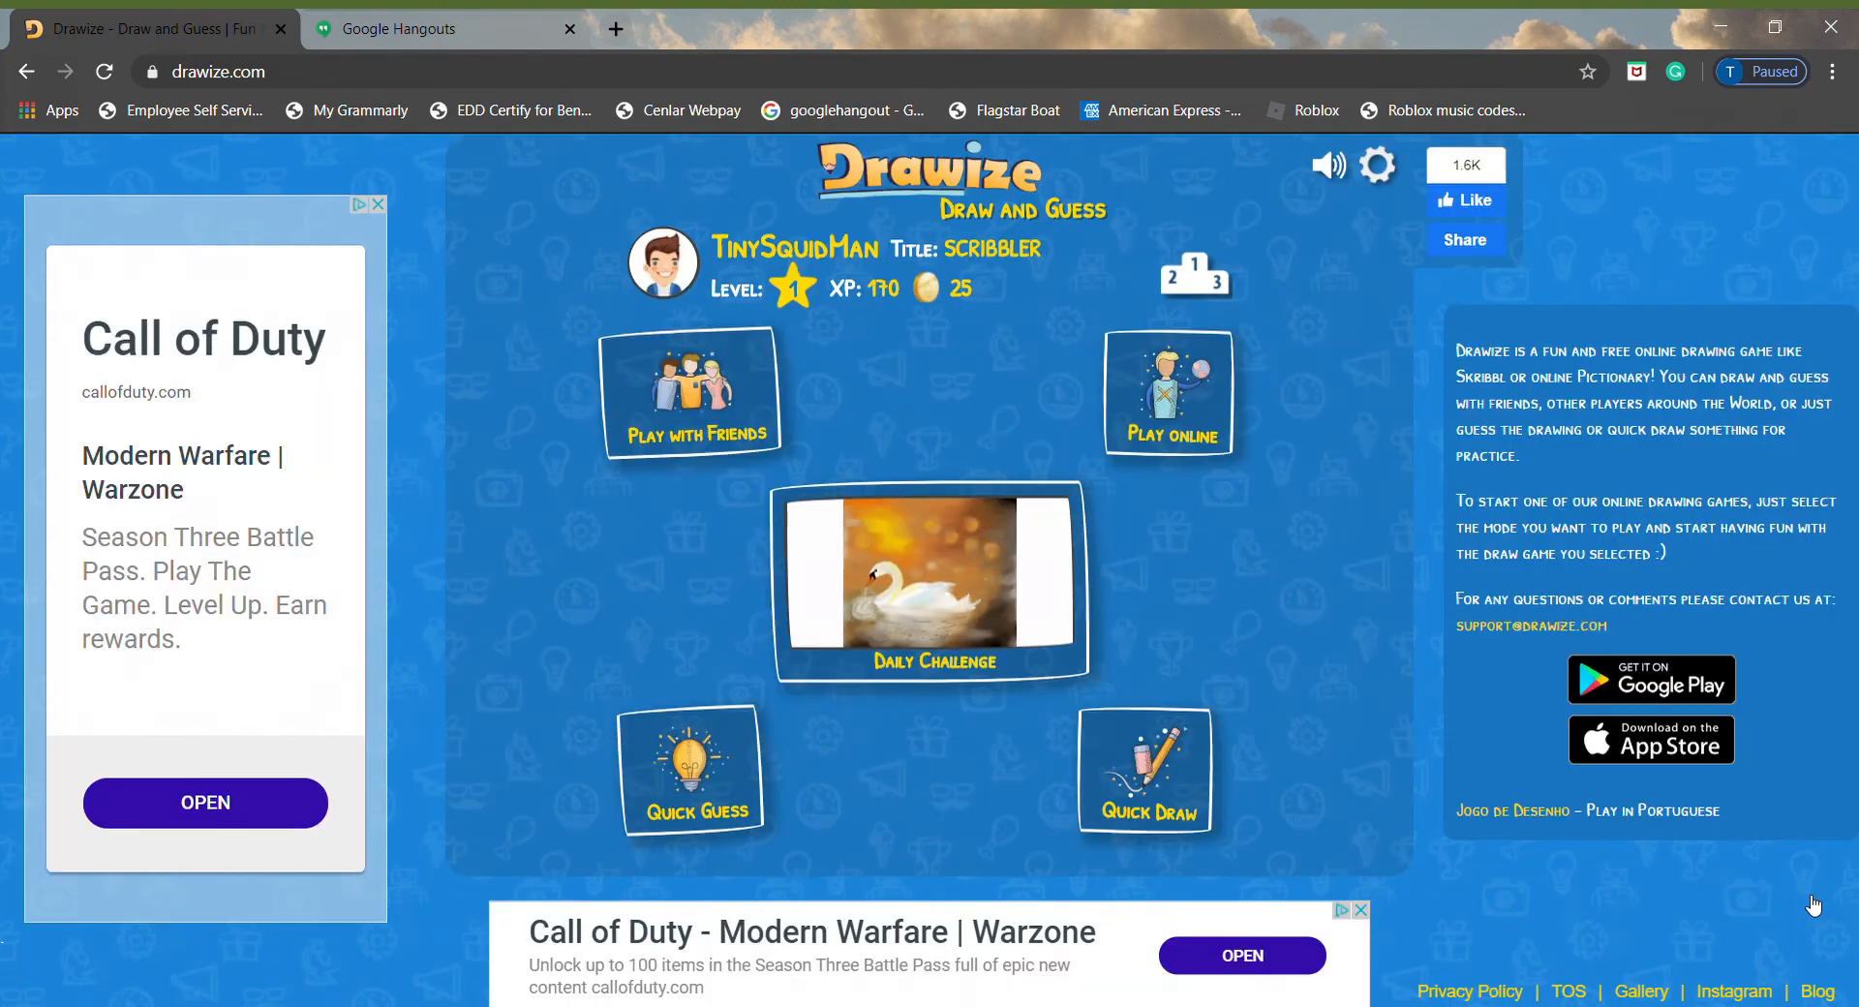
- Choose Play online to join a public game room
left_click(1167, 392)
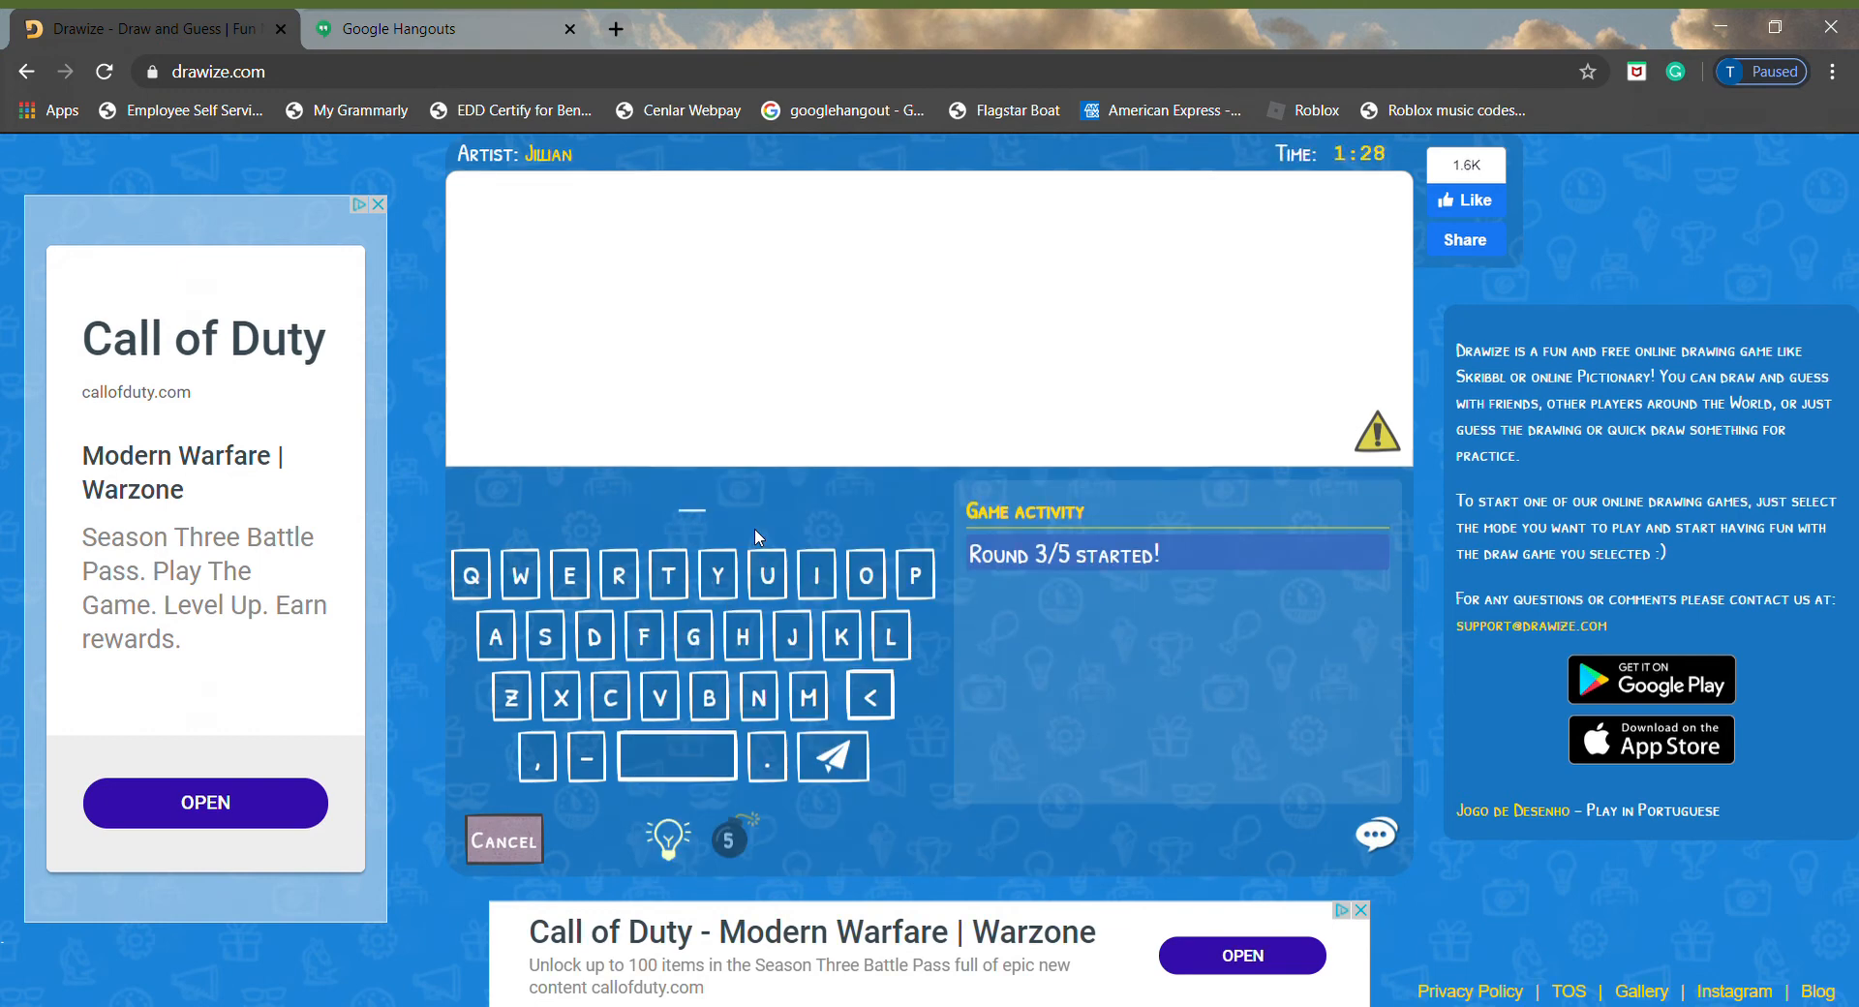
- Make a canvas stroke while waiting for round 3 to finish
left_click_drag(801, 403, 887, 320)
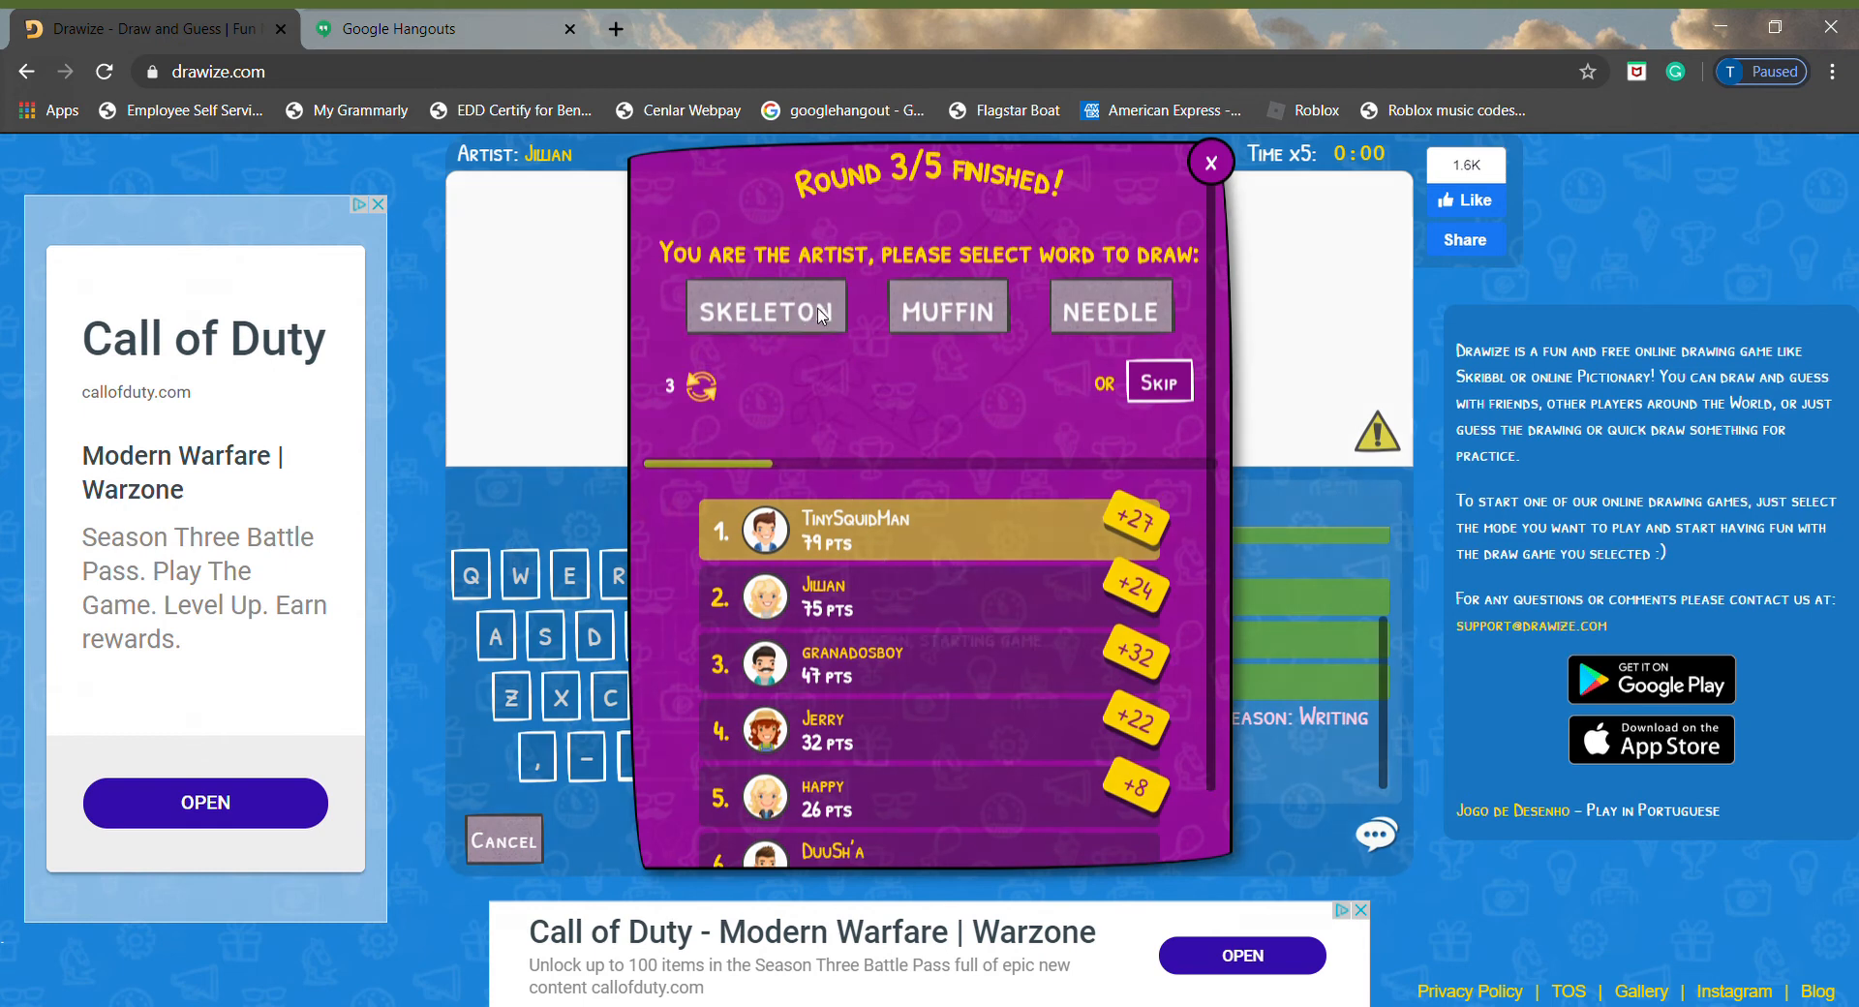
- Pick SKELETON and sketch a skull outline, face and a stroke beneath it
left_click(765, 310)
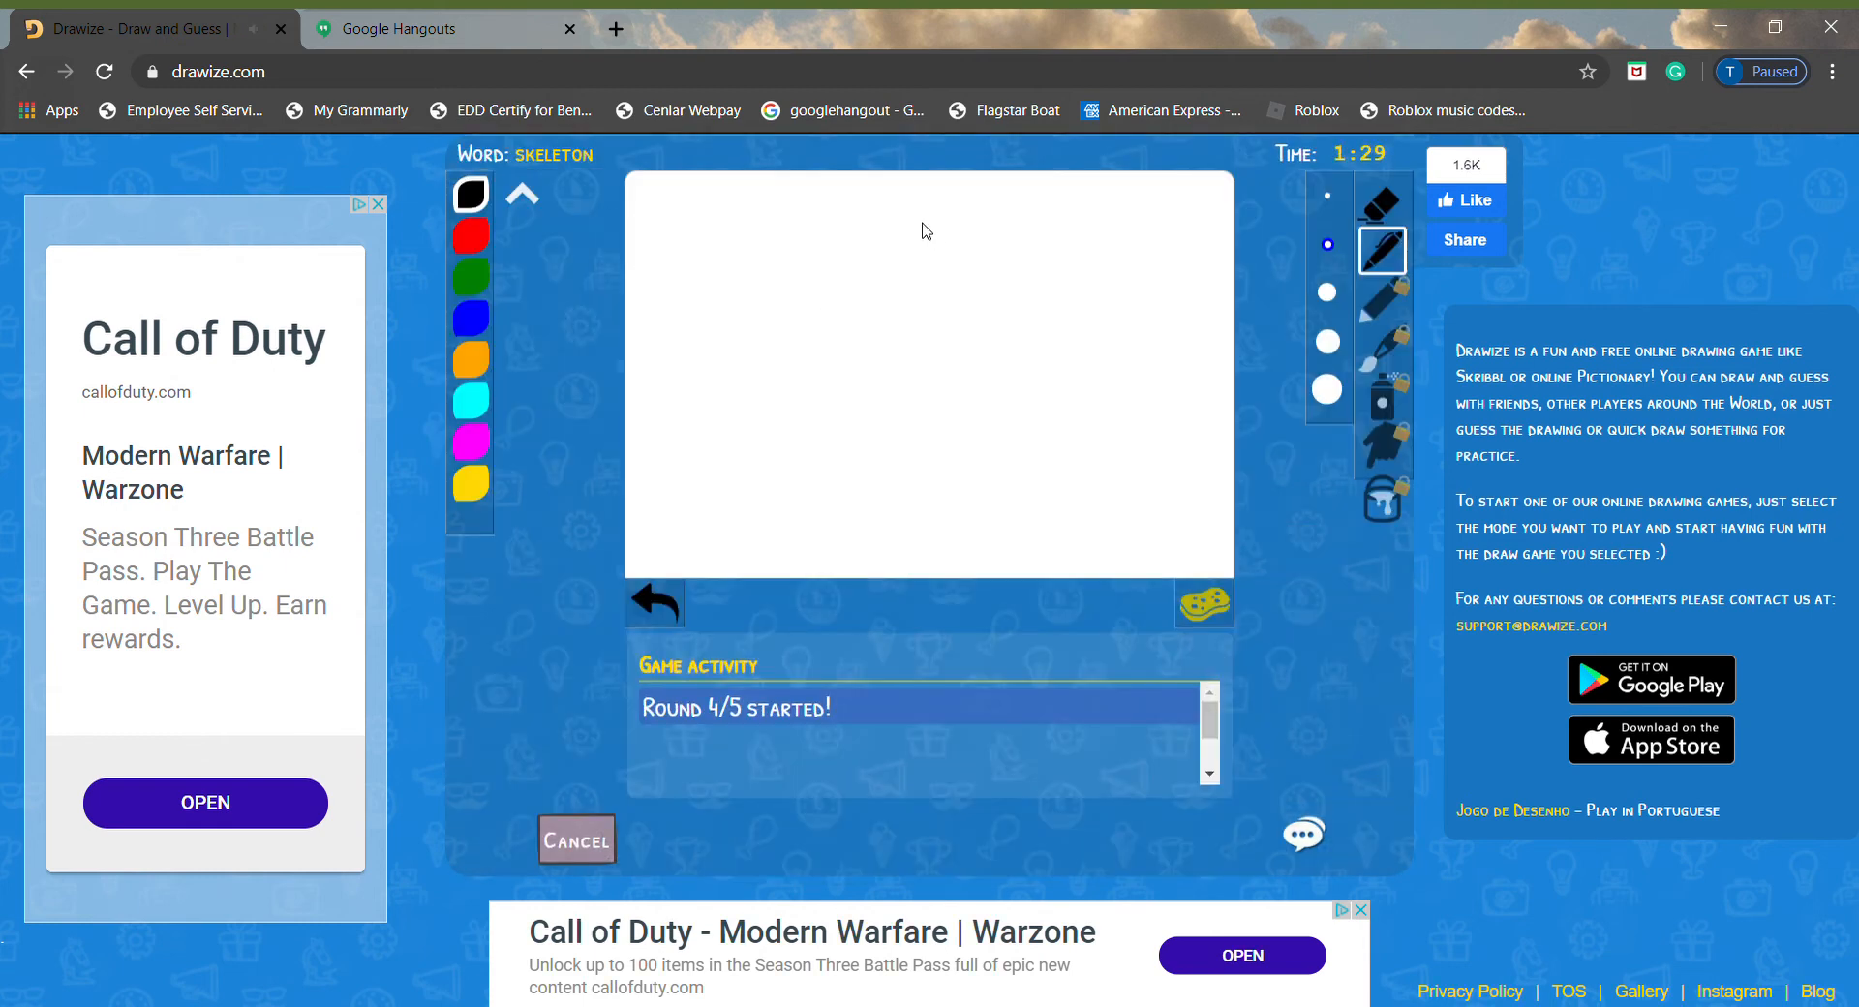
left_click_drag(913, 220, 887, 285)
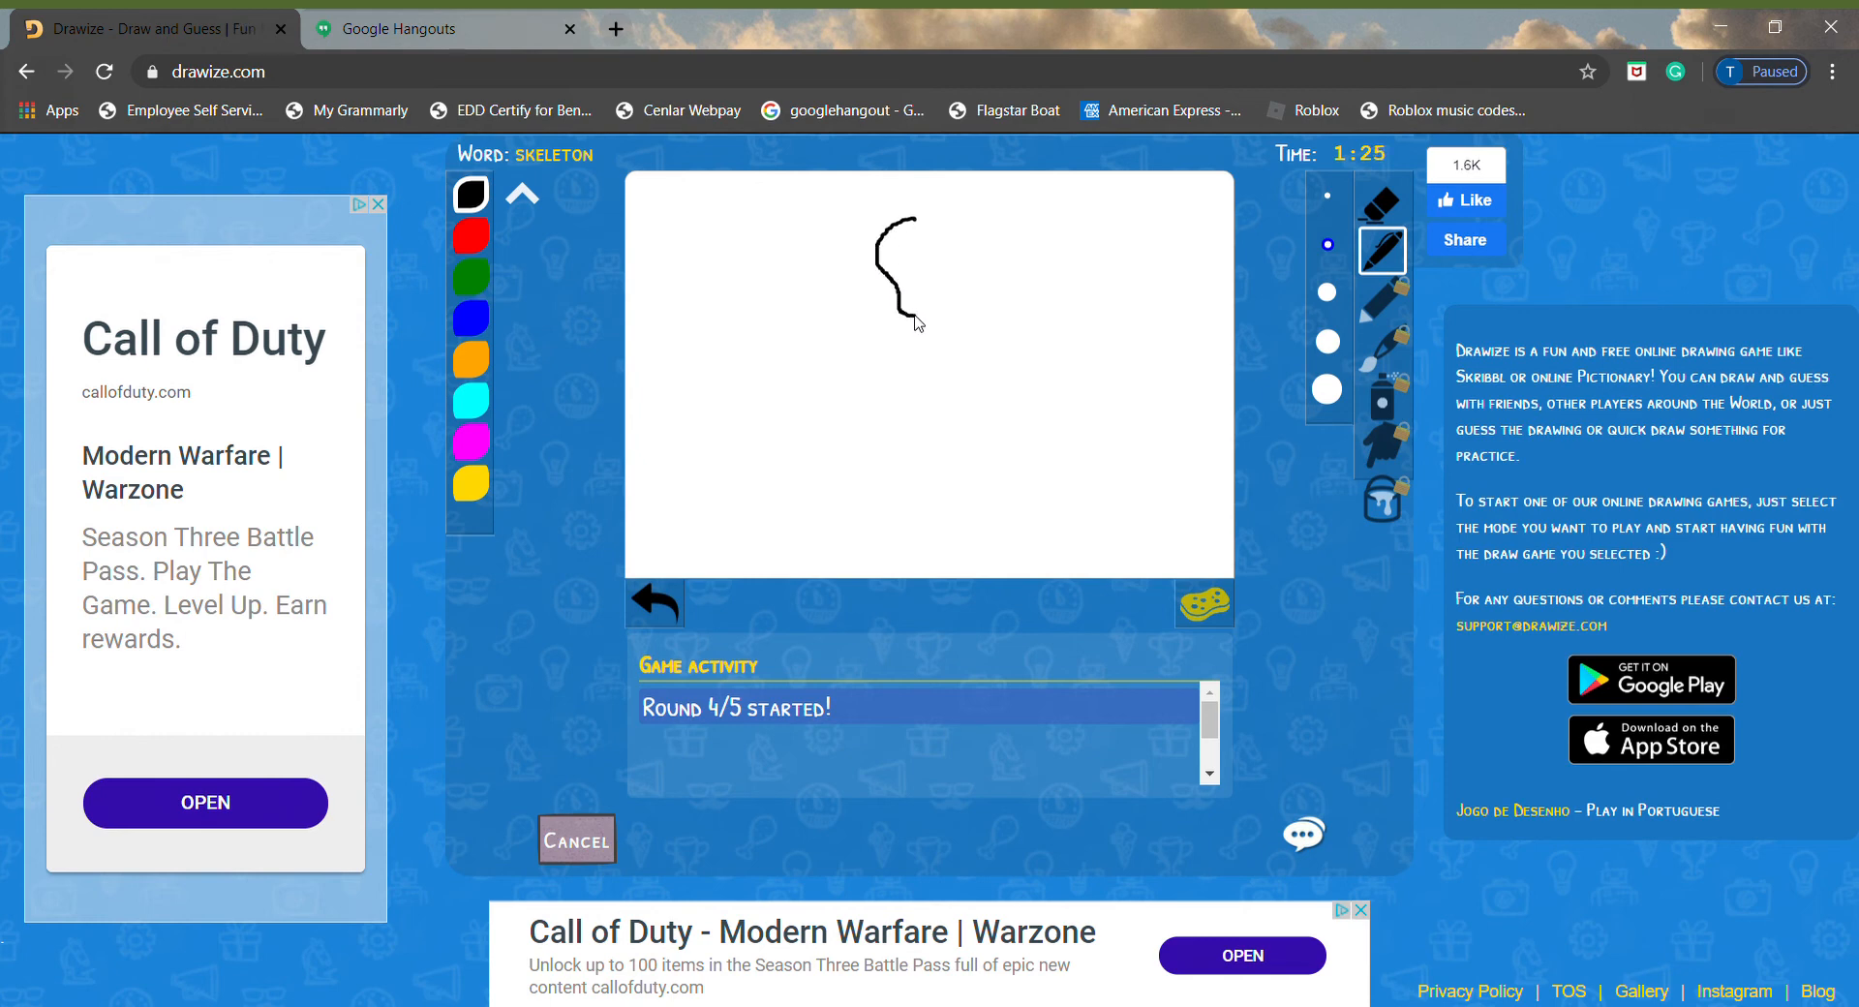
left_click_drag(922, 322, 949, 283)
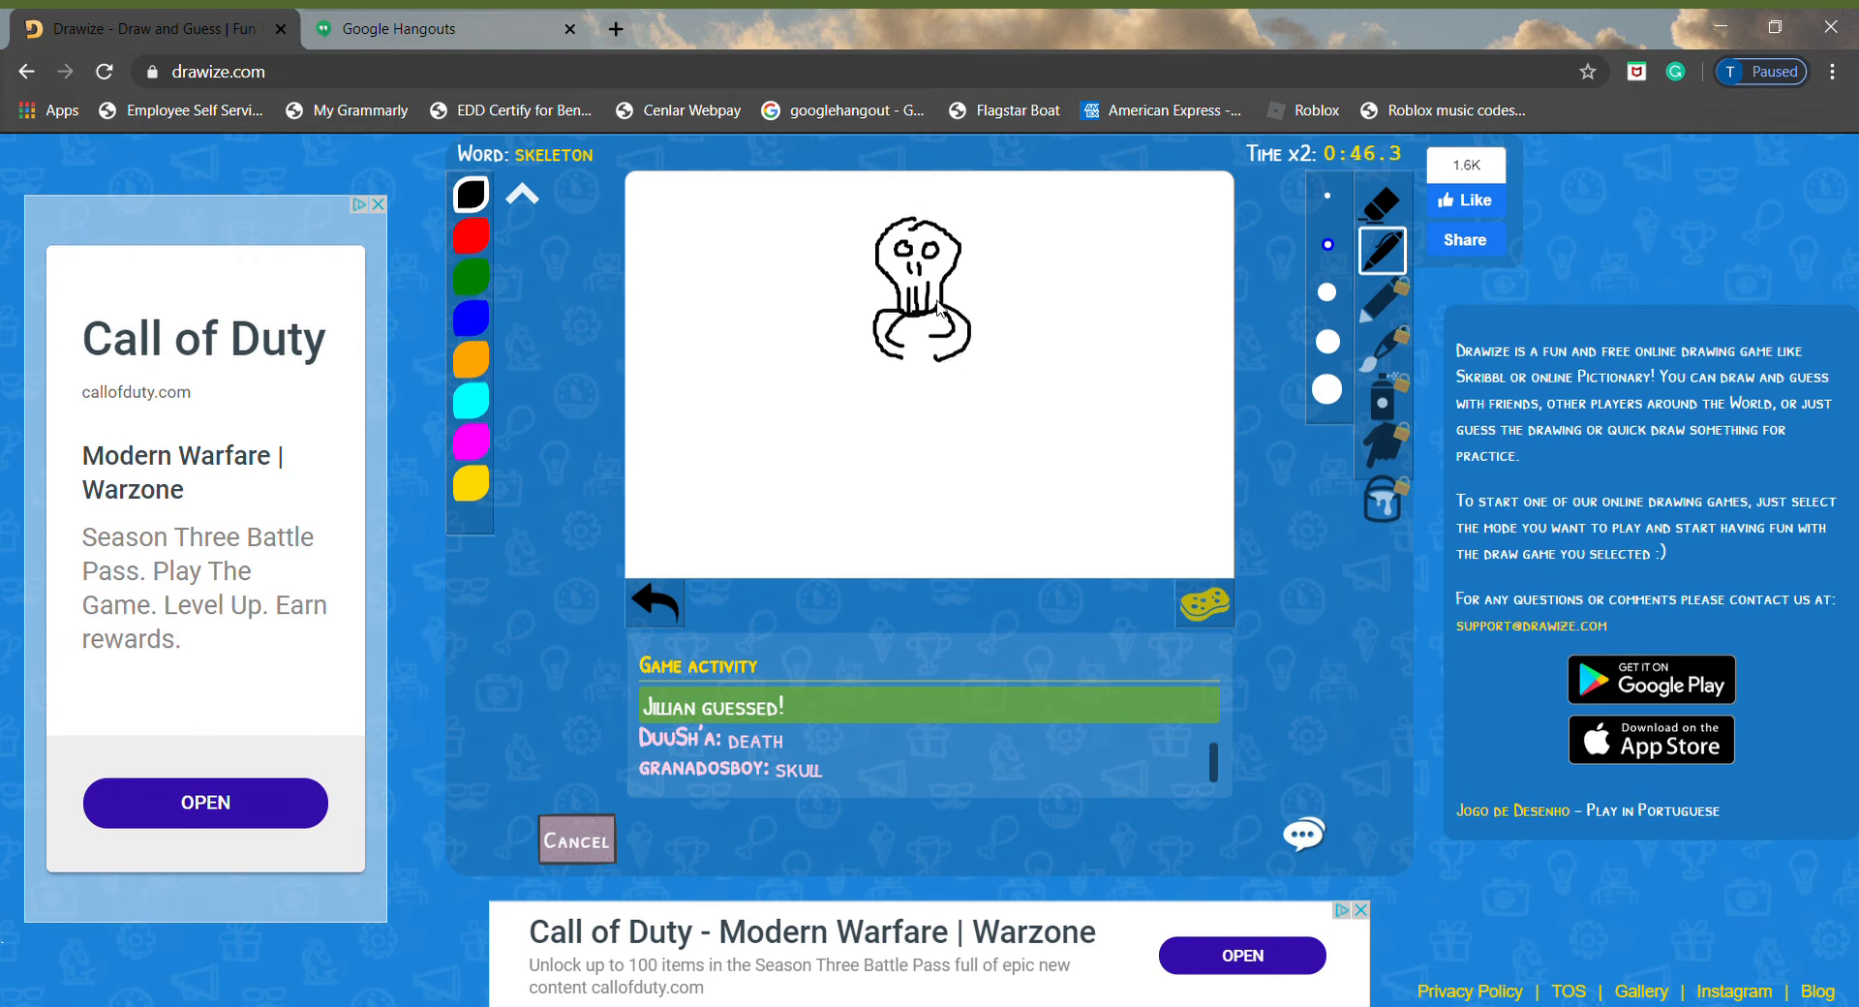
left_click_drag(942, 285, 924, 374)
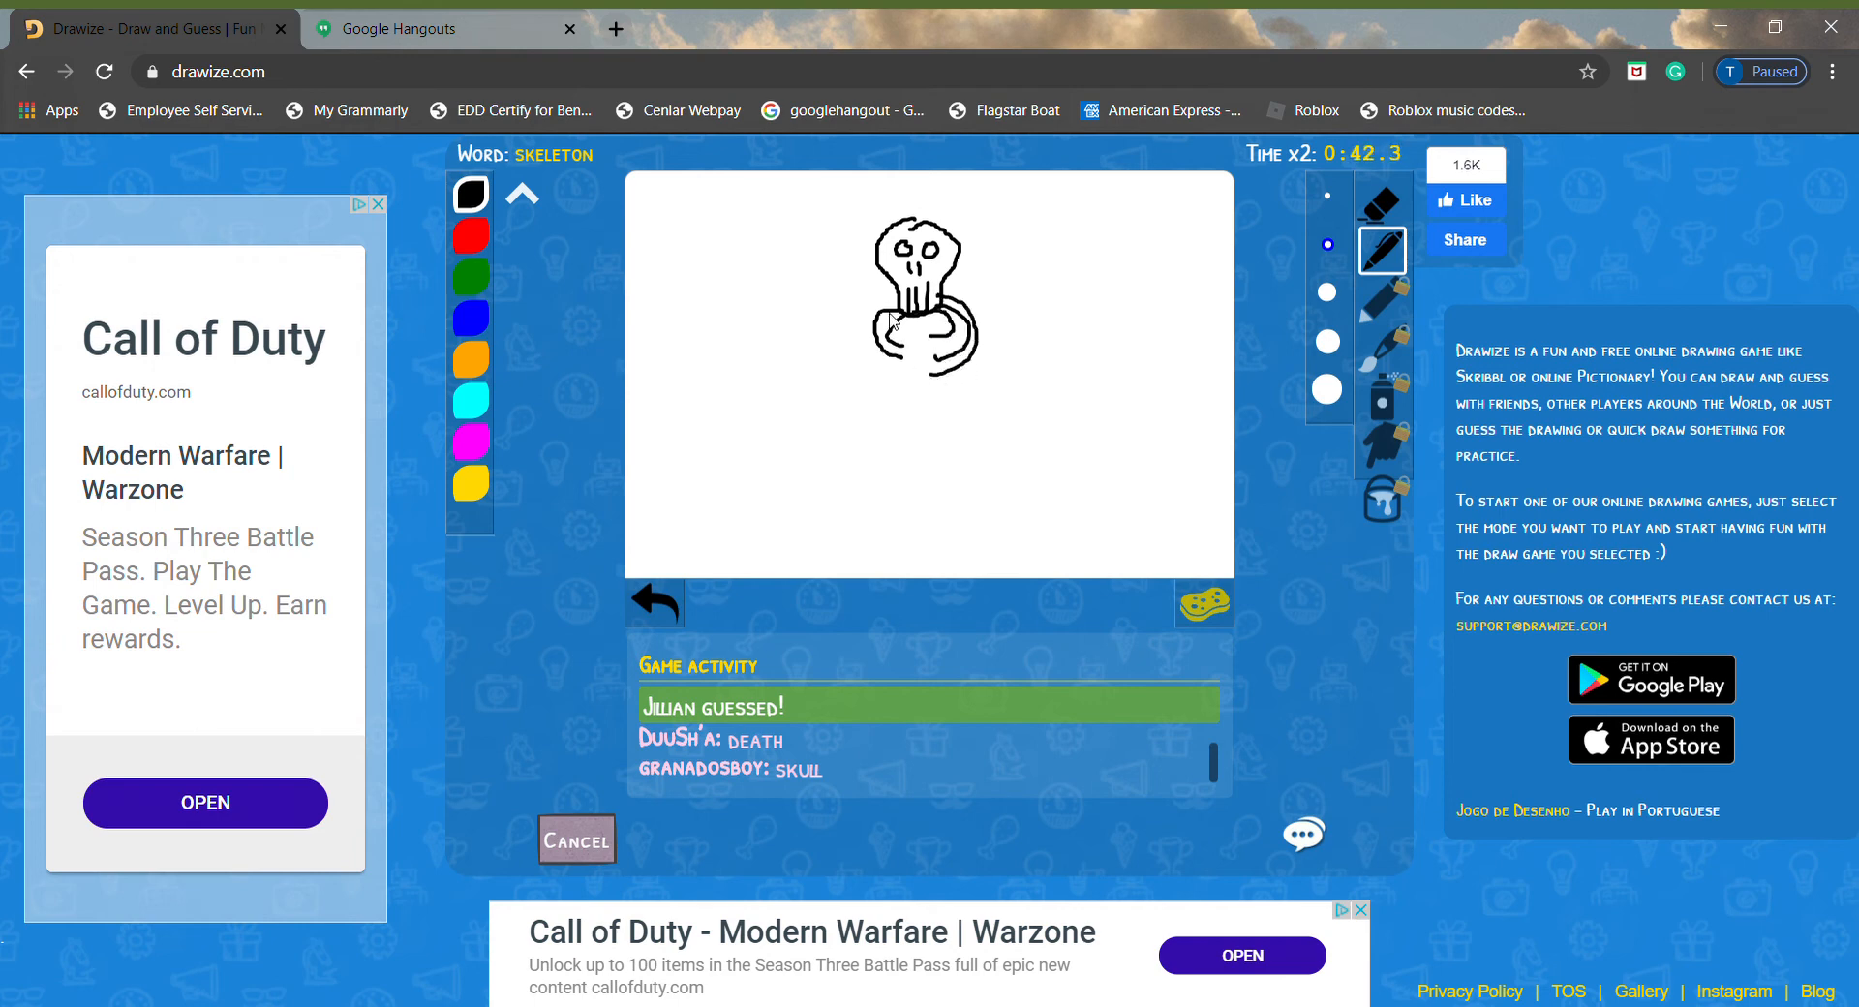